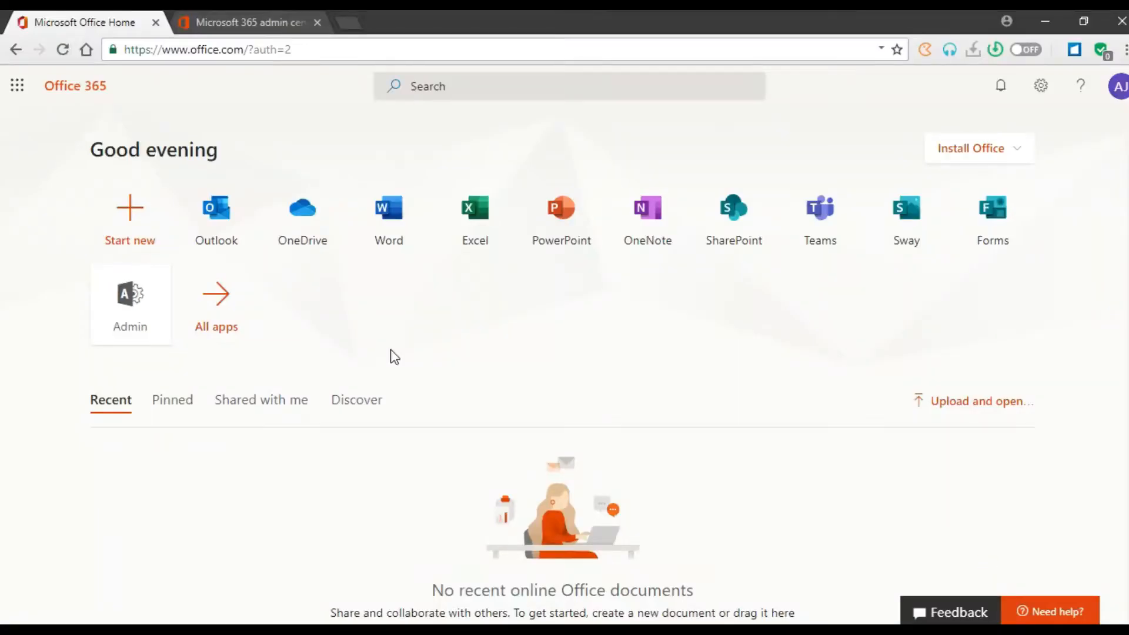
pyautogui.moveTo(294, 353)
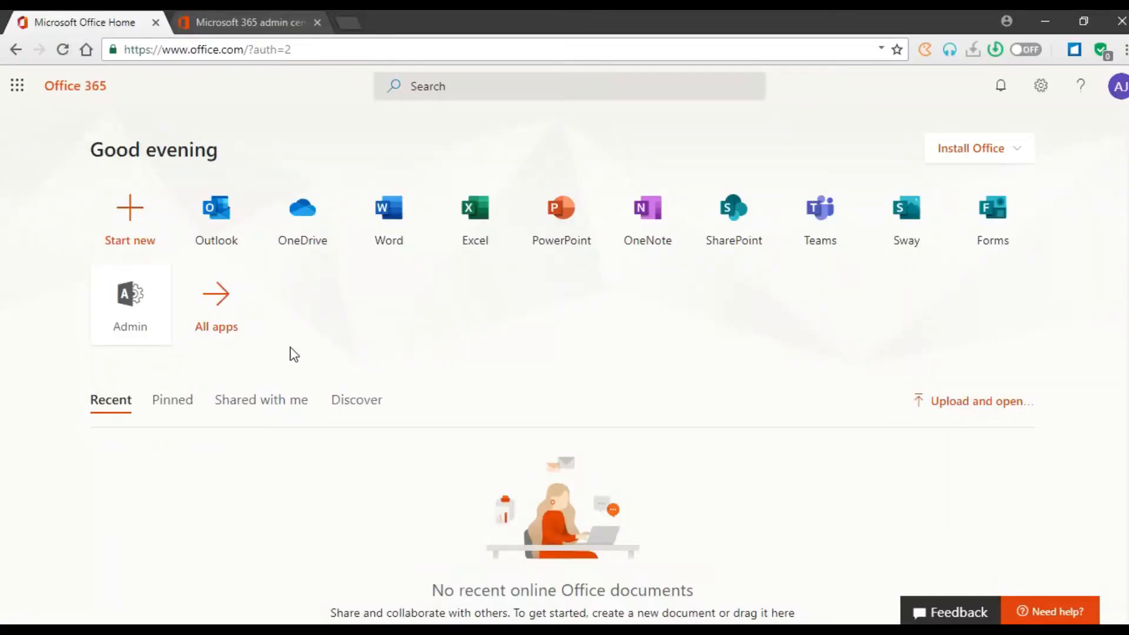
pyautogui.moveTo(318, 346)
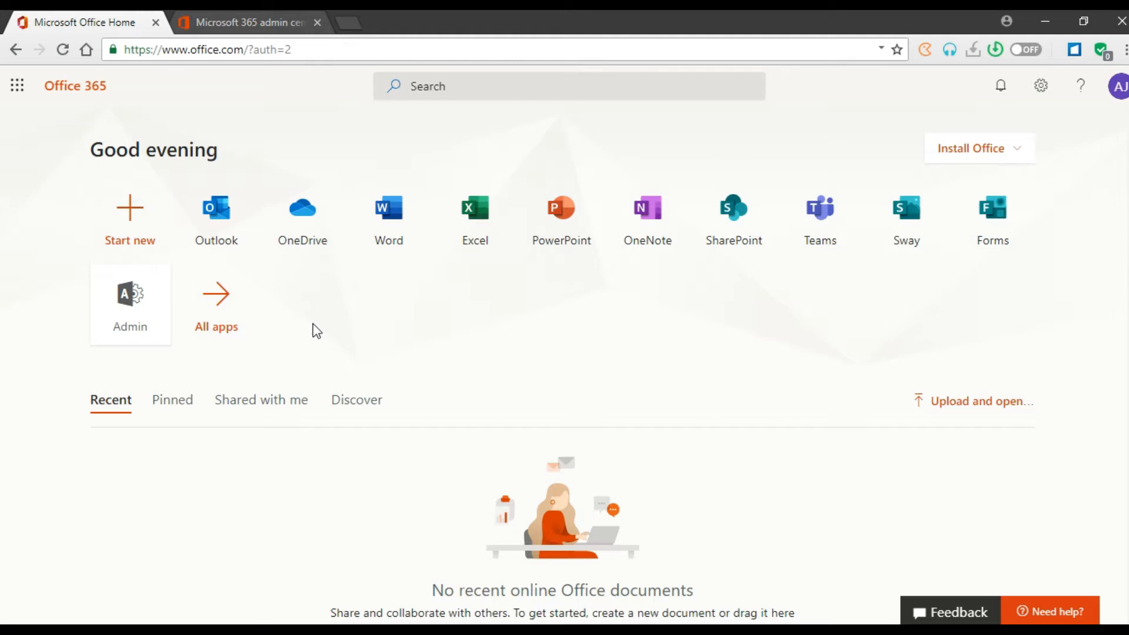
pyautogui.moveTo(147, 321)
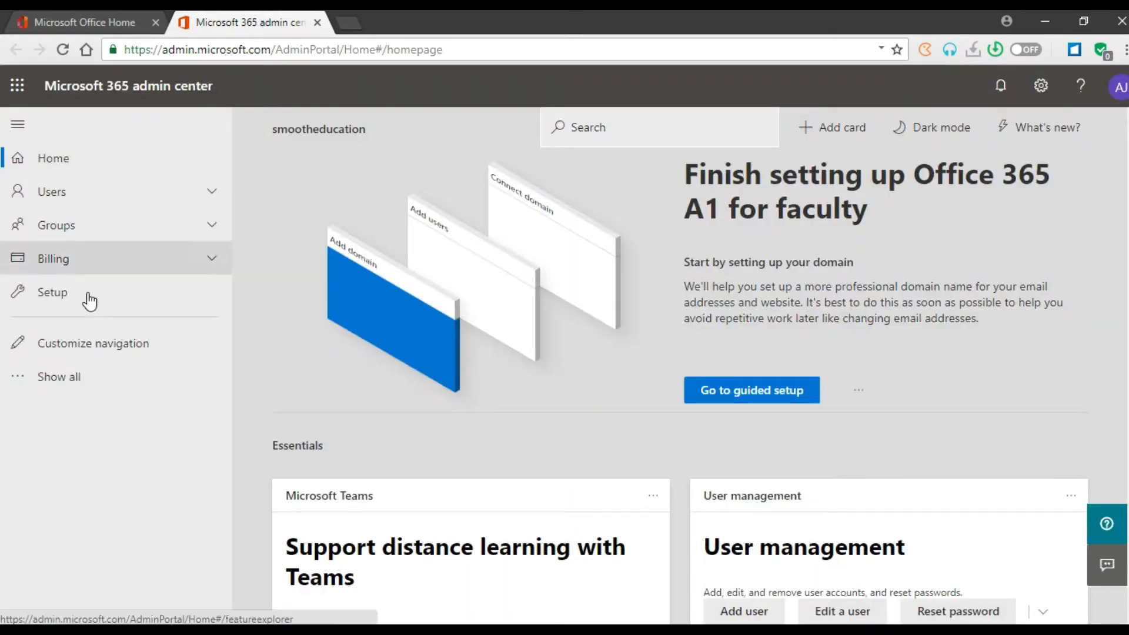
pyautogui.moveTo(106, 224)
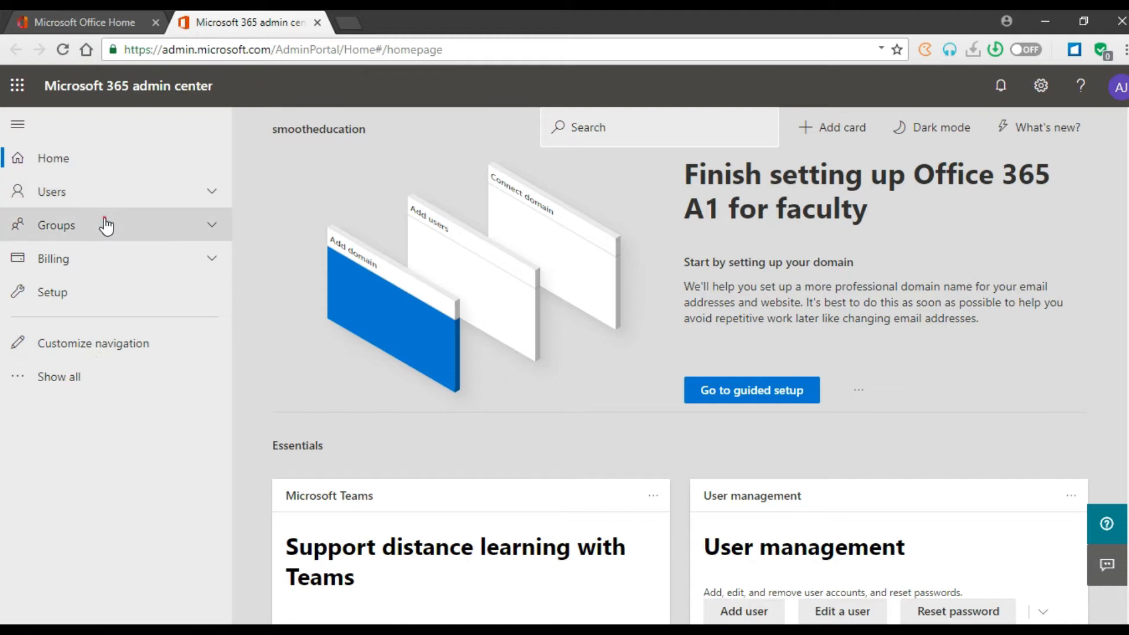
# Open the Microsoft 365 Groups list and expand the full navigation to show admin centers.
pyautogui.click(56, 225)
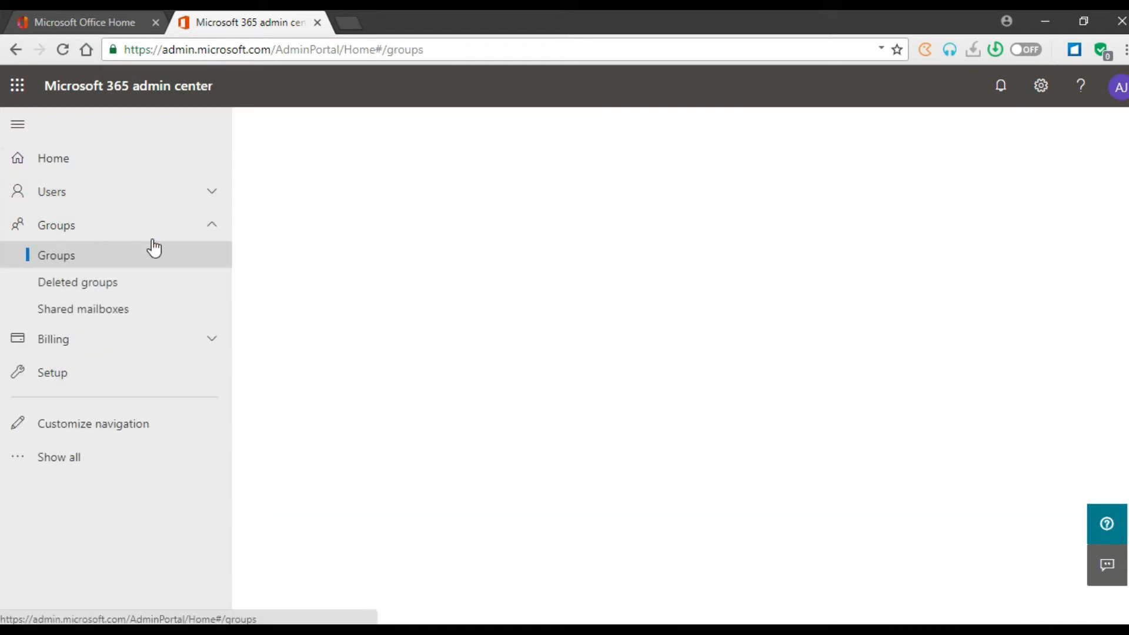
pyautogui.click(55, 255)
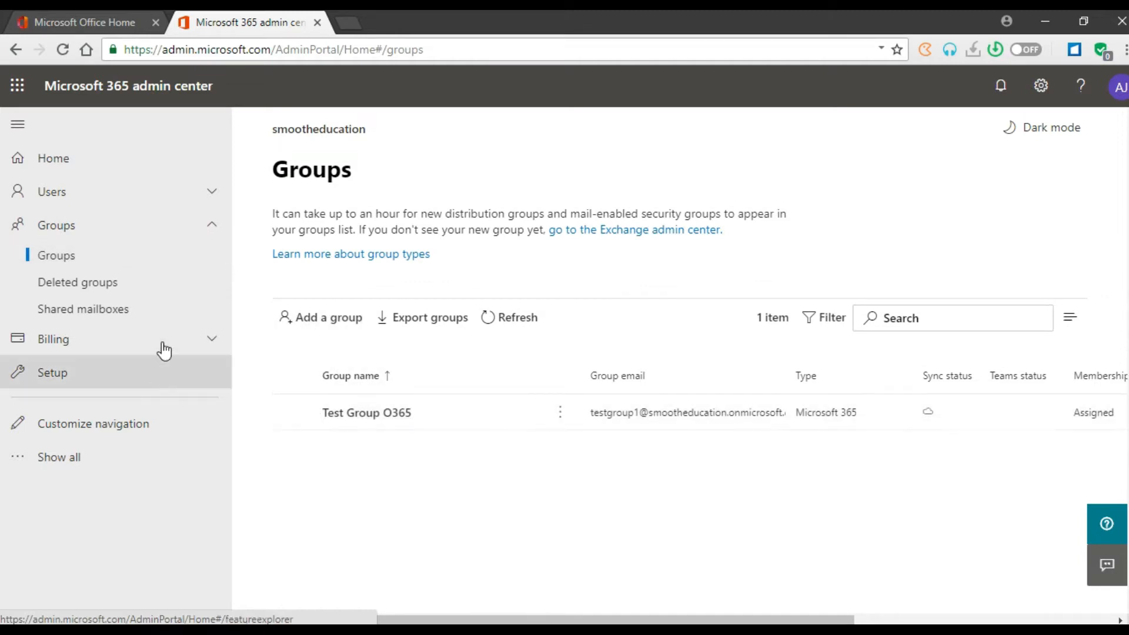
pyautogui.moveTo(58, 456)
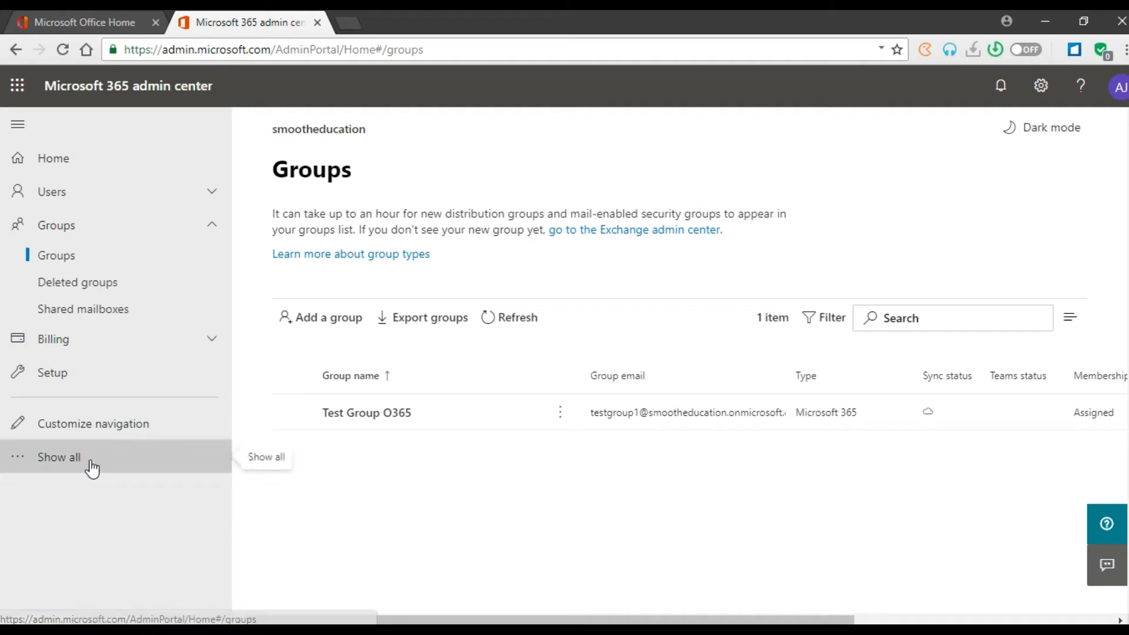
pyautogui.click(58, 456)
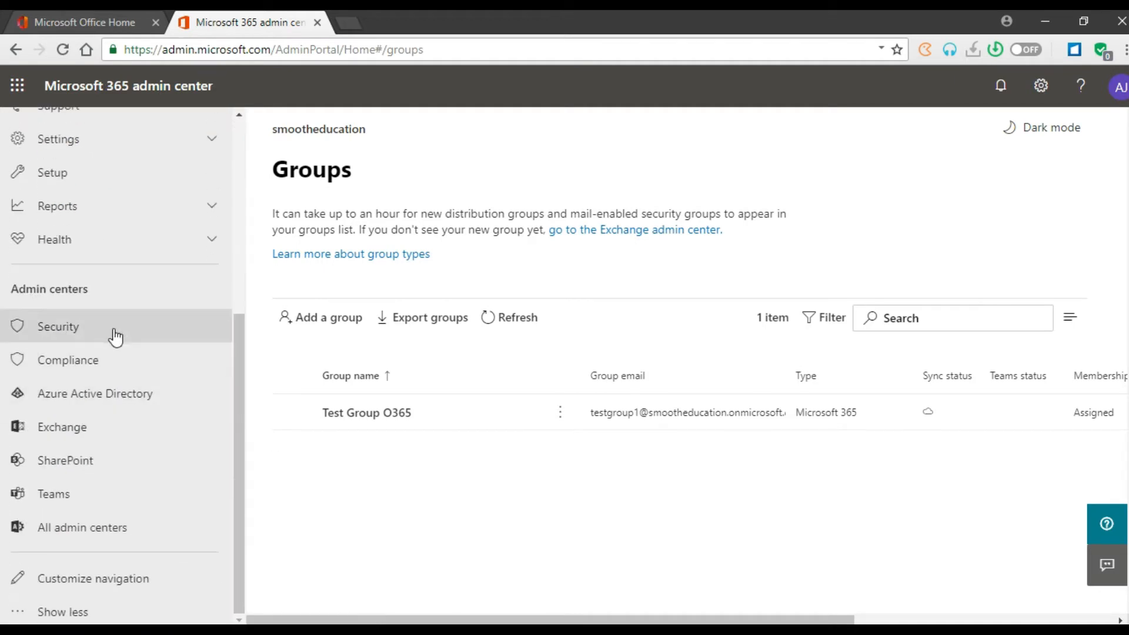
pyautogui.moveTo(94, 394)
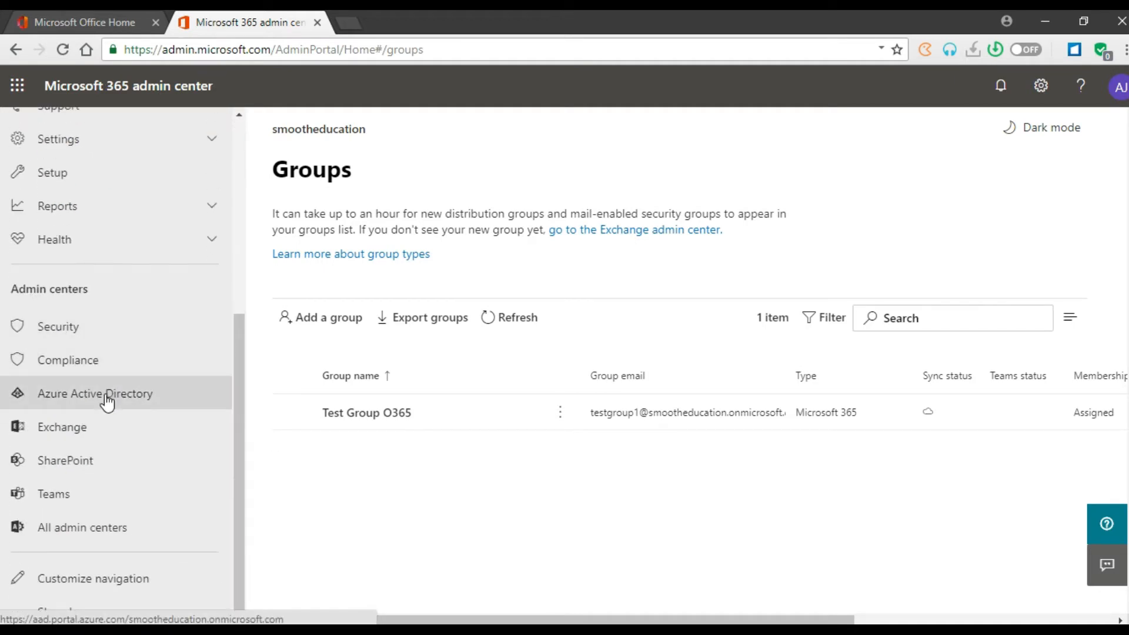
pyautogui.moveTo(147, 400)
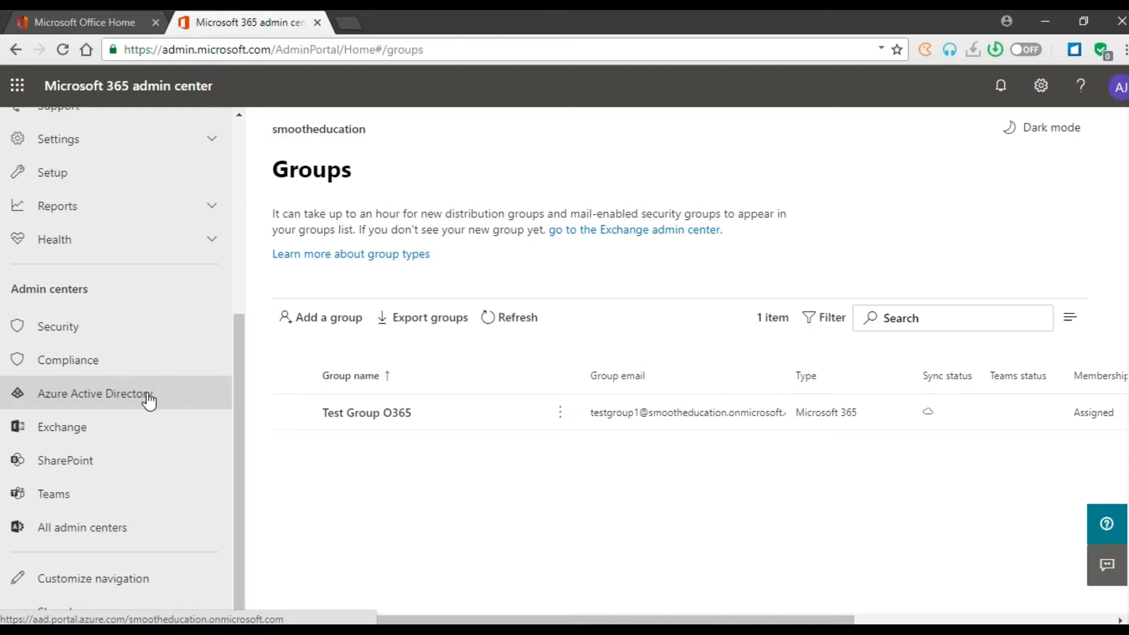
pyautogui.moveTo(177, 408)
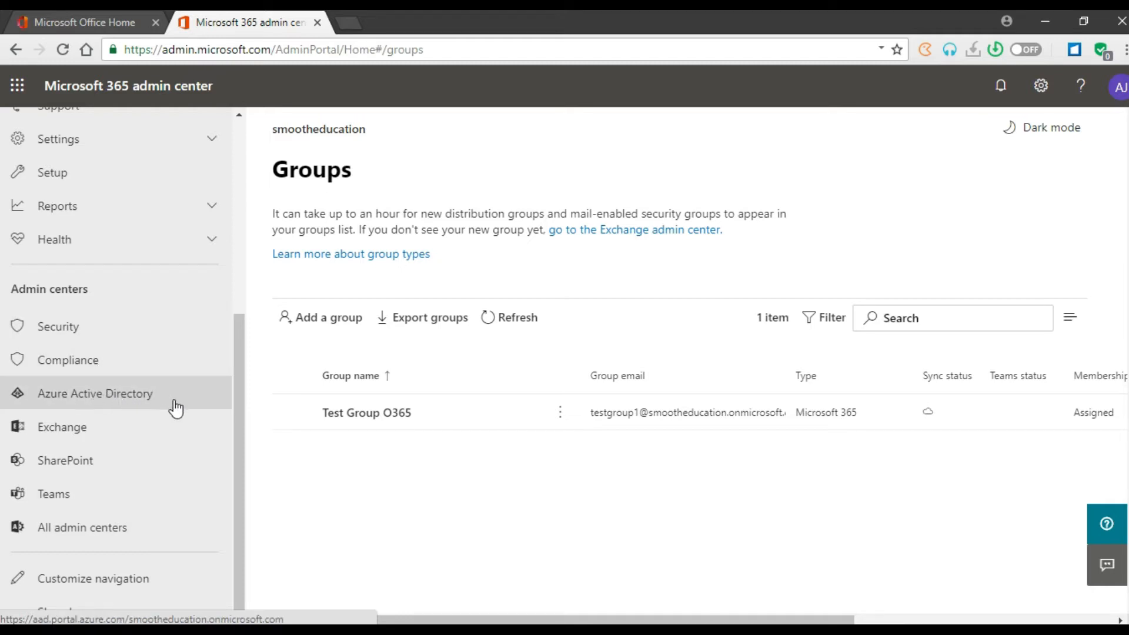
# Launch the Azure AD admin center and open the smootheducation tenant overview.
pyautogui.click(94, 394)
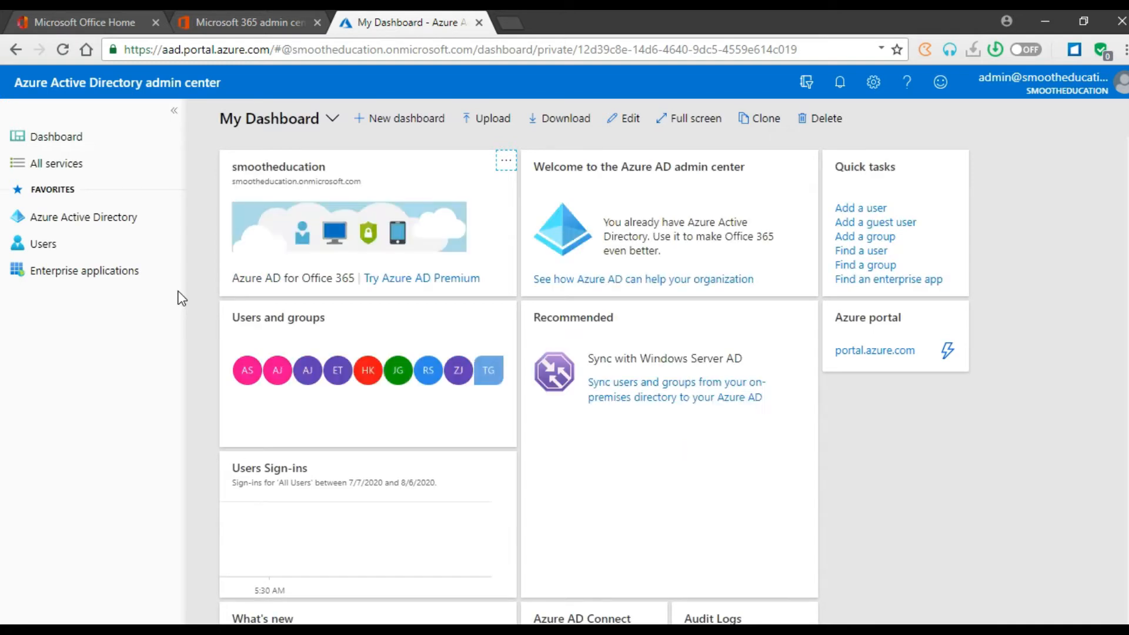
pyautogui.moveTo(58, 270)
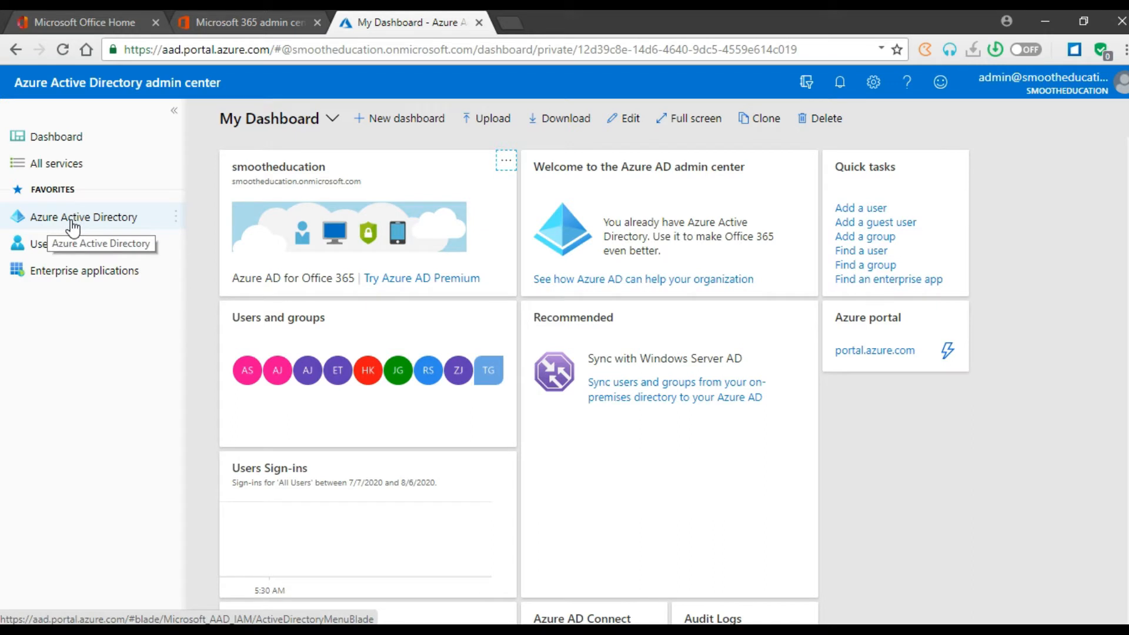
pyautogui.click(82, 217)
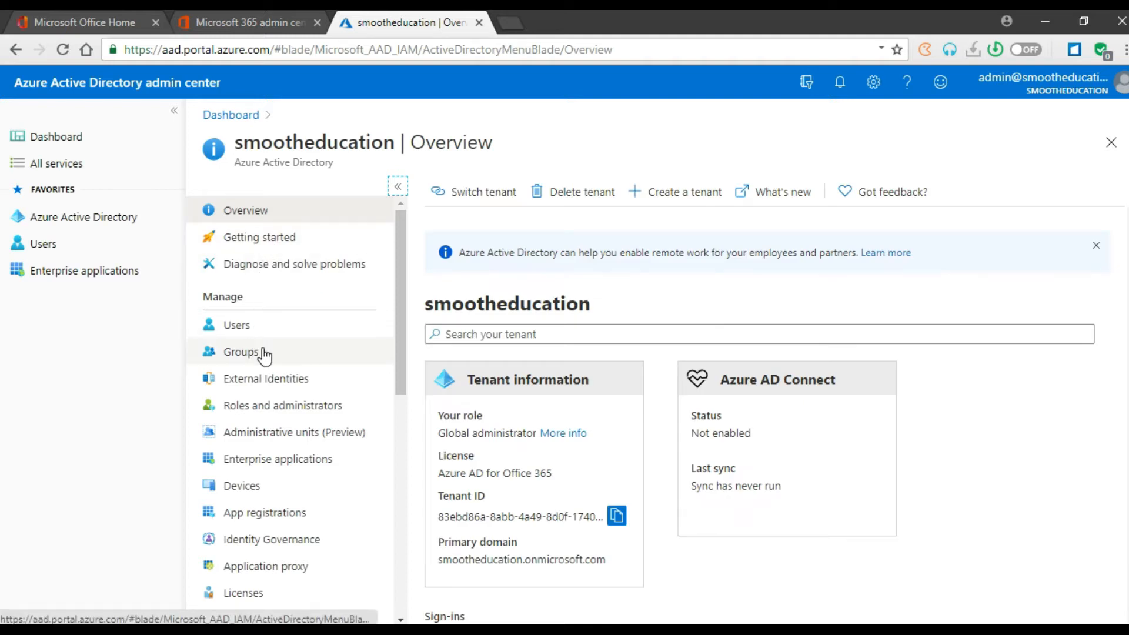
# Open Groups > All groups in Azure AD, where Test Group O365 is listed.
pyautogui.click(241, 351)
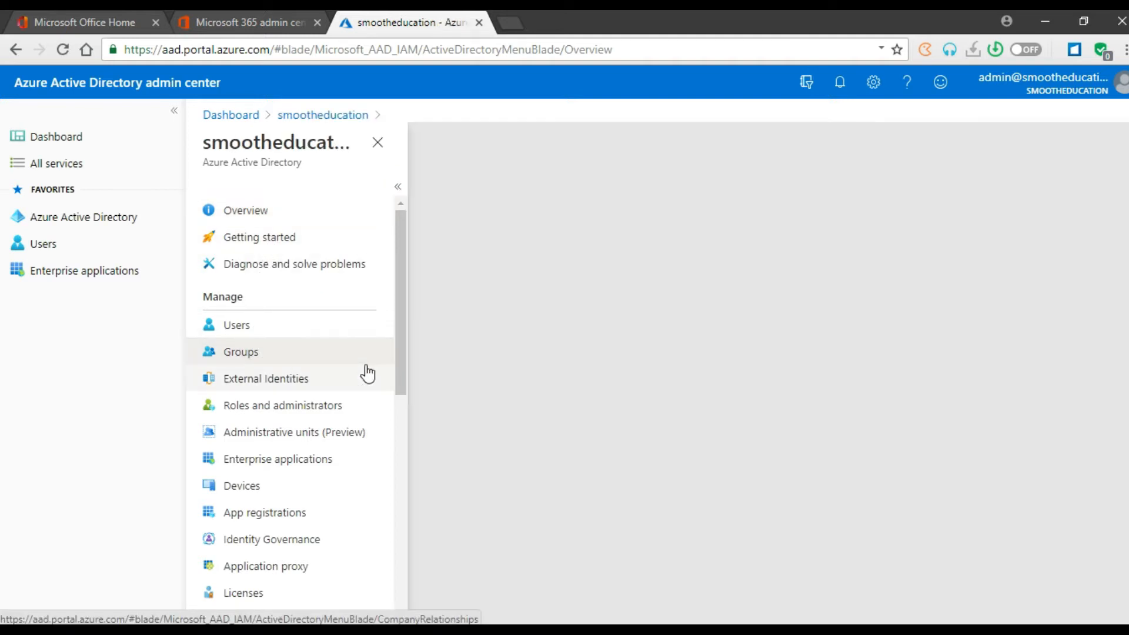
pyautogui.click(240, 352)
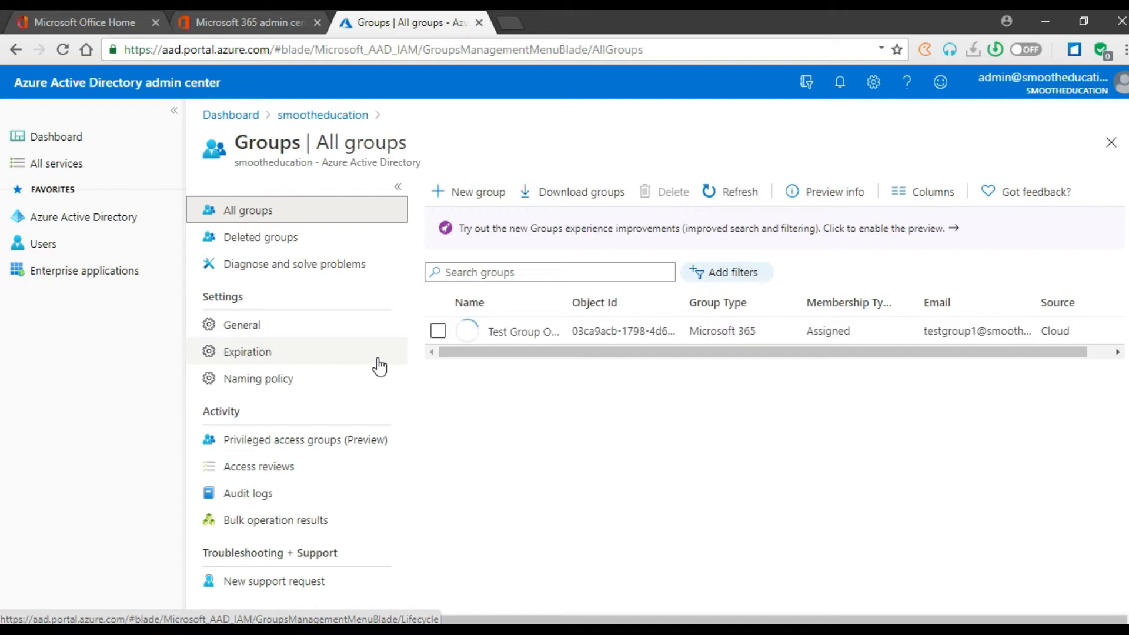
pyautogui.moveTo(500, 339)
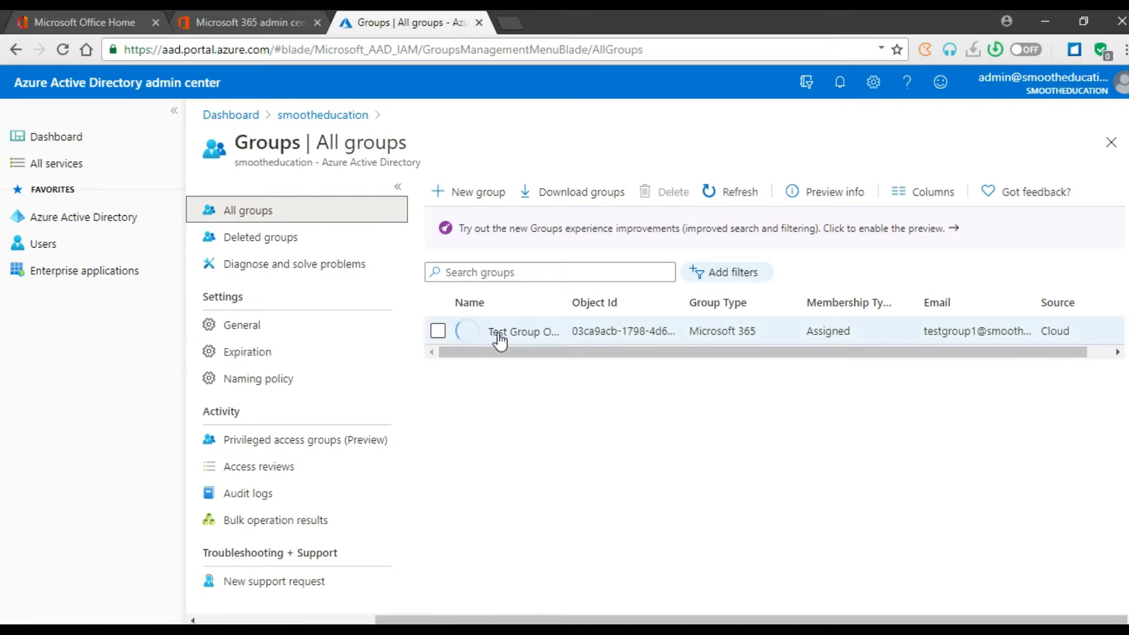
pyautogui.moveTo(499, 335)
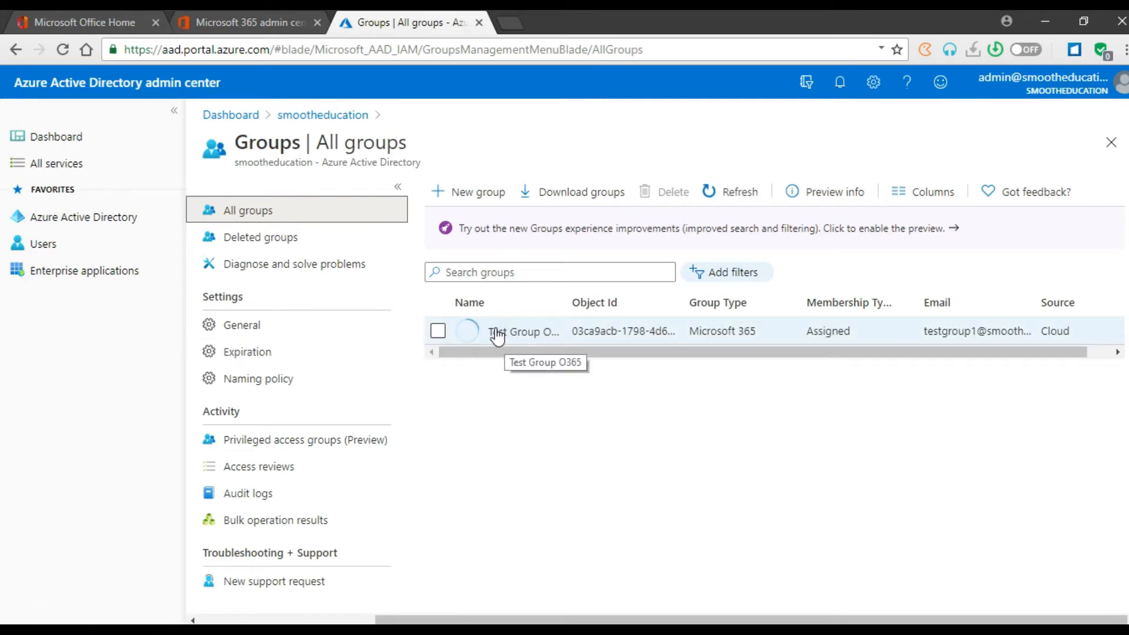
pyautogui.moveTo(592, 352)
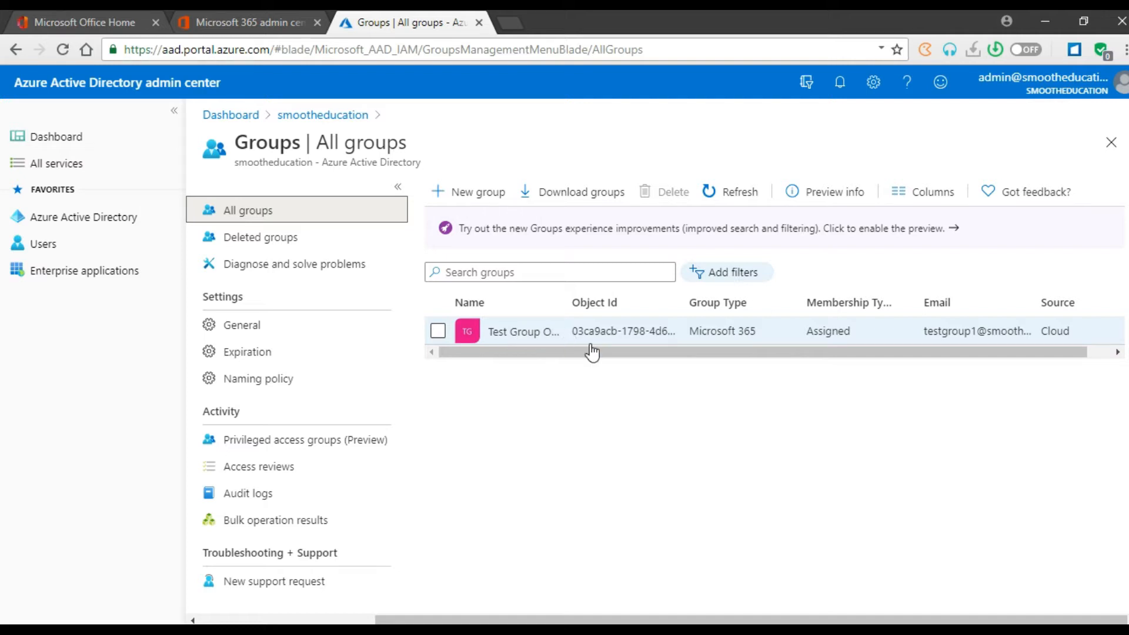
pyautogui.moveTo(593, 335)
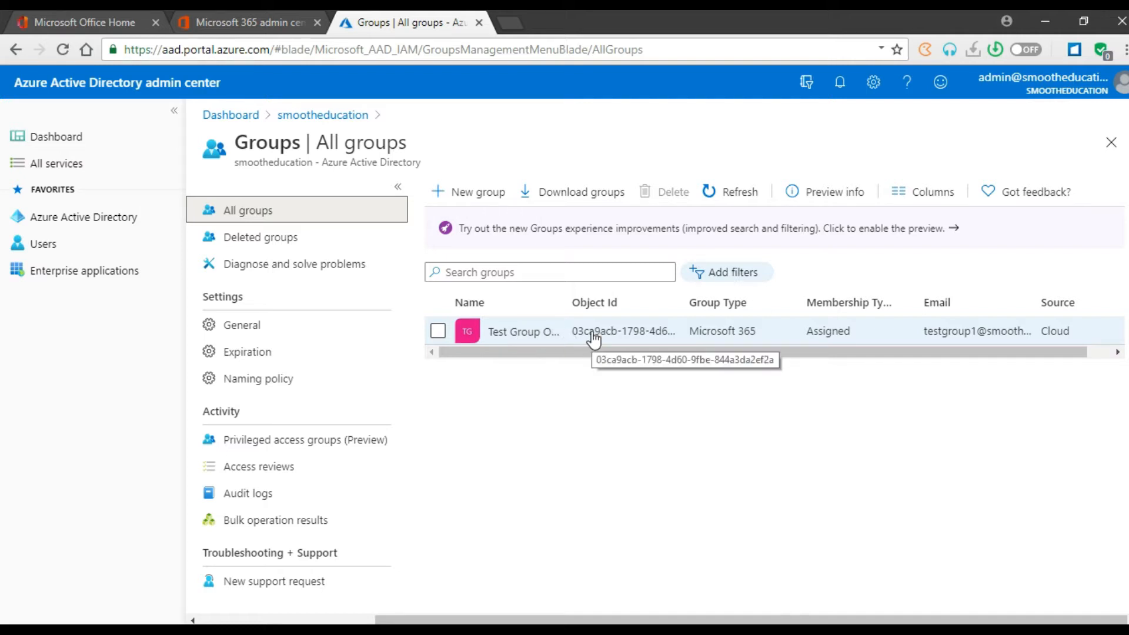
pyautogui.moveTo(523, 331)
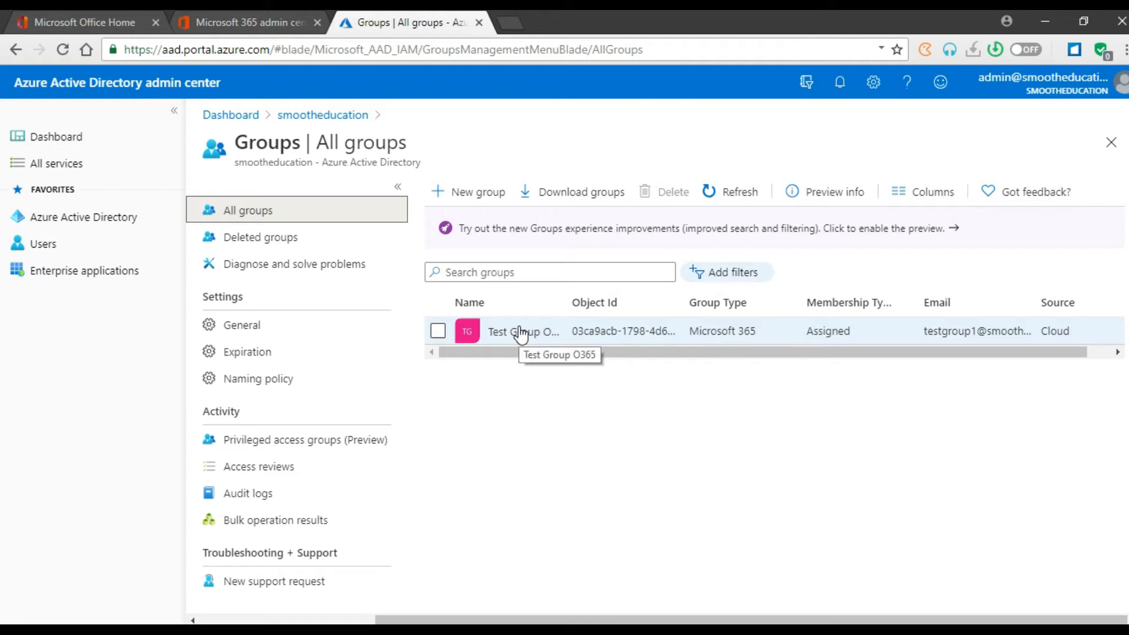
# Open Test Group O365's overview and select its Object Id field.
pyautogui.click(524, 330)
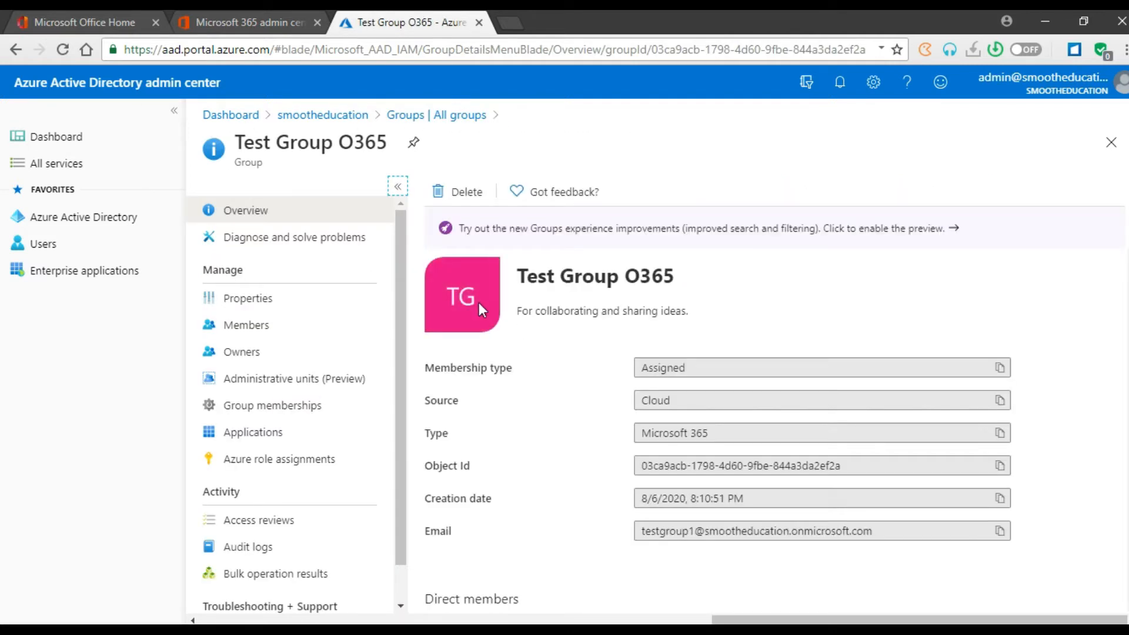
pyautogui.moveTo(501, 384)
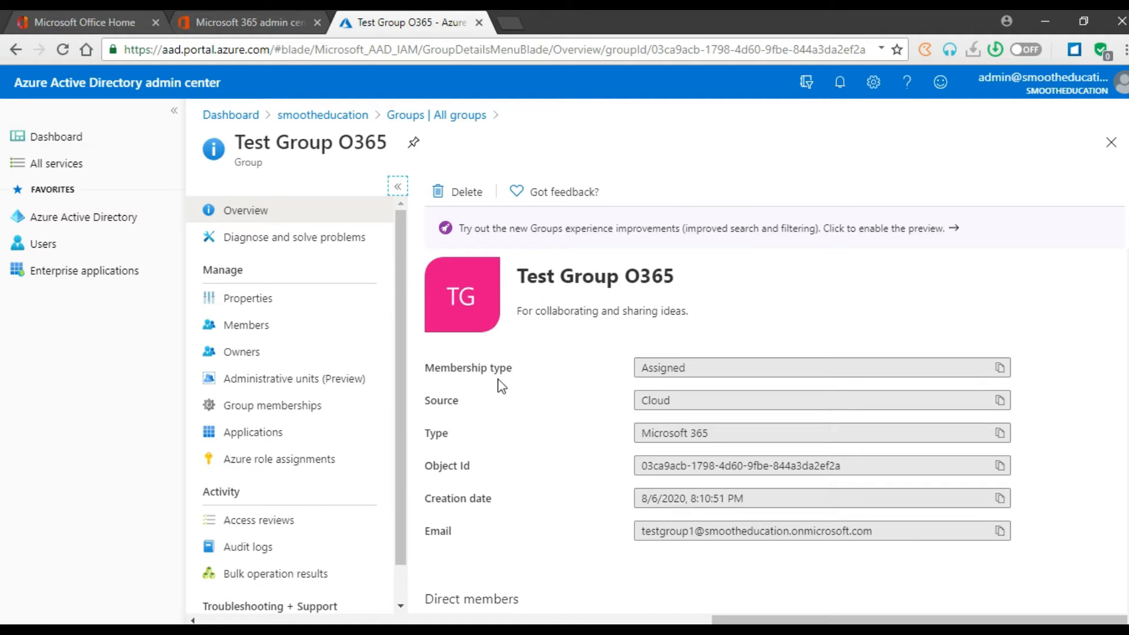
pyautogui.moveTo(636, 367)
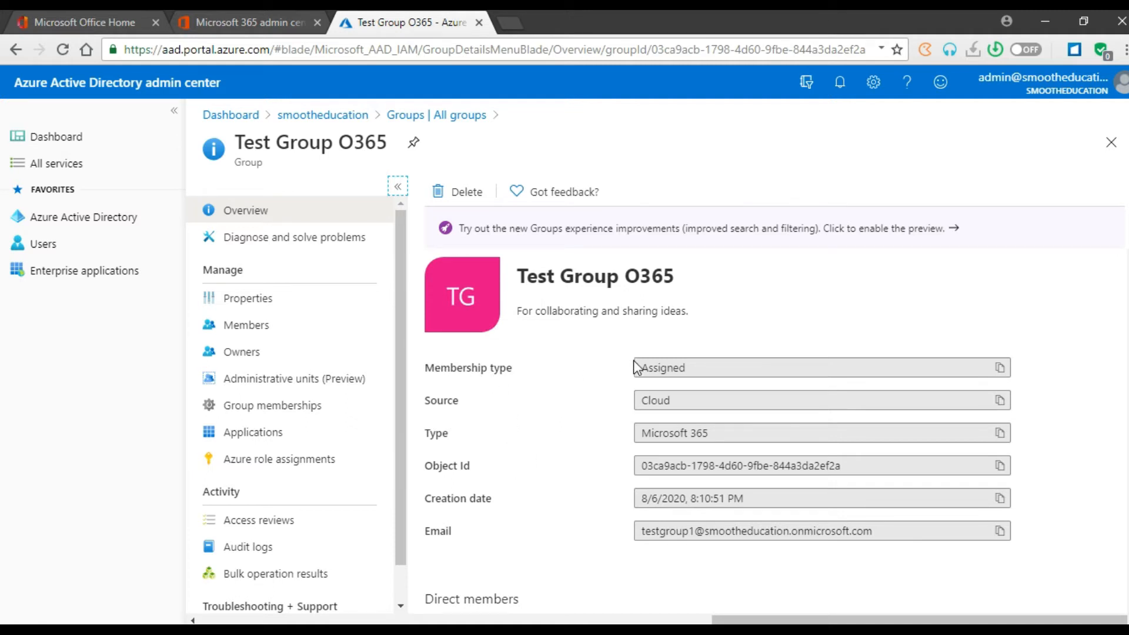
pyautogui.moveTo(433, 466)
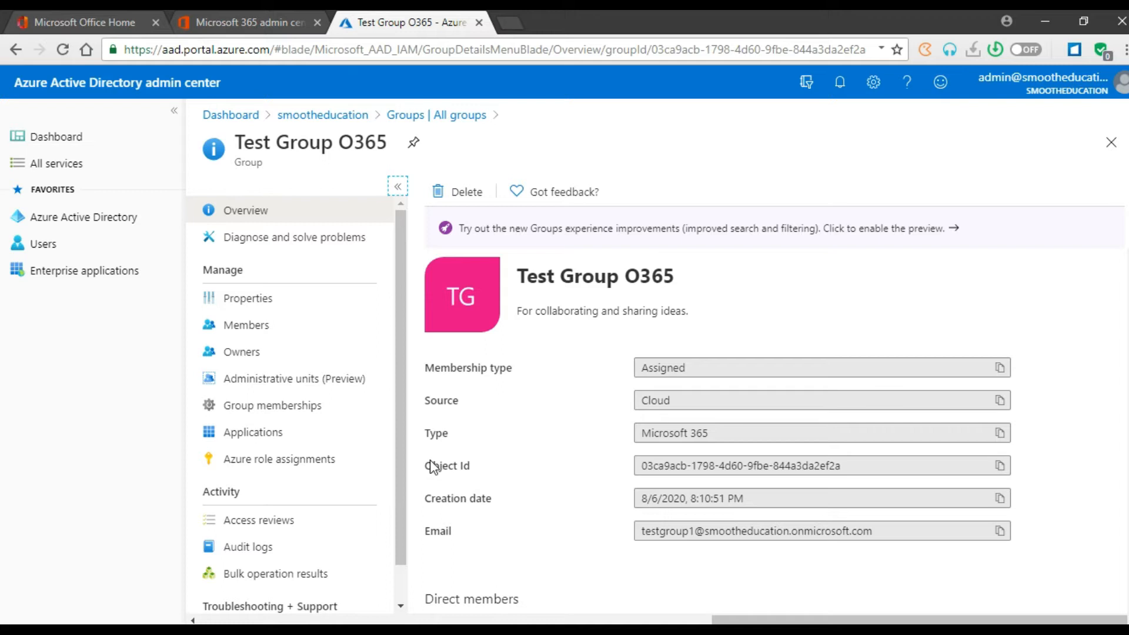
pyautogui.doubleClick(447, 465)
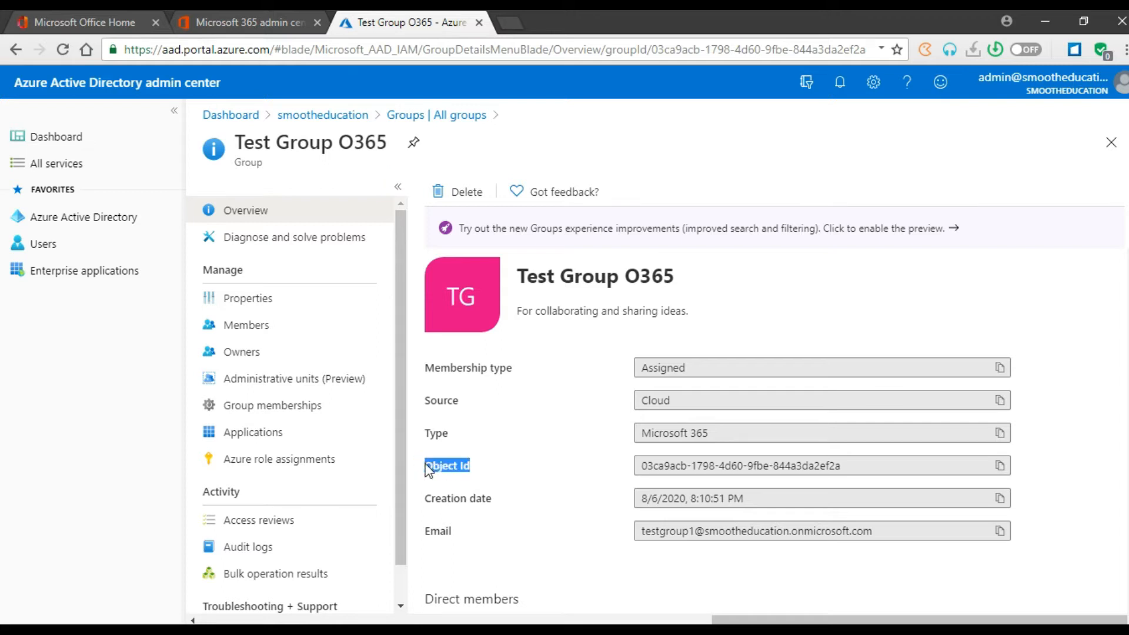
pyautogui.moveTo(619, 471)
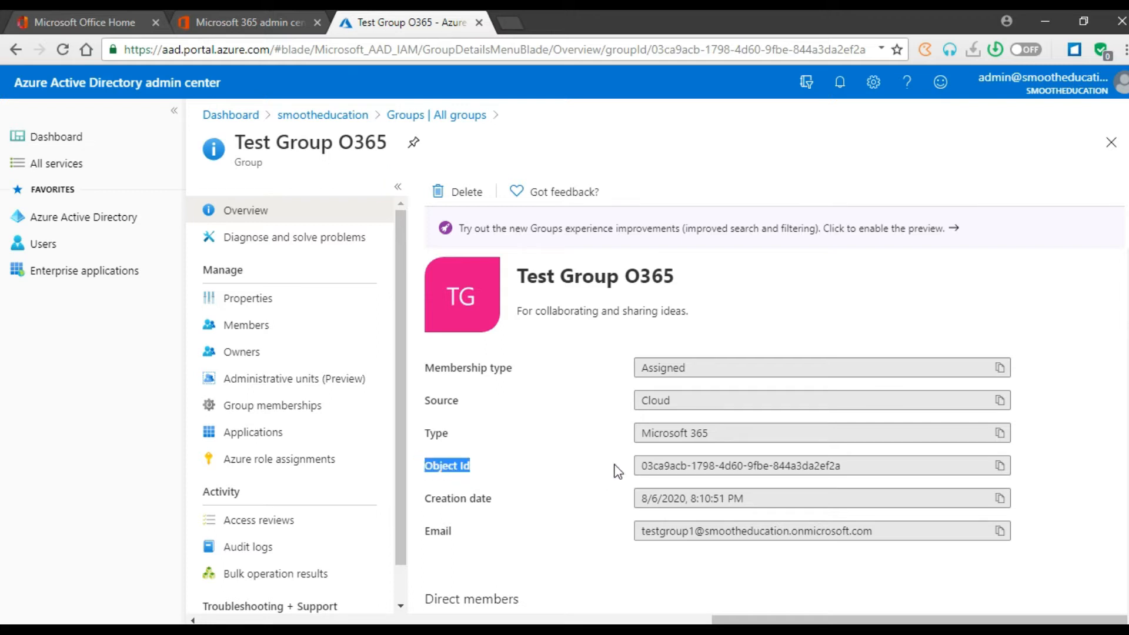
pyautogui.moveTo(507, 474)
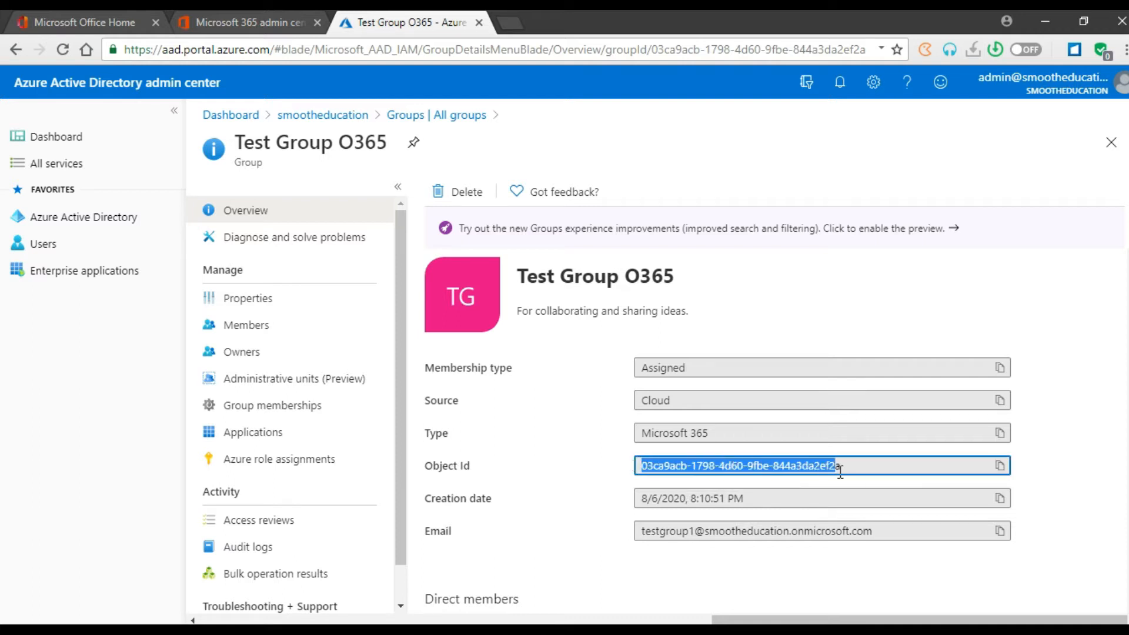
pyautogui.click(483, 428)
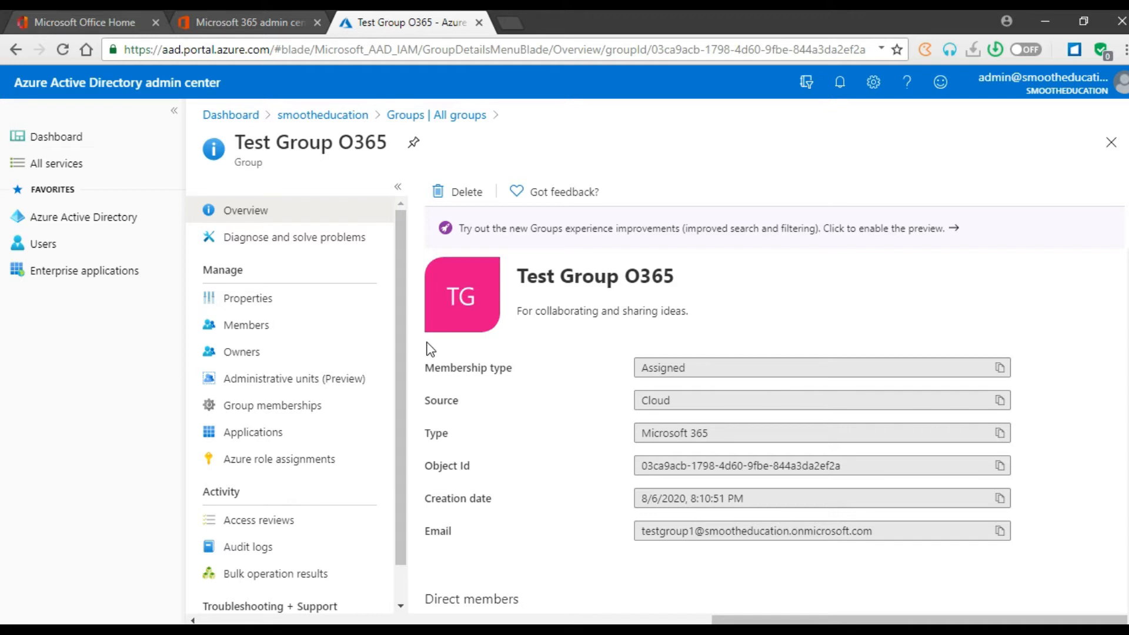
# Open Test Group O365's empty Members page and expand the Bulk activities menu.
pyautogui.click(246, 325)
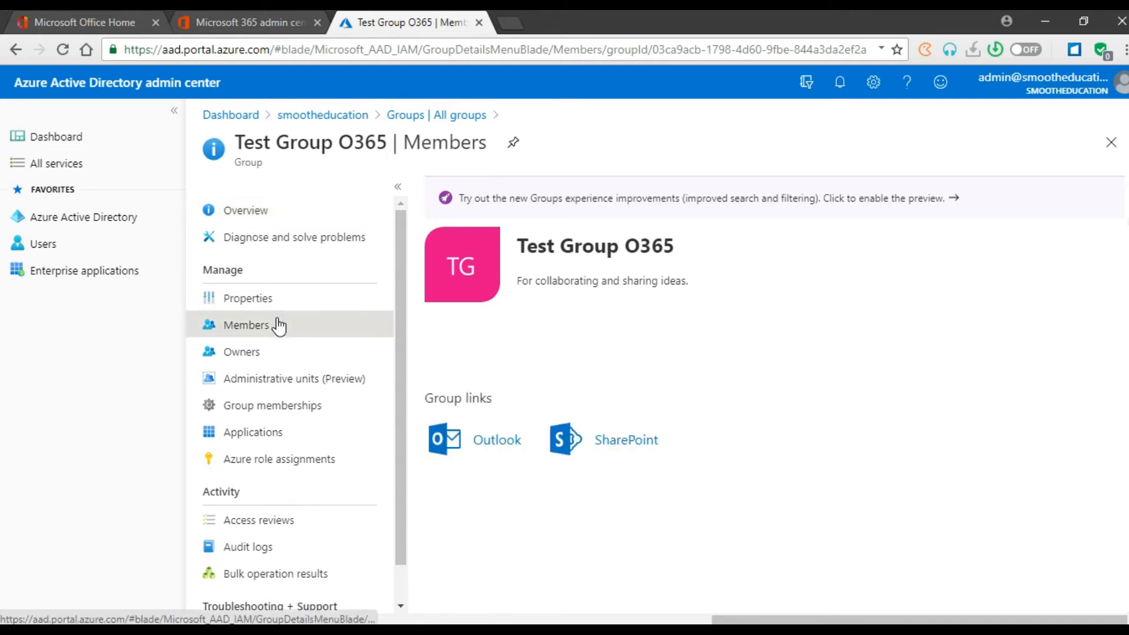
pyautogui.click(246, 325)
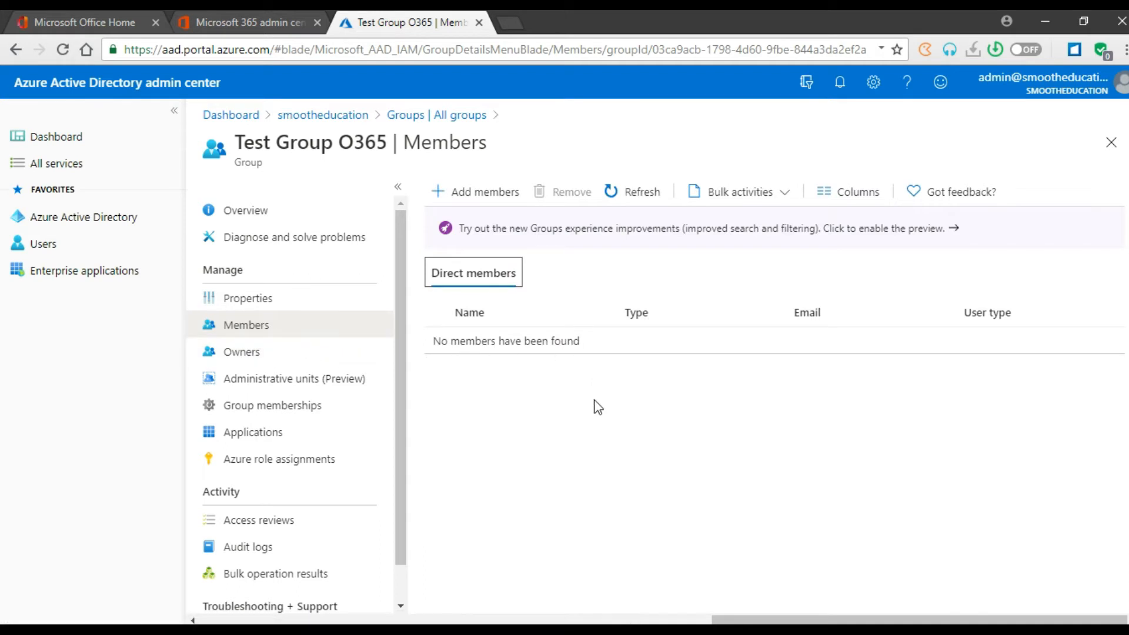
pyautogui.moveTo(536, 383)
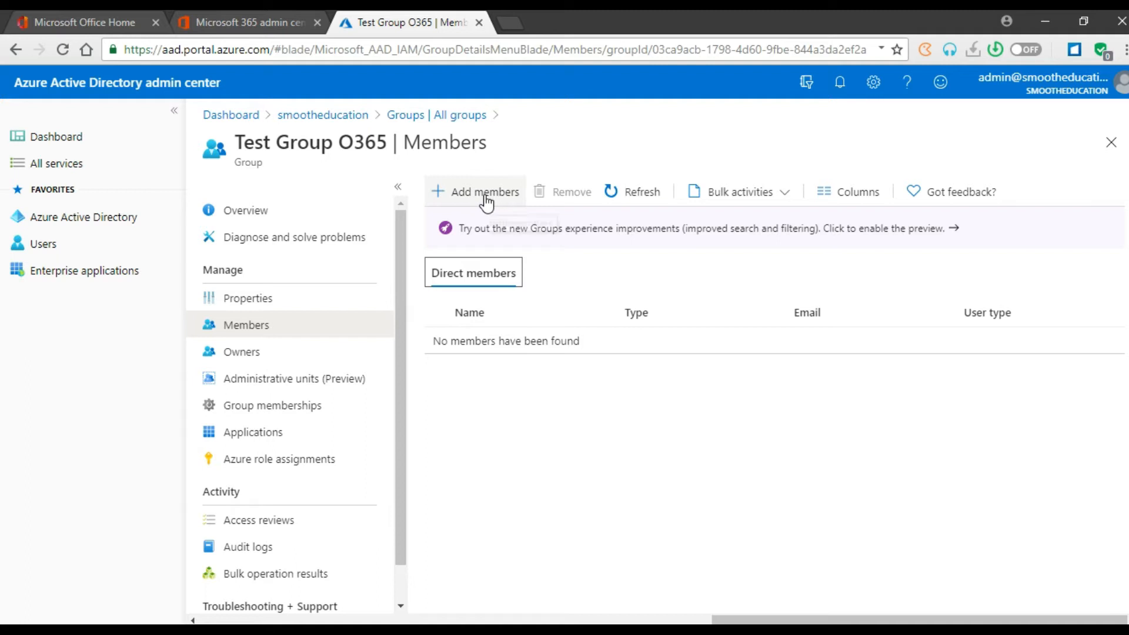
pyautogui.moveTo(475, 192)
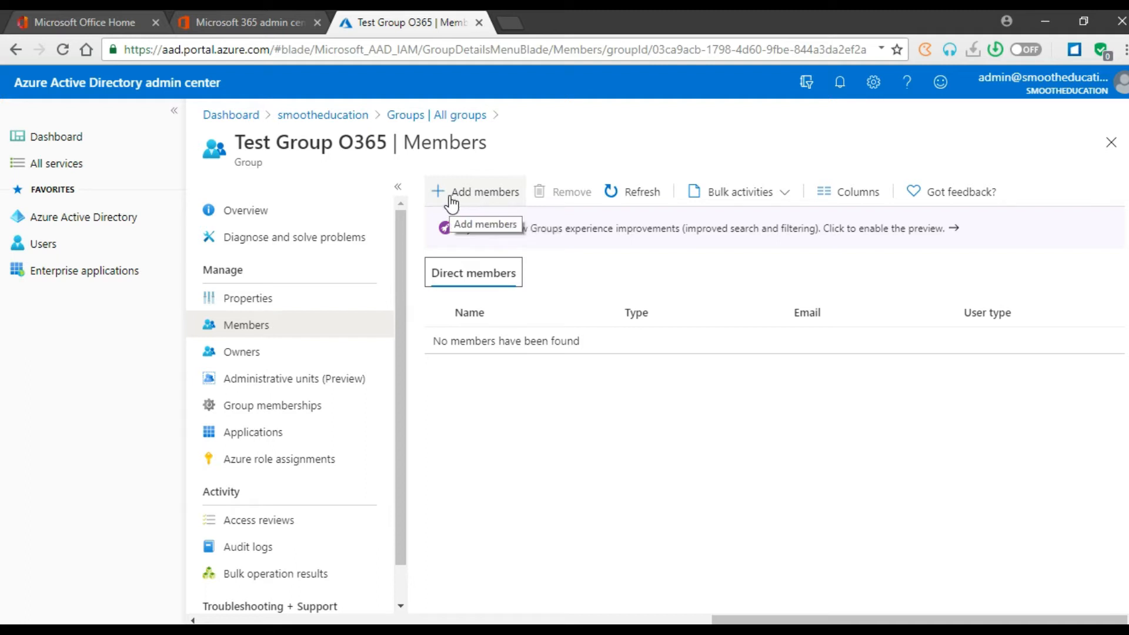
pyautogui.moveTo(472, 202)
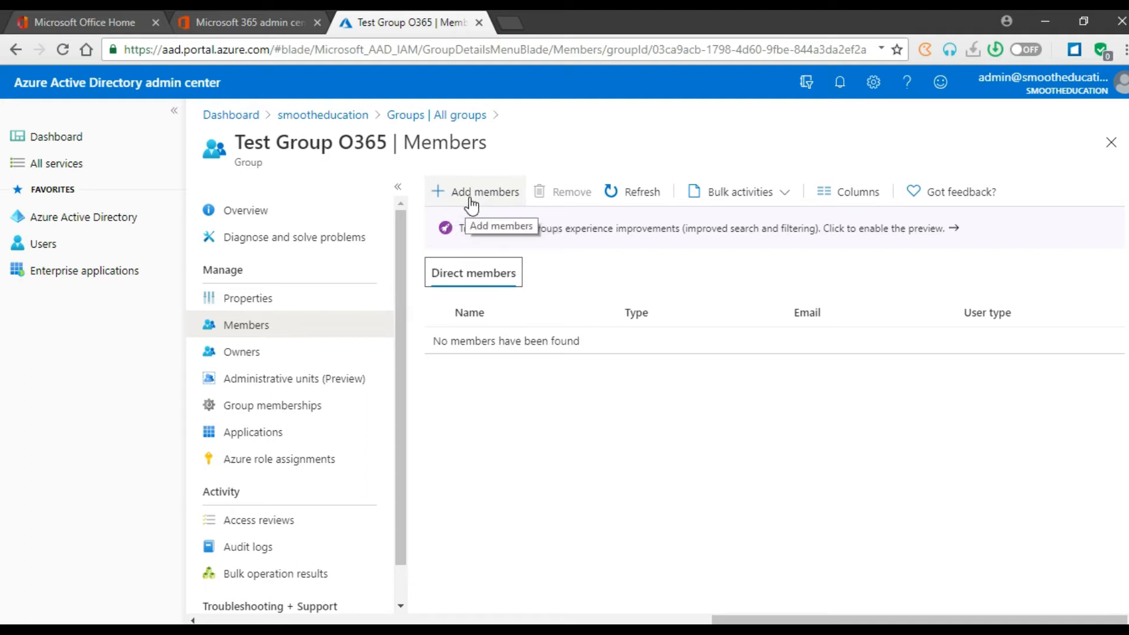
pyautogui.moveTo(609, 240)
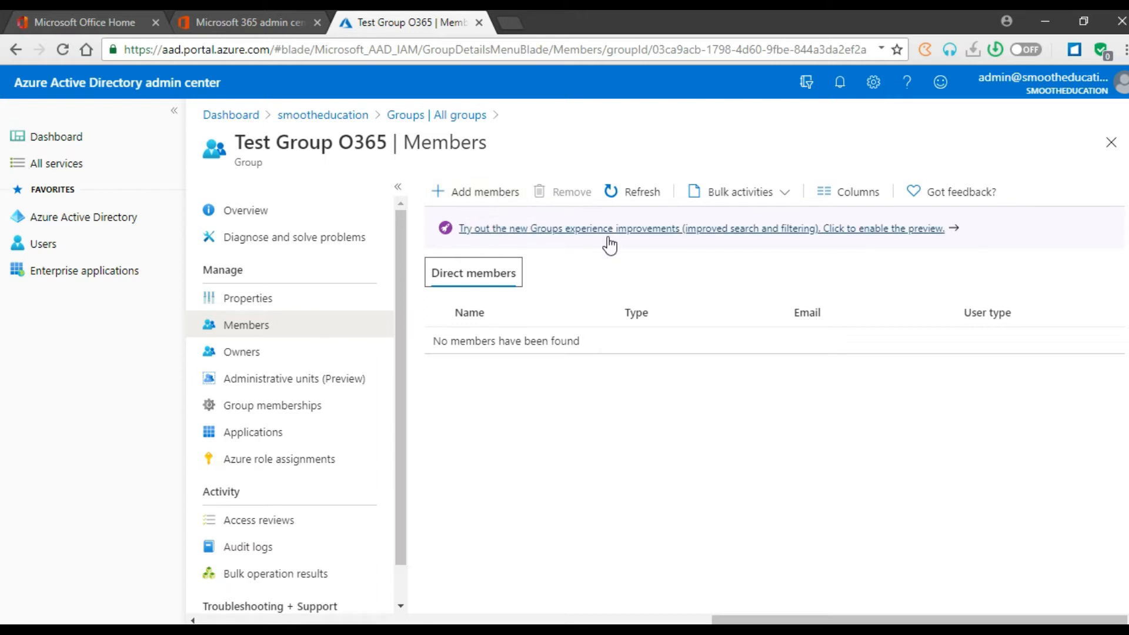
pyautogui.moveTo(758, 212)
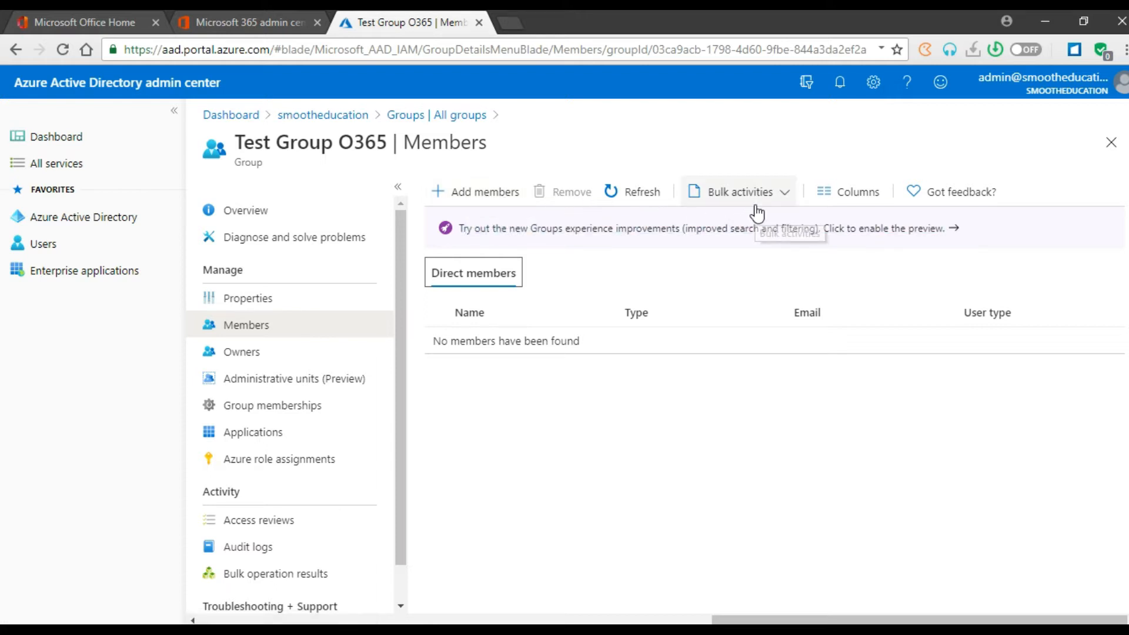
pyautogui.moveTo(738, 209)
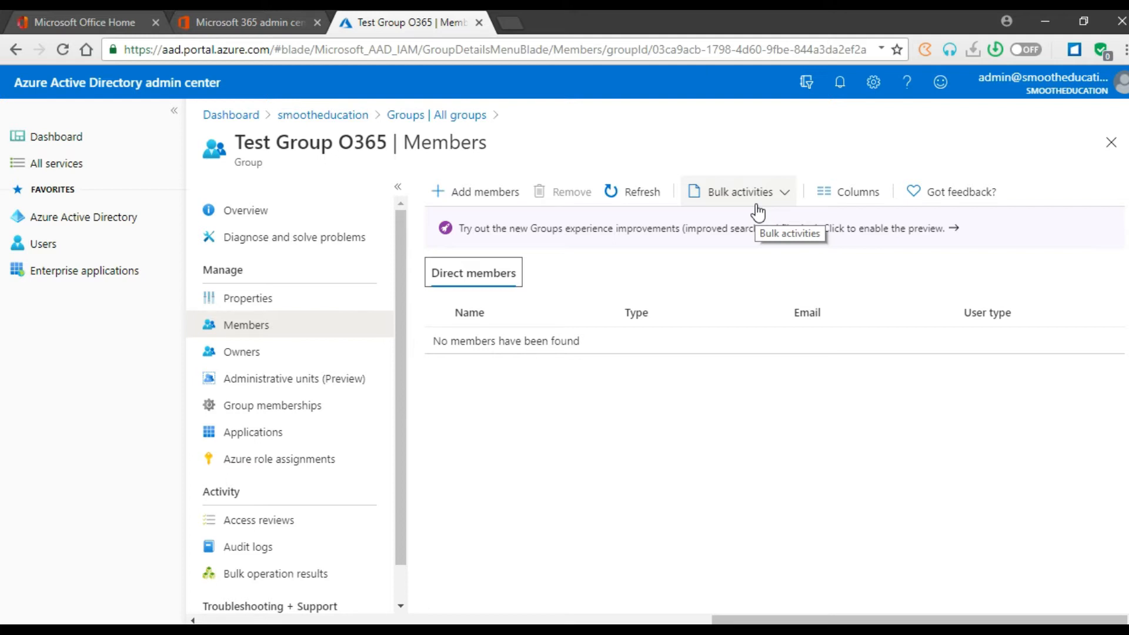
pyautogui.moveTo(551, 206)
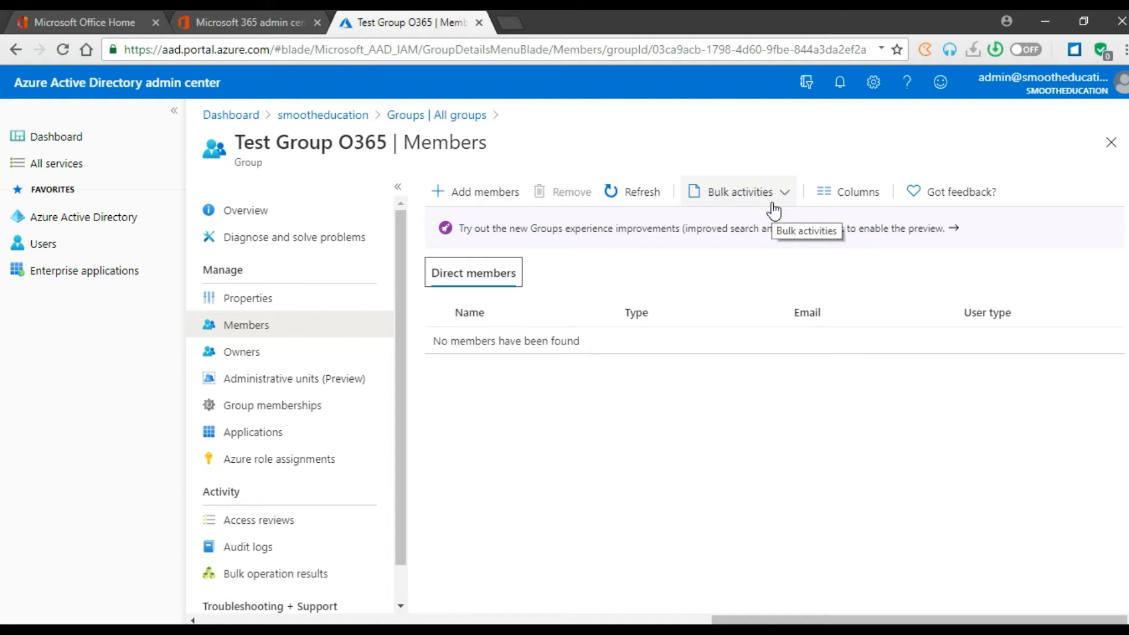
pyautogui.click(739, 192)
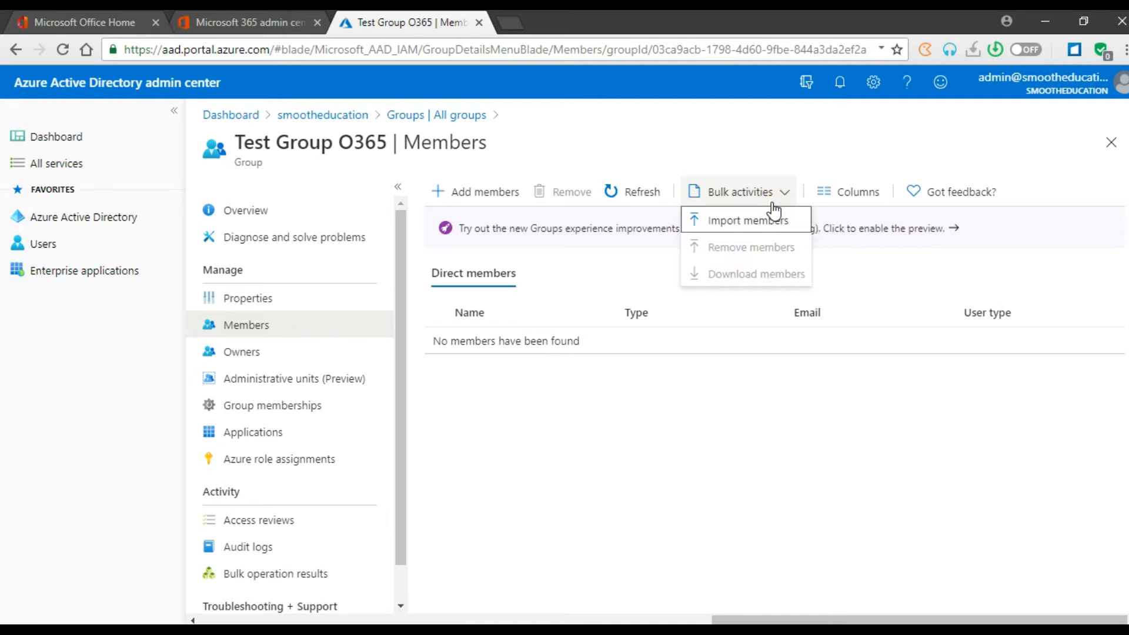
pyautogui.moveTo(726, 227)
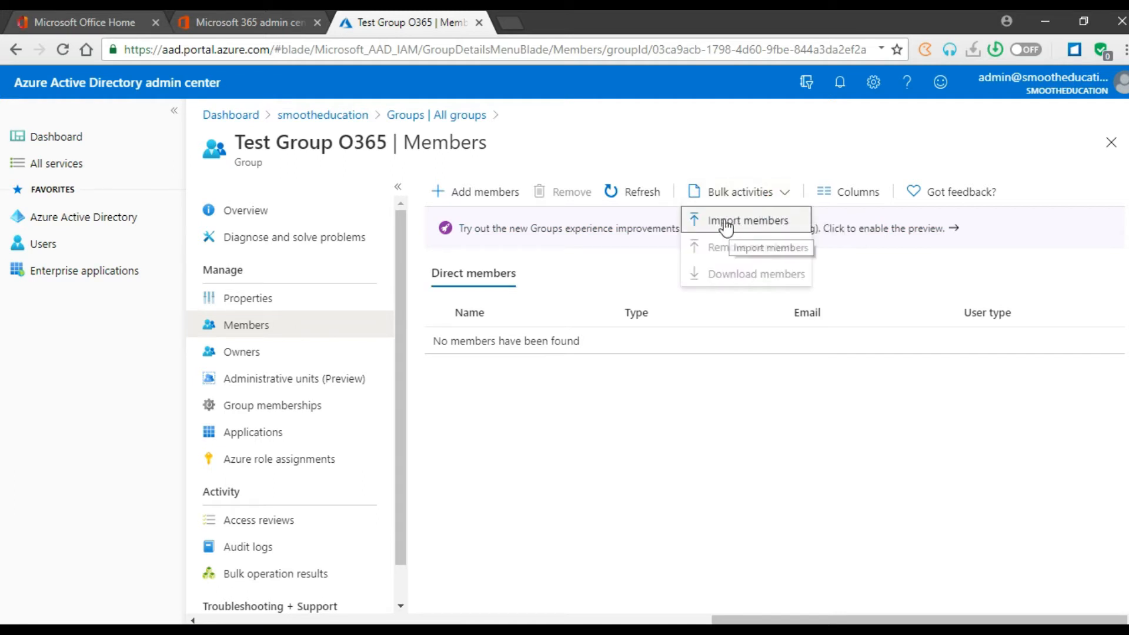
pyautogui.moveTo(751, 216)
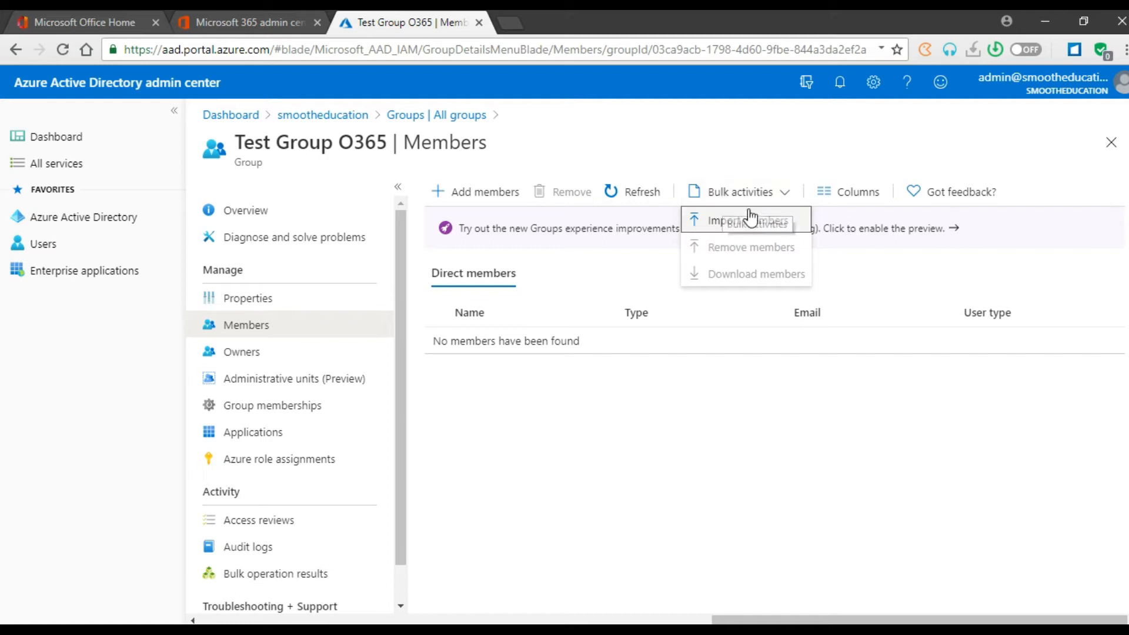
pyautogui.moveTo(735, 229)
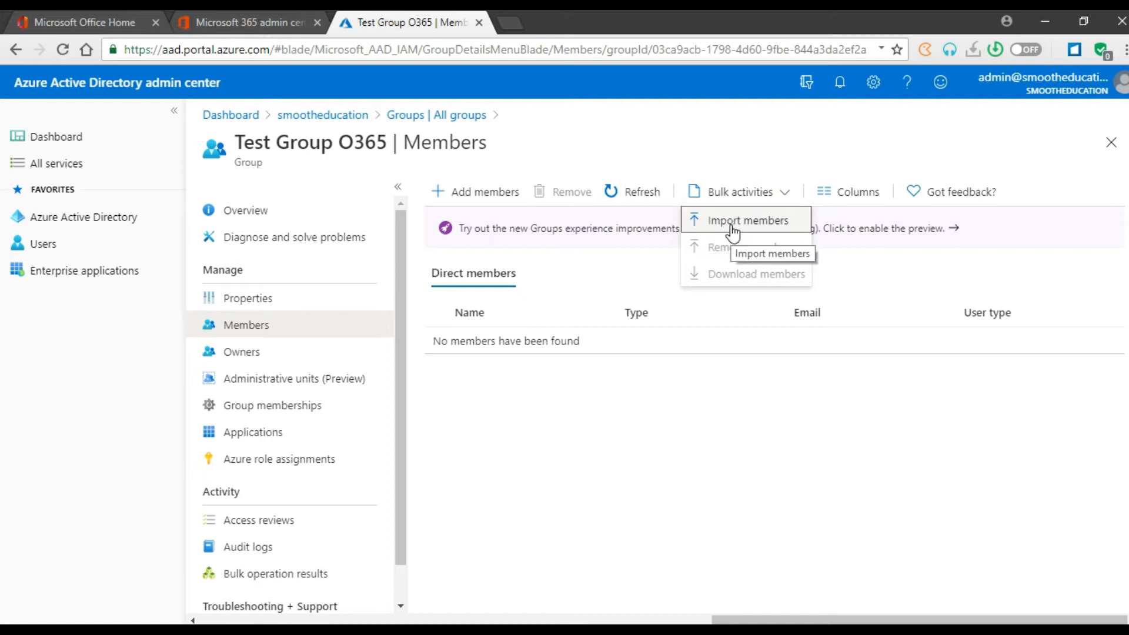
# Start Import members, download the CSV member template, and open it in Excel.
pyautogui.click(749, 219)
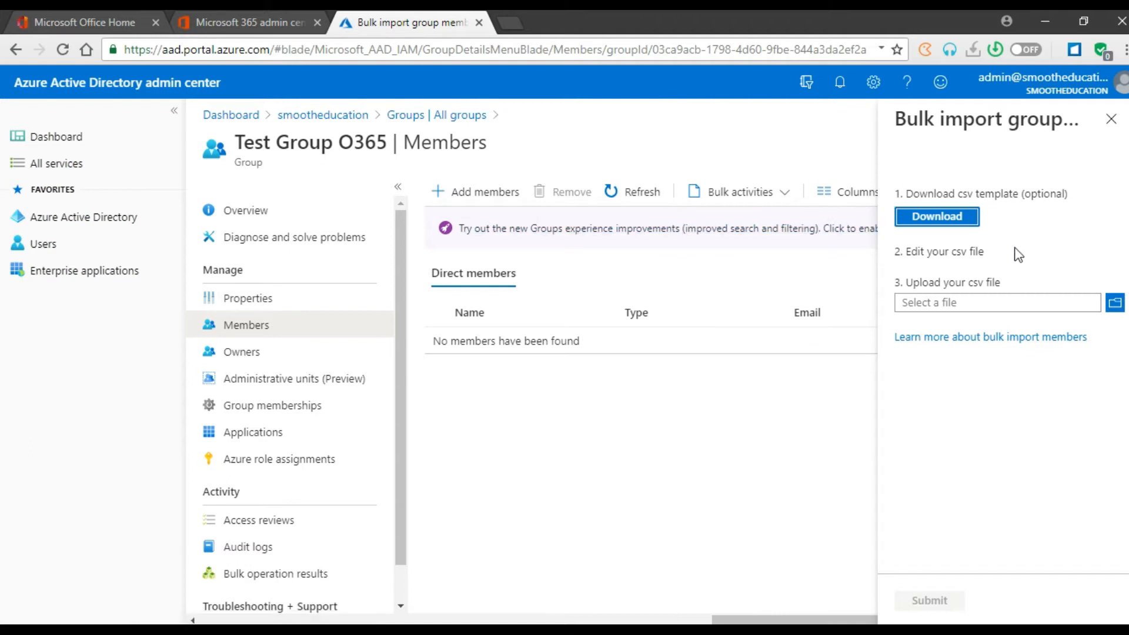
pyautogui.moveTo(906, 234)
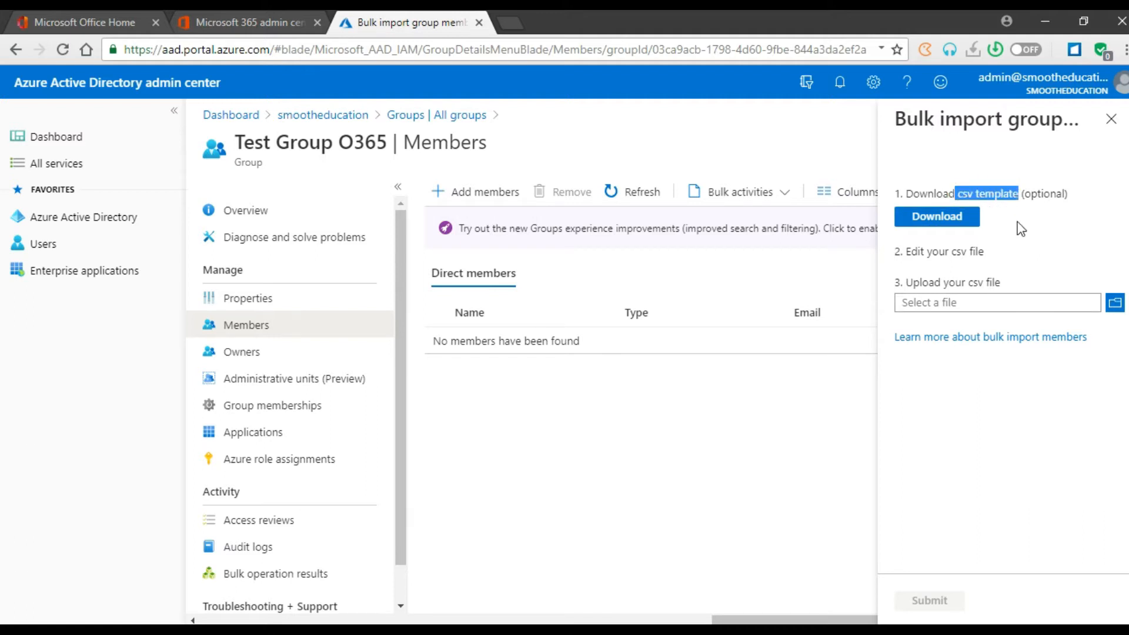
pyautogui.moveTo(969, 229)
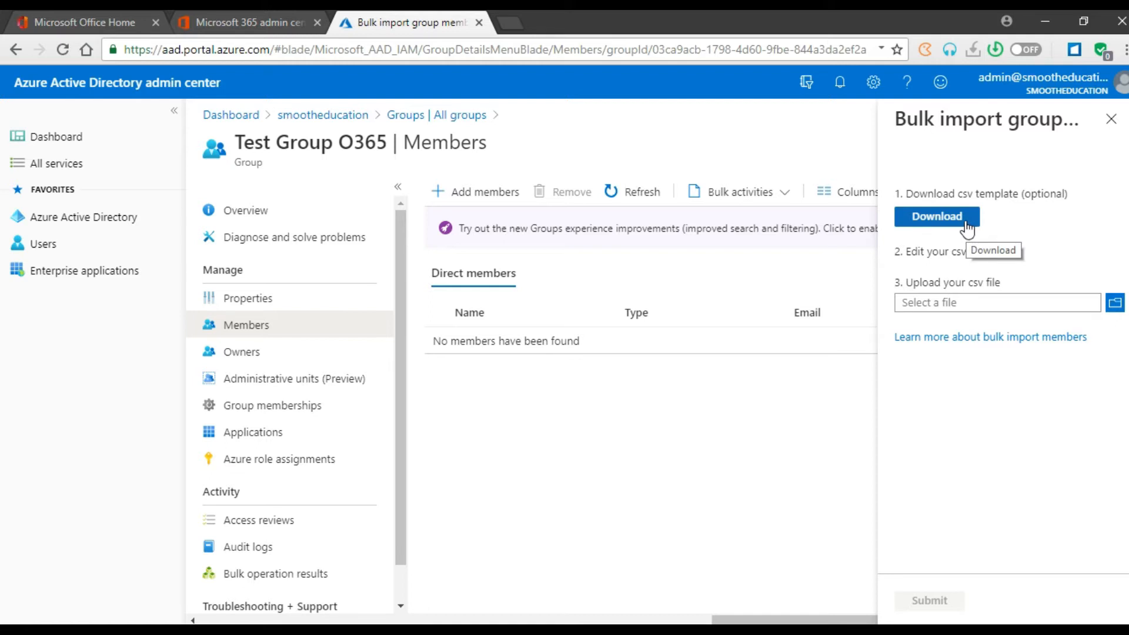
pyautogui.click(937, 216)
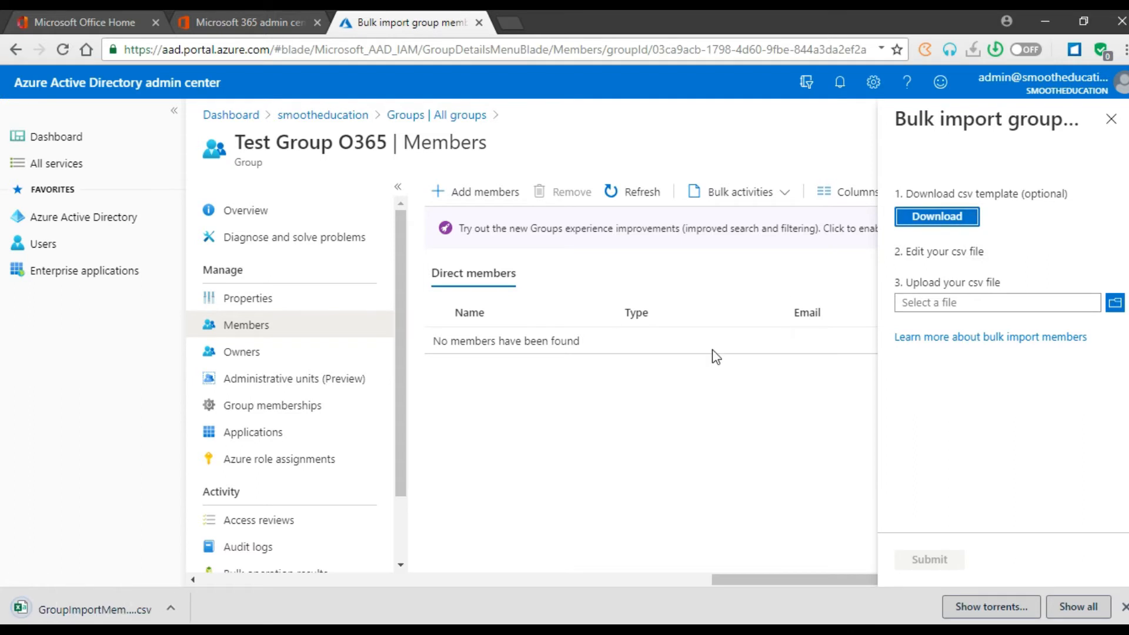
pyautogui.moveTo(129, 610)
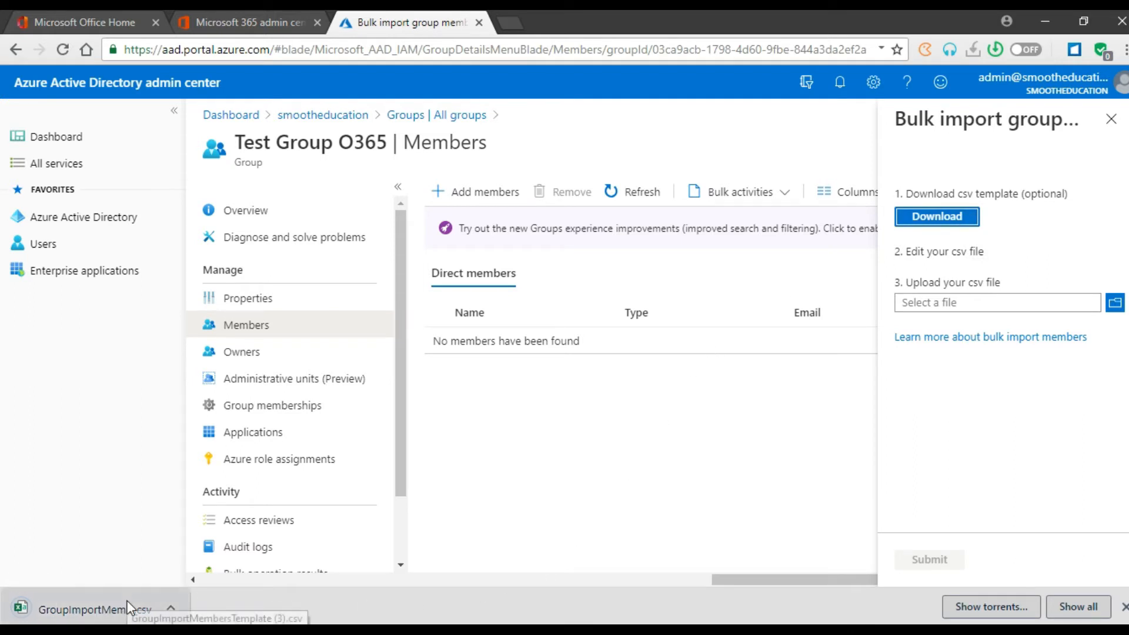
pyautogui.click(94, 610)
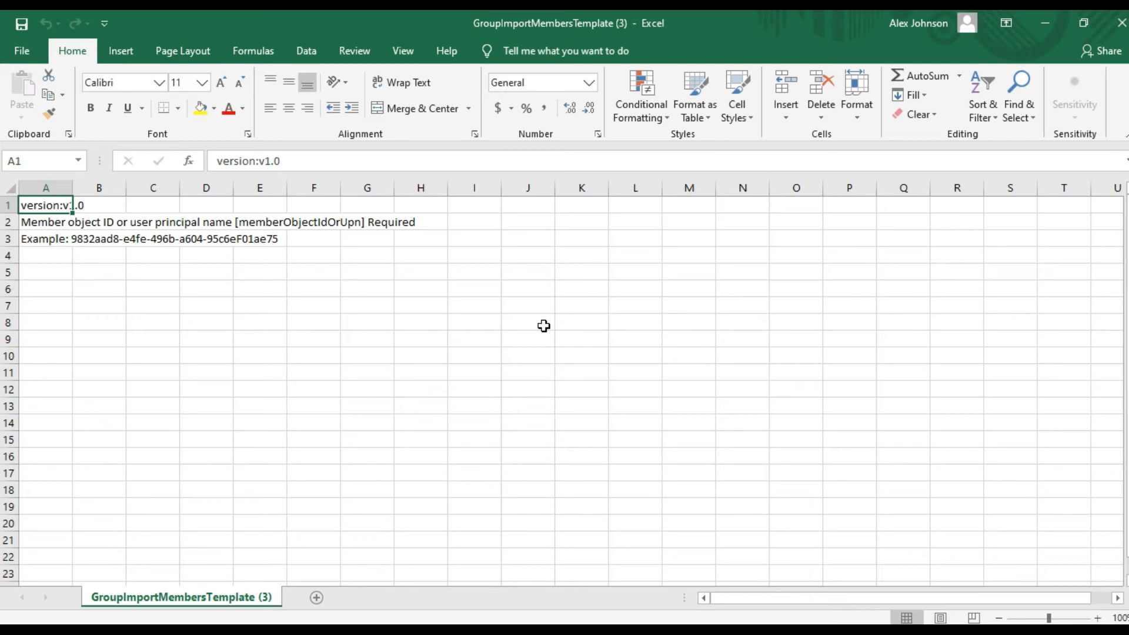
pyautogui.moveTo(71, 208)
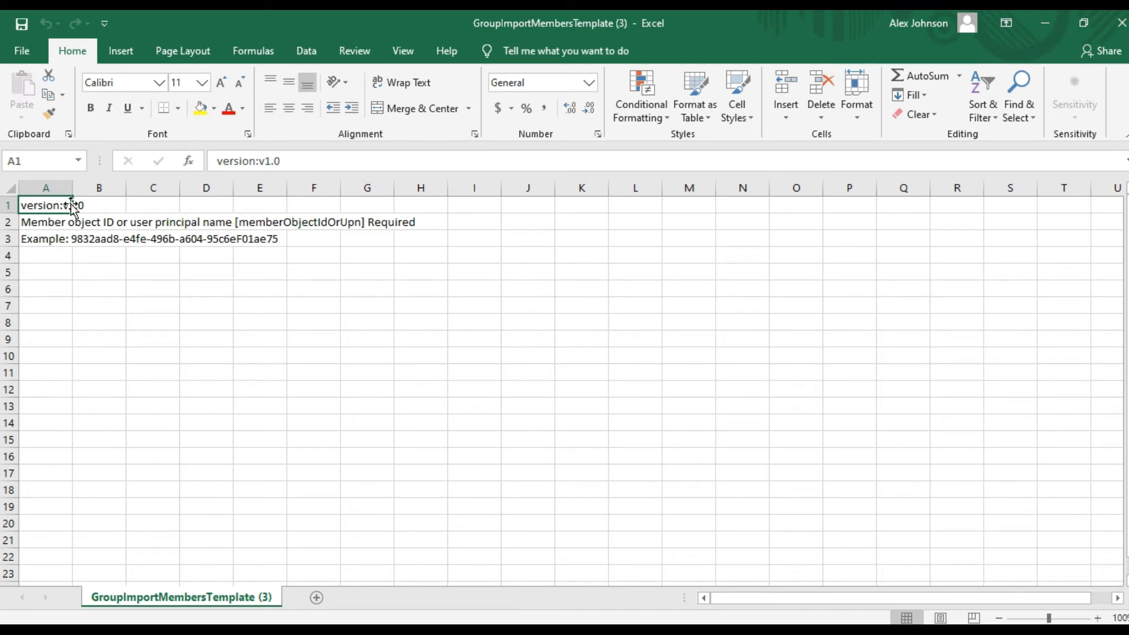
pyautogui.moveTo(171, 206)
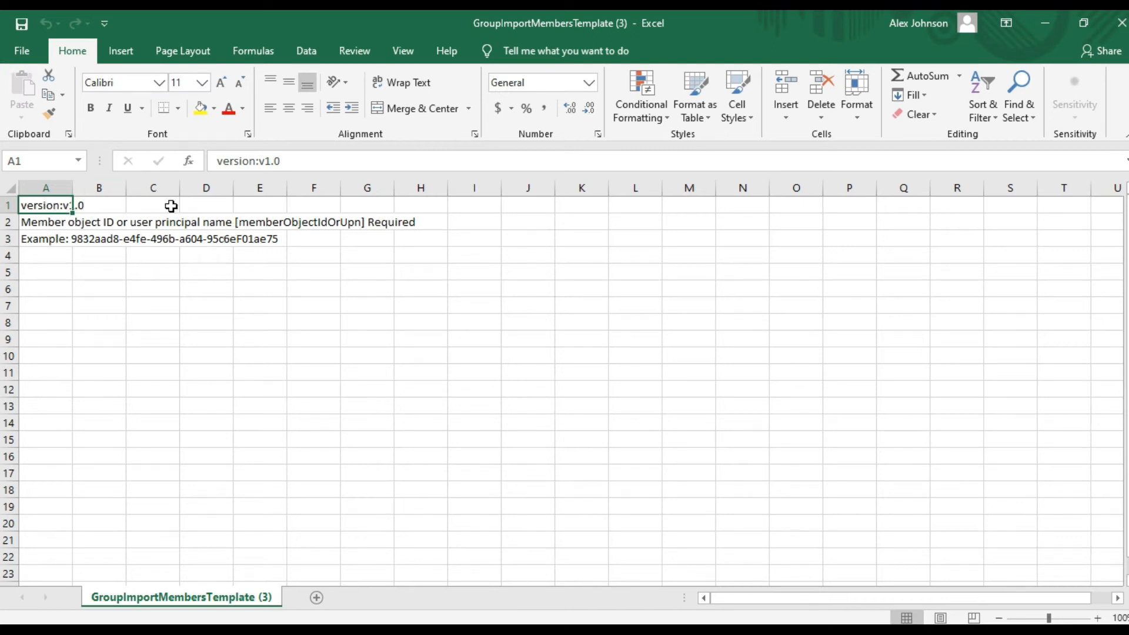
pyautogui.moveTo(45, 205)
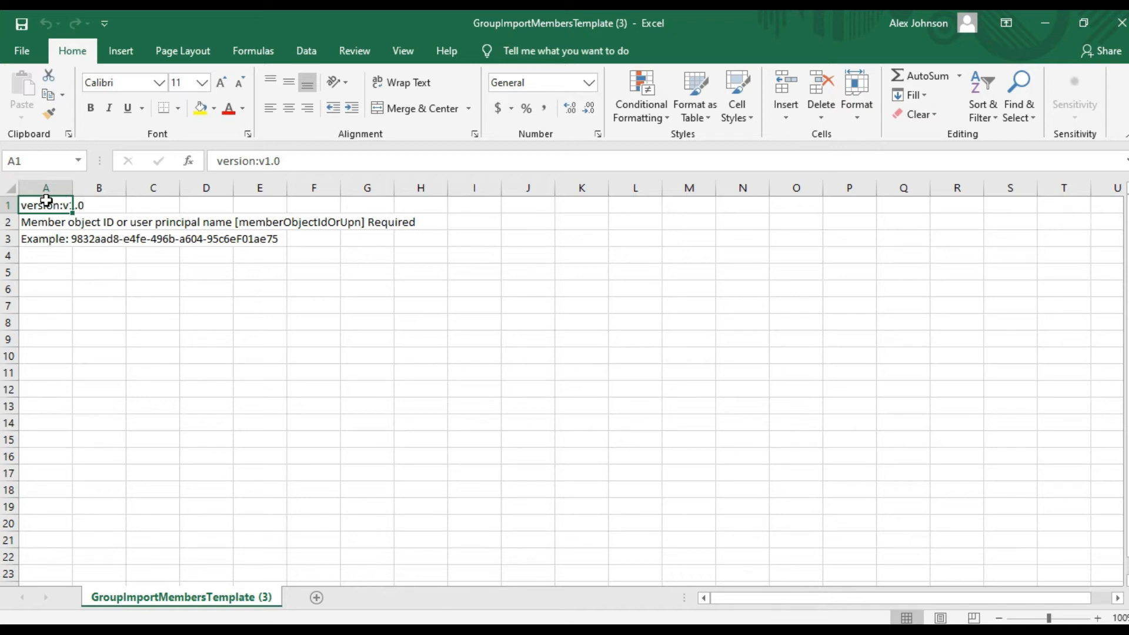
pyautogui.moveTo(74, 187)
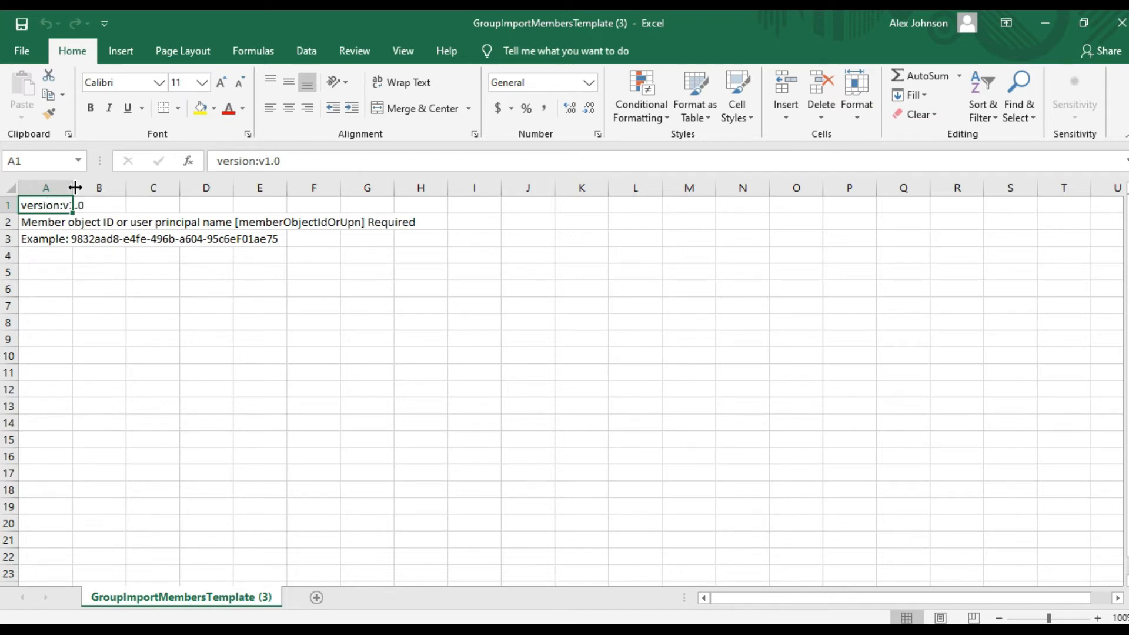
pyautogui.moveTo(45, 234)
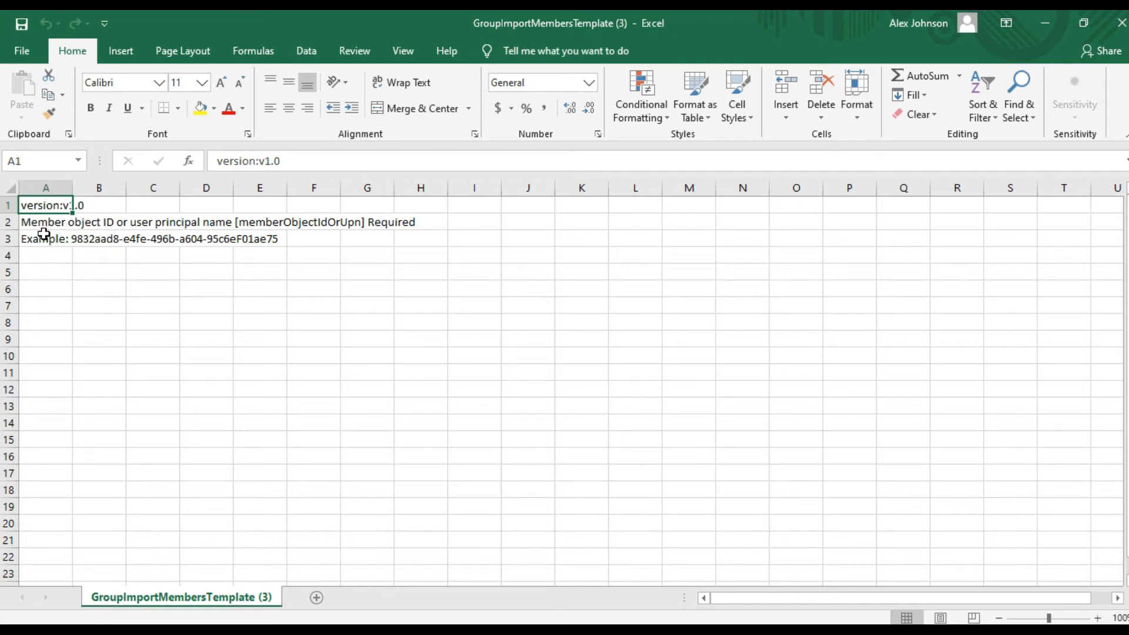
pyautogui.click(44, 222)
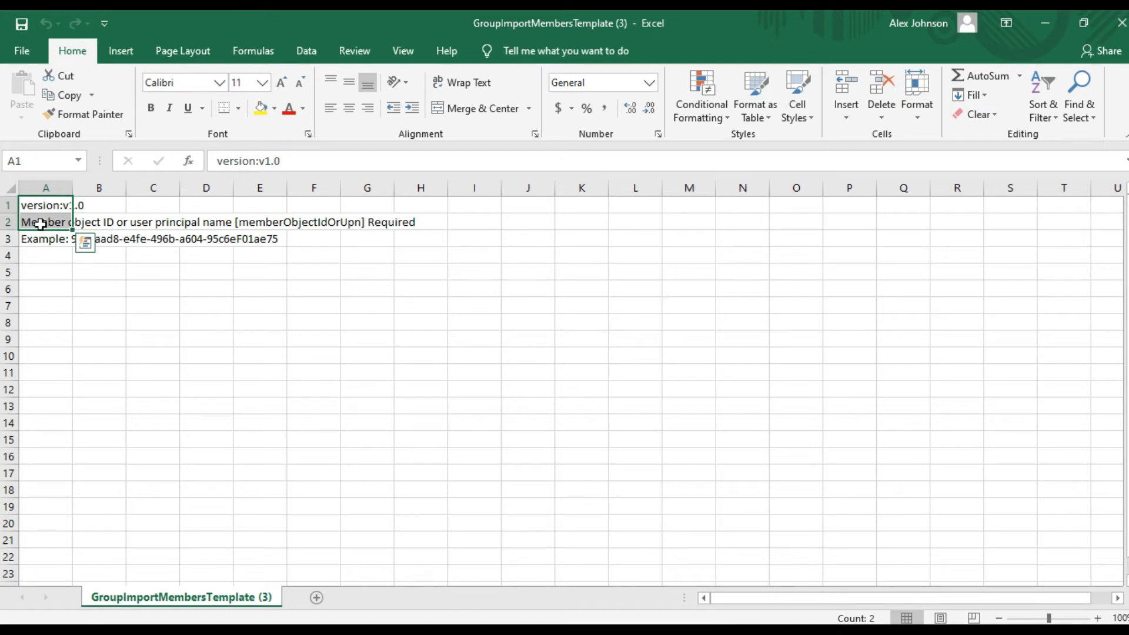
pyautogui.click(45, 254)
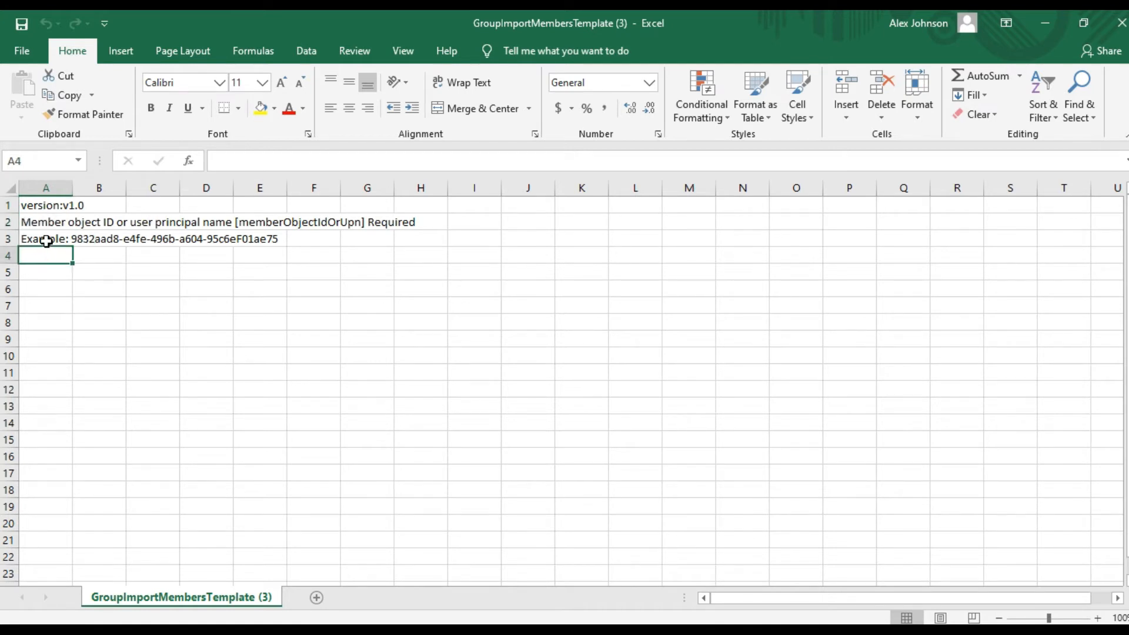
pyautogui.click(45, 238)
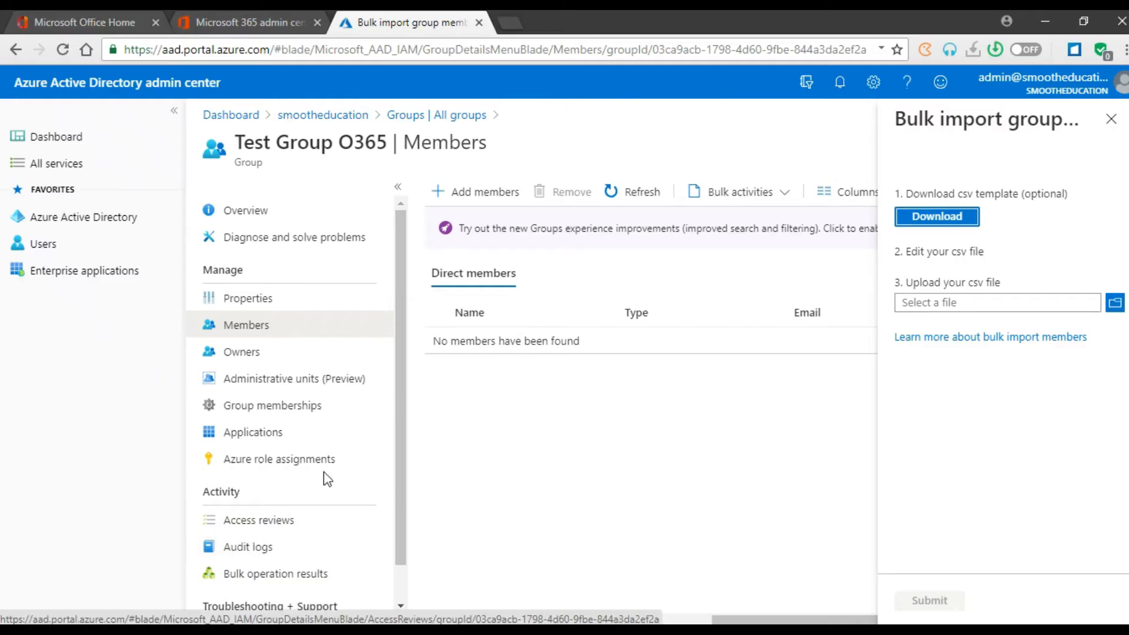
pyautogui.moveTo(427, 314)
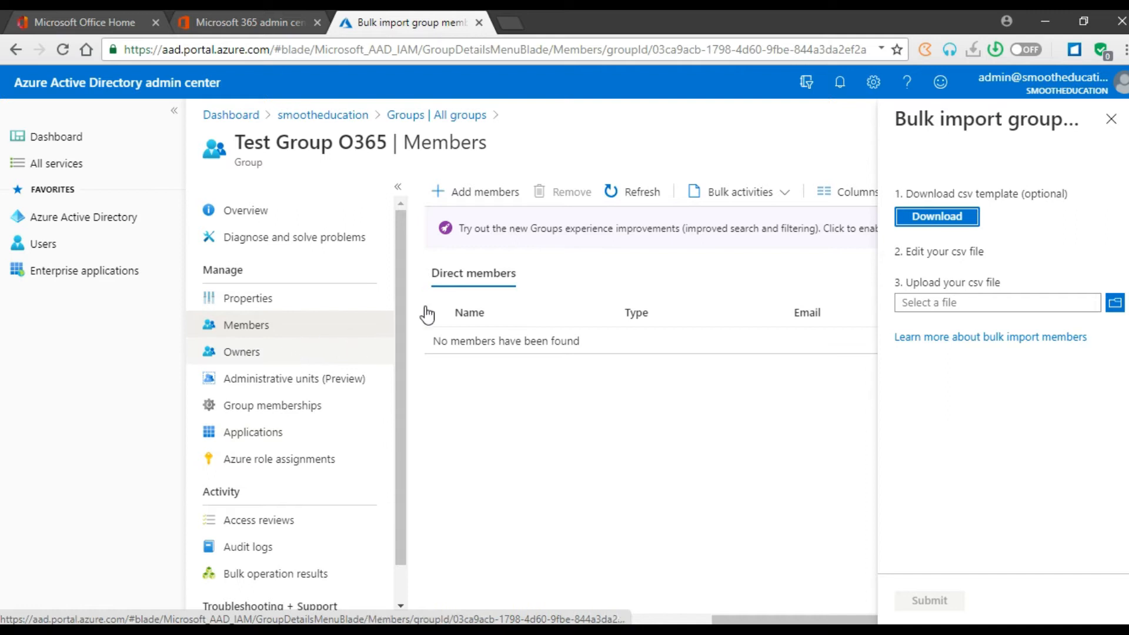
pyautogui.moveTo(308, 216)
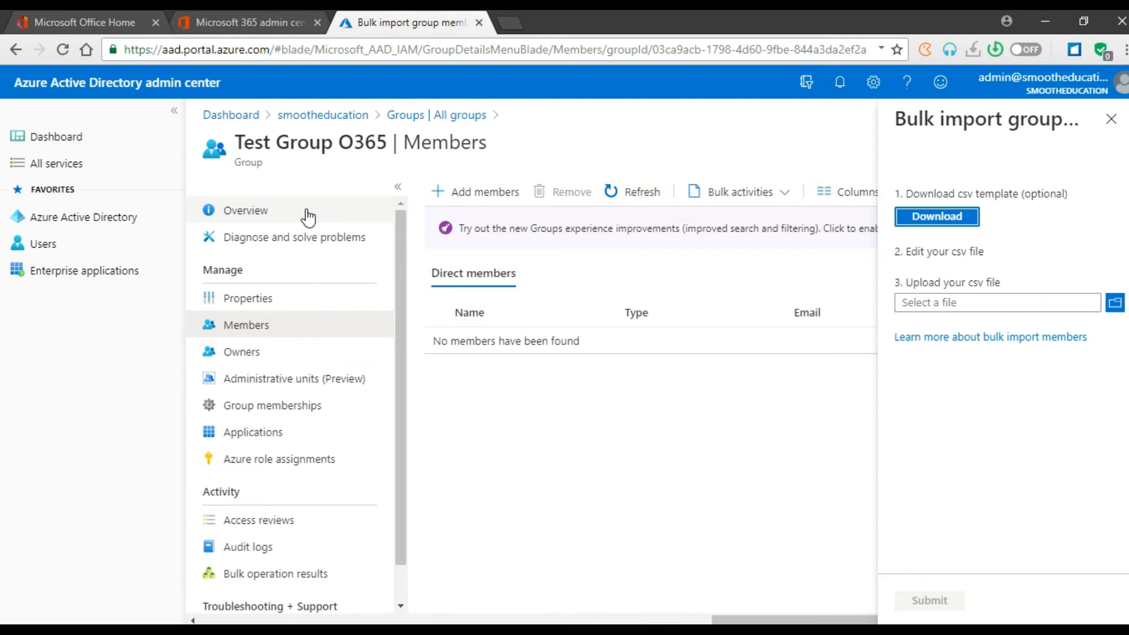
pyautogui.moveTo(1111, 120)
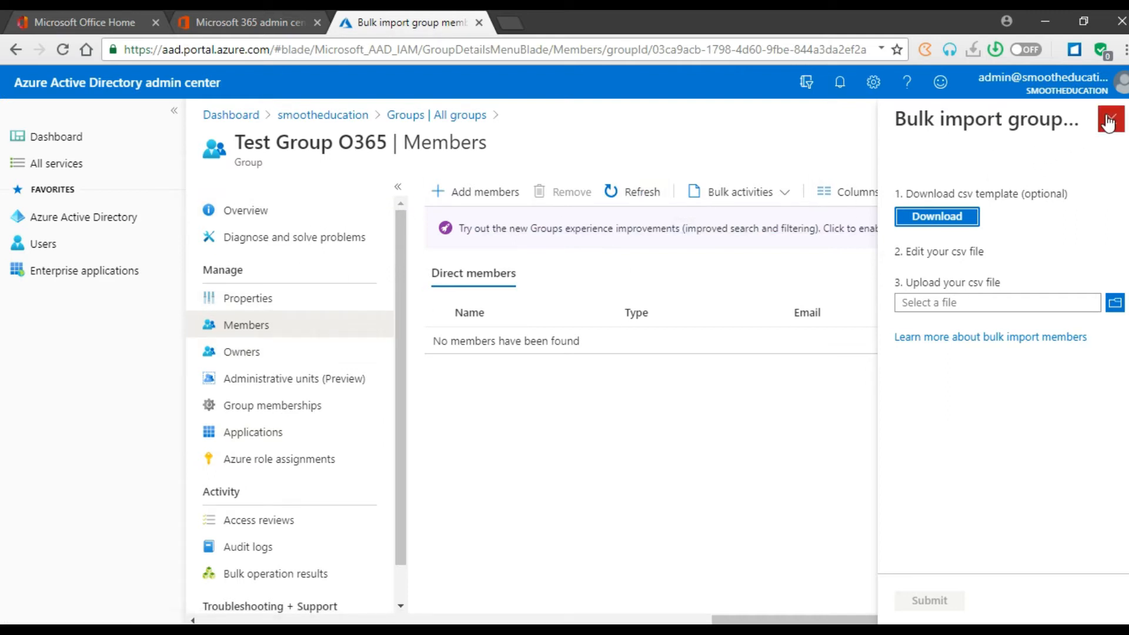
# Close the bulk import pane and select Test Group O365's object ID on its overview.
pyautogui.click(1110, 120)
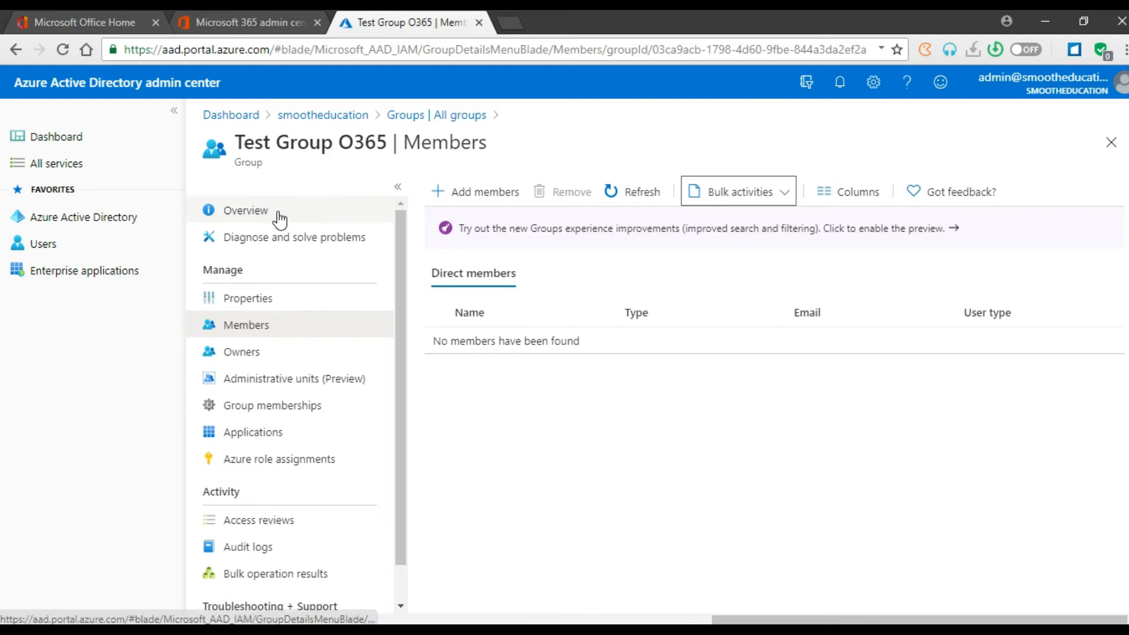
pyautogui.doubleClick(309, 142)
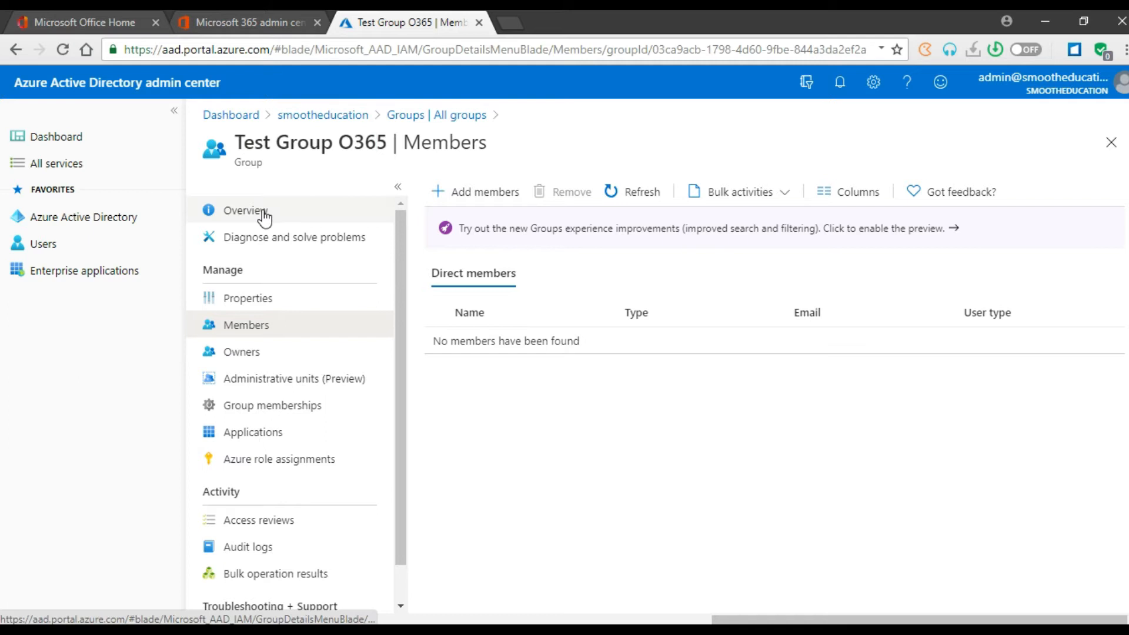
pyautogui.click(245, 211)
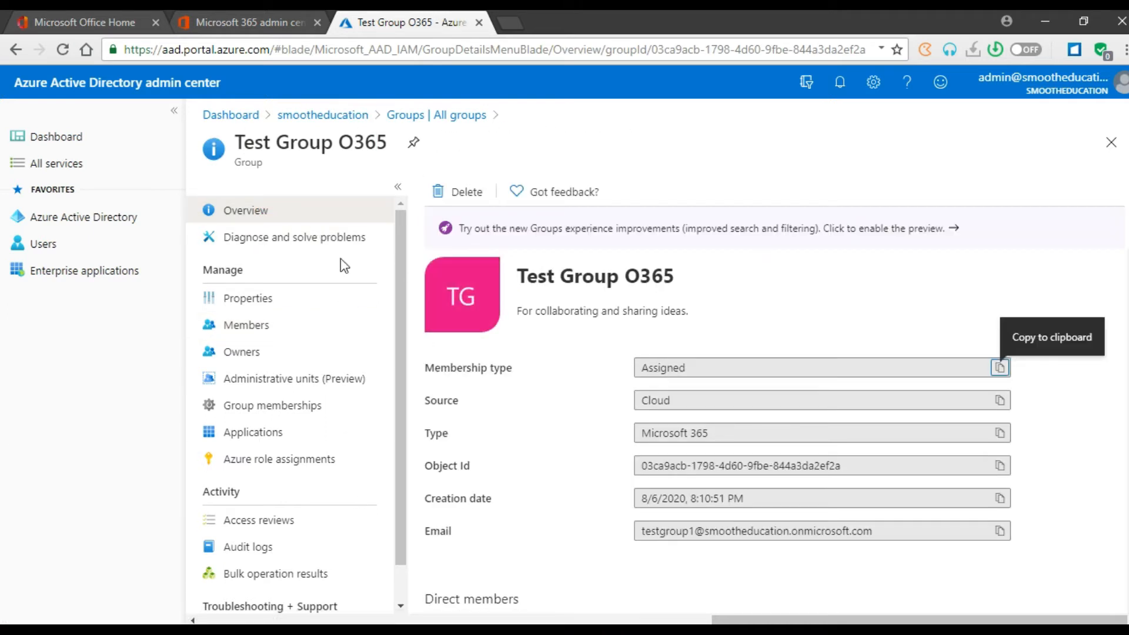
pyautogui.moveTo(472, 476)
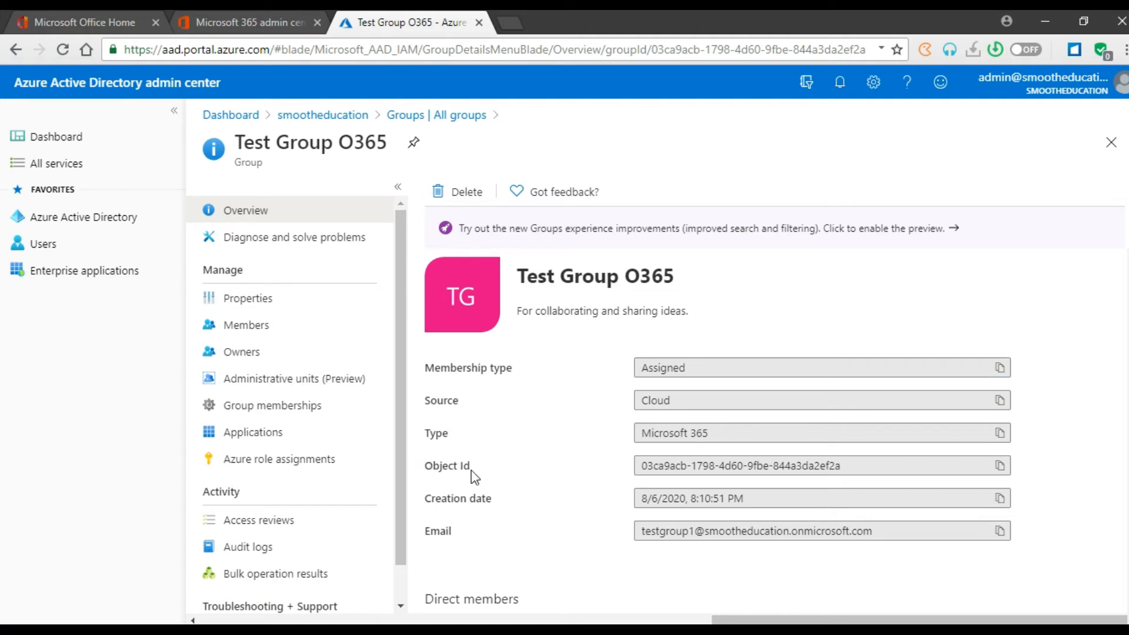
pyautogui.doubleClick(728, 466)
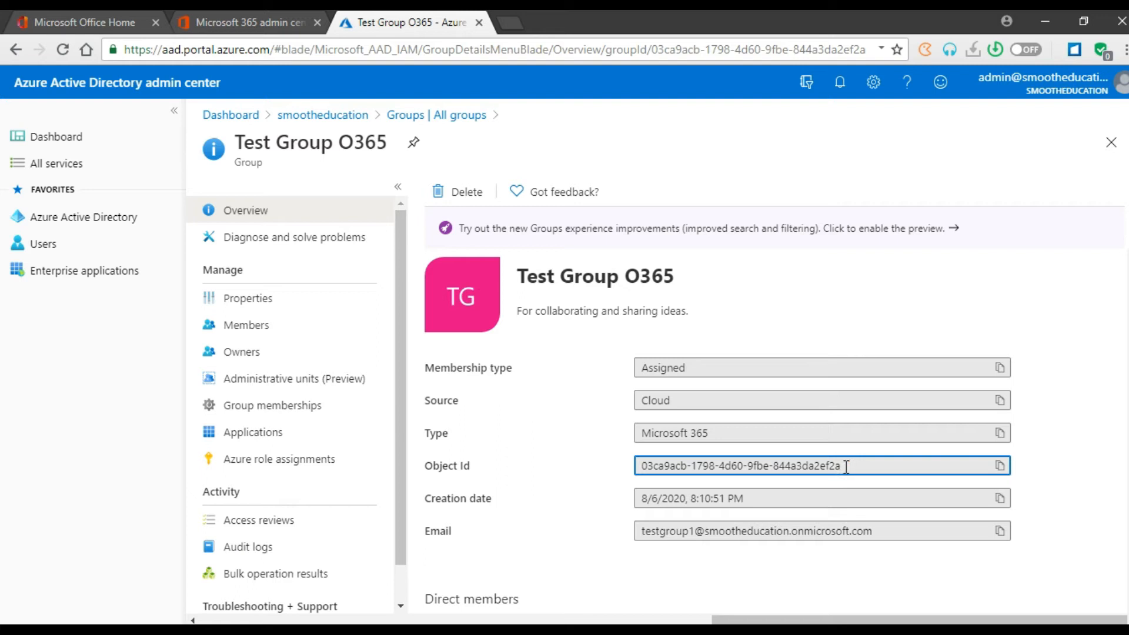
pyautogui.moveTo(1000, 466)
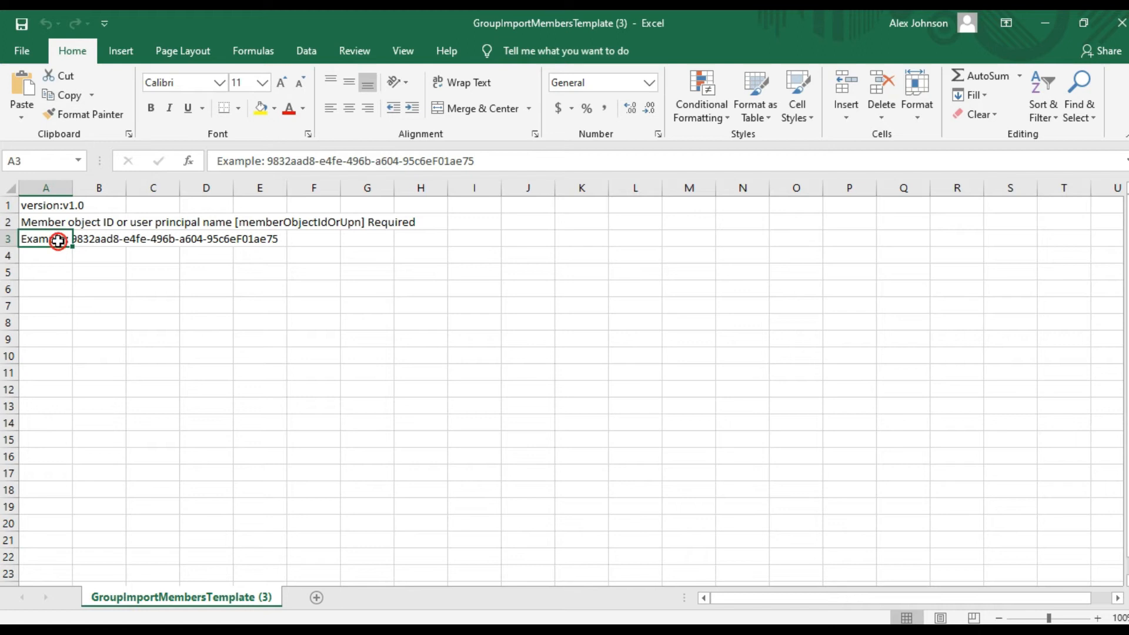
# Paste the group's object ID into cell A3 of the template and select A4:A10.
pyautogui.press('ctrl+v')
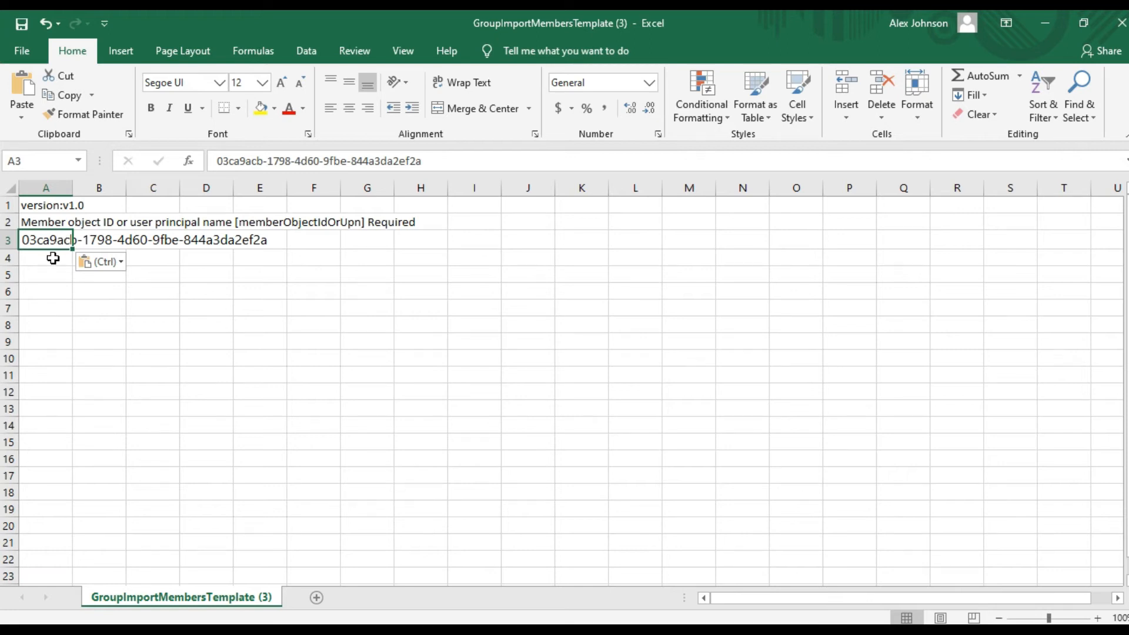
pyautogui.click(44, 257)
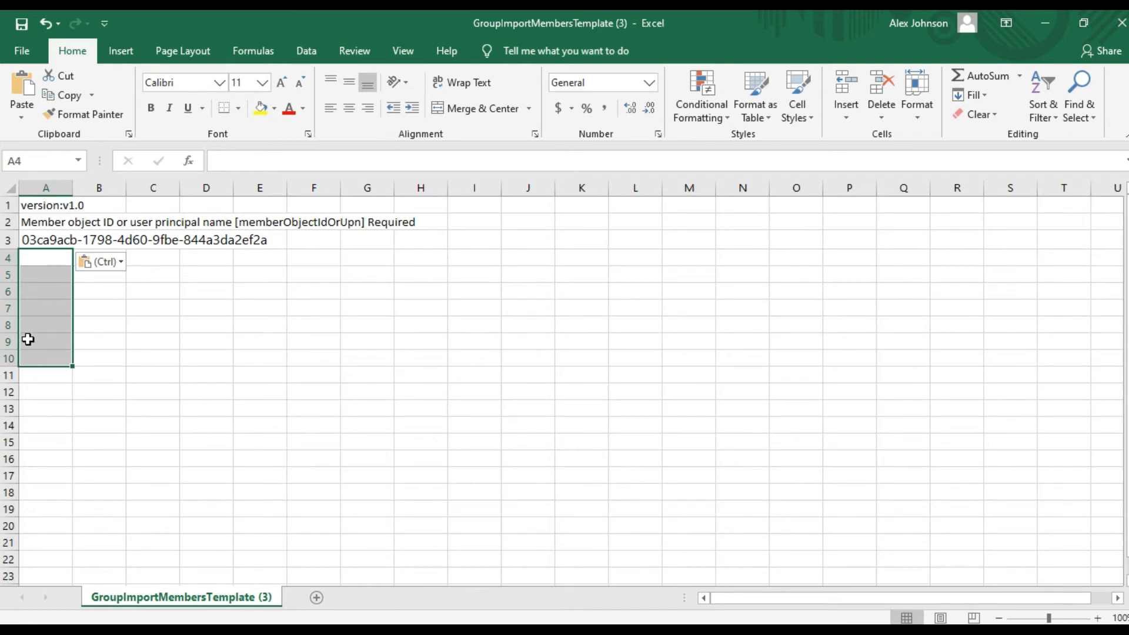
pyautogui.moveTo(41, 332)
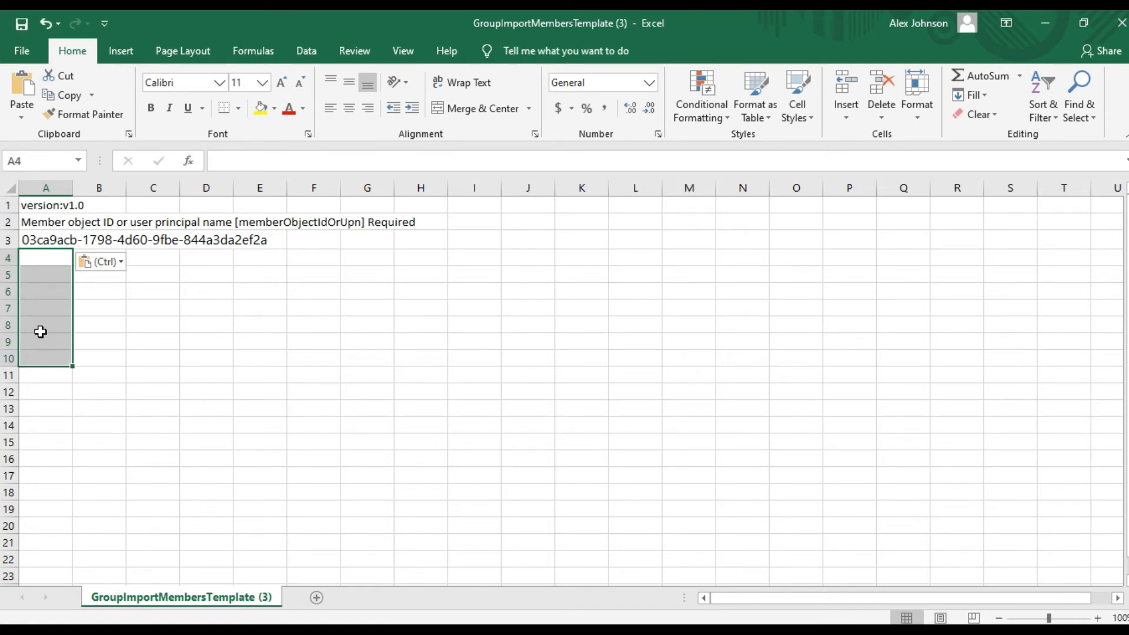
pyautogui.moveTo(289, 379)
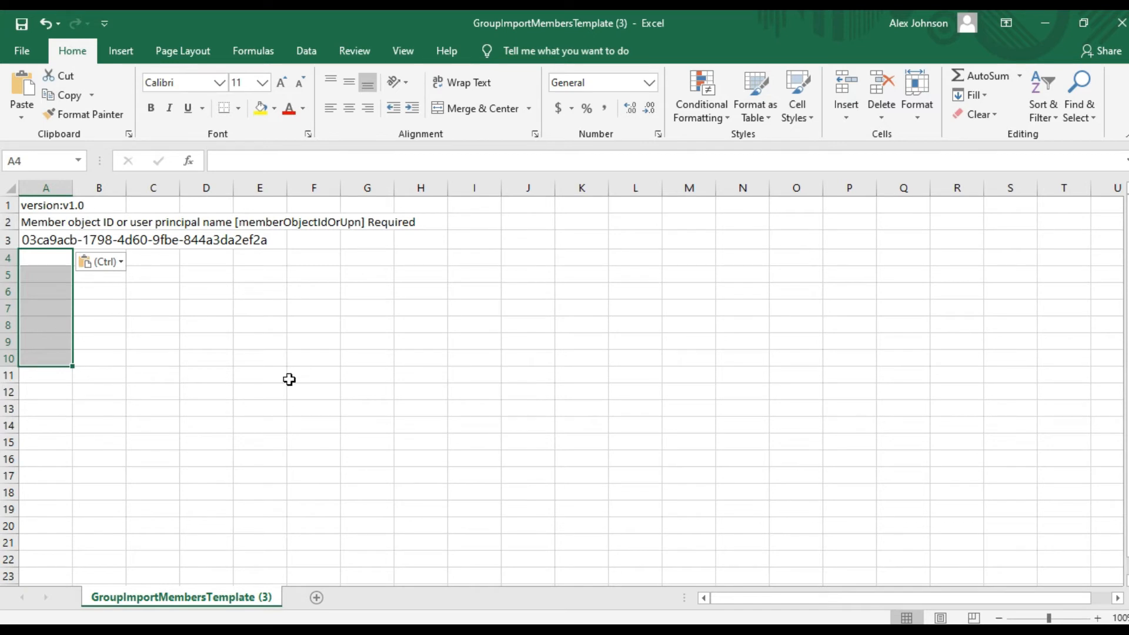
pyautogui.moveTo(1033, 24)
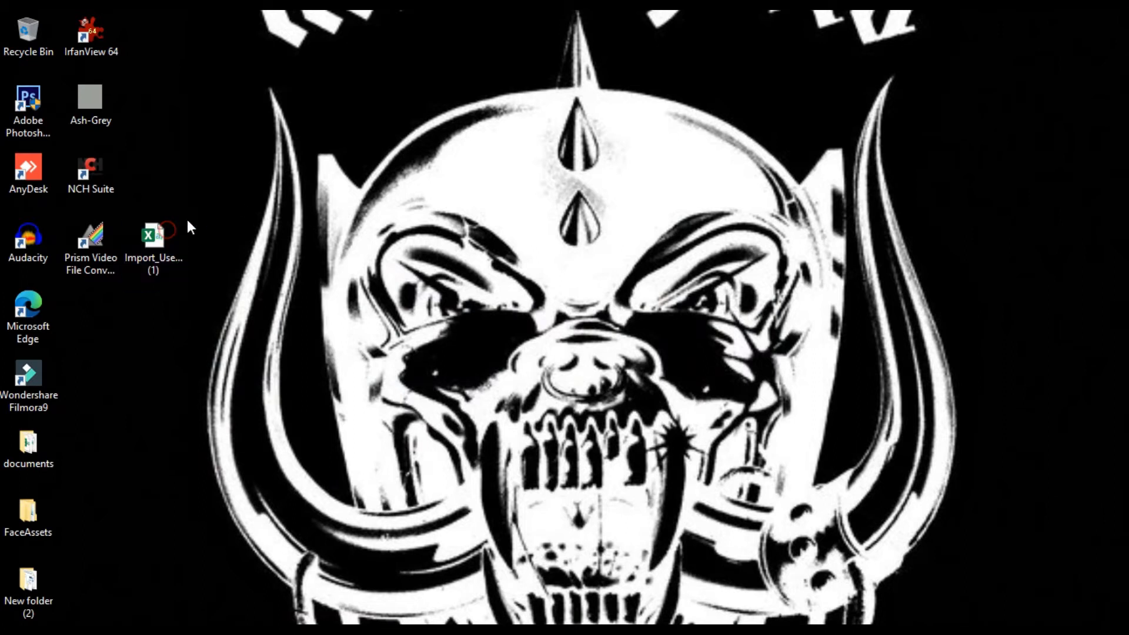
# Copy the seven user names from Import_User_Template into rows 4–10 of the member template.
pyautogui.doubleClick(152, 237)
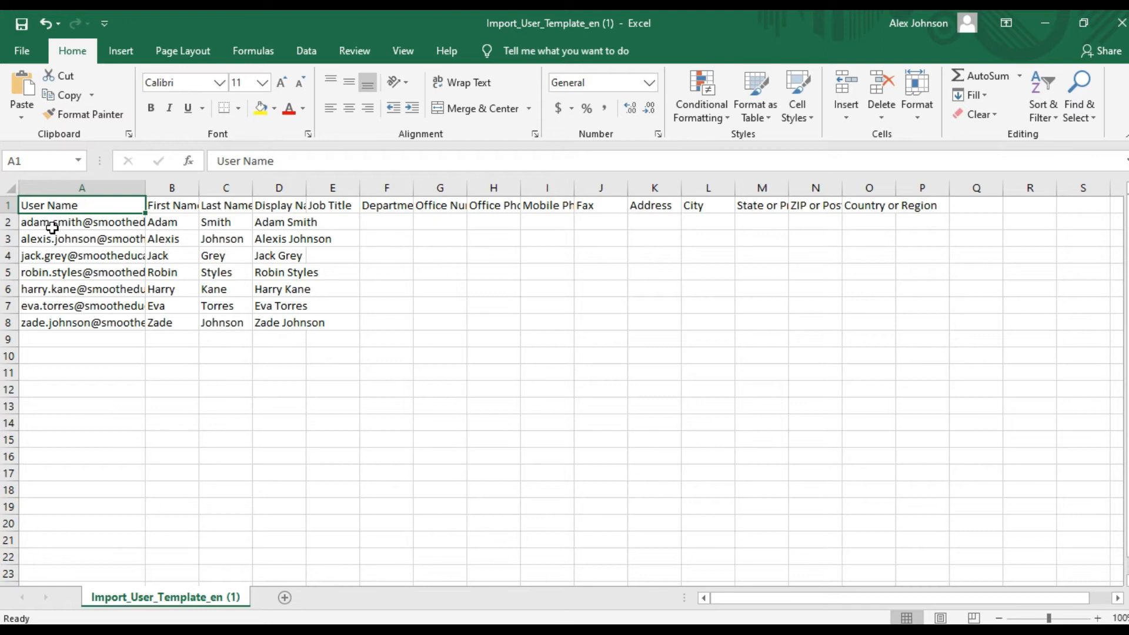
pyautogui.click(81, 222)
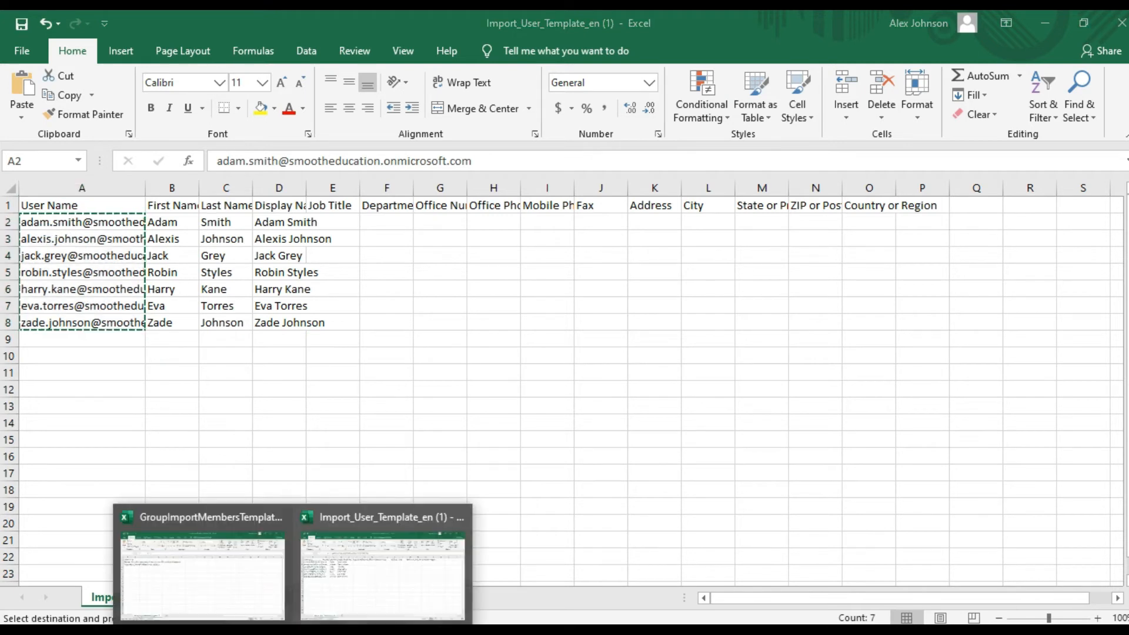
pyautogui.click(202, 576)
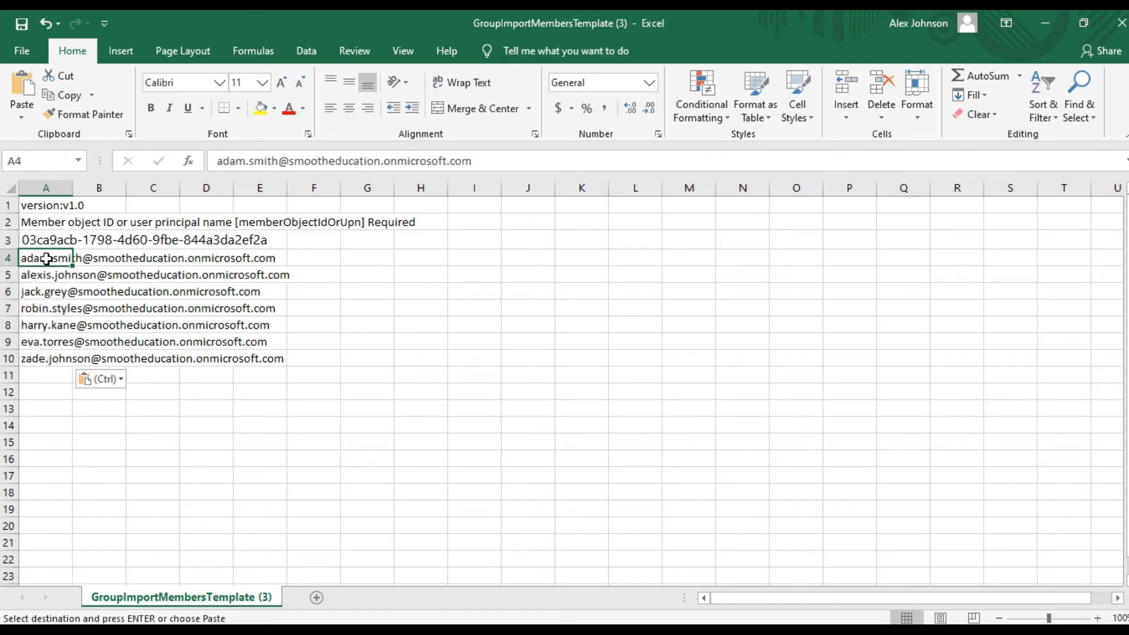
pyautogui.moveTo(36, 359)
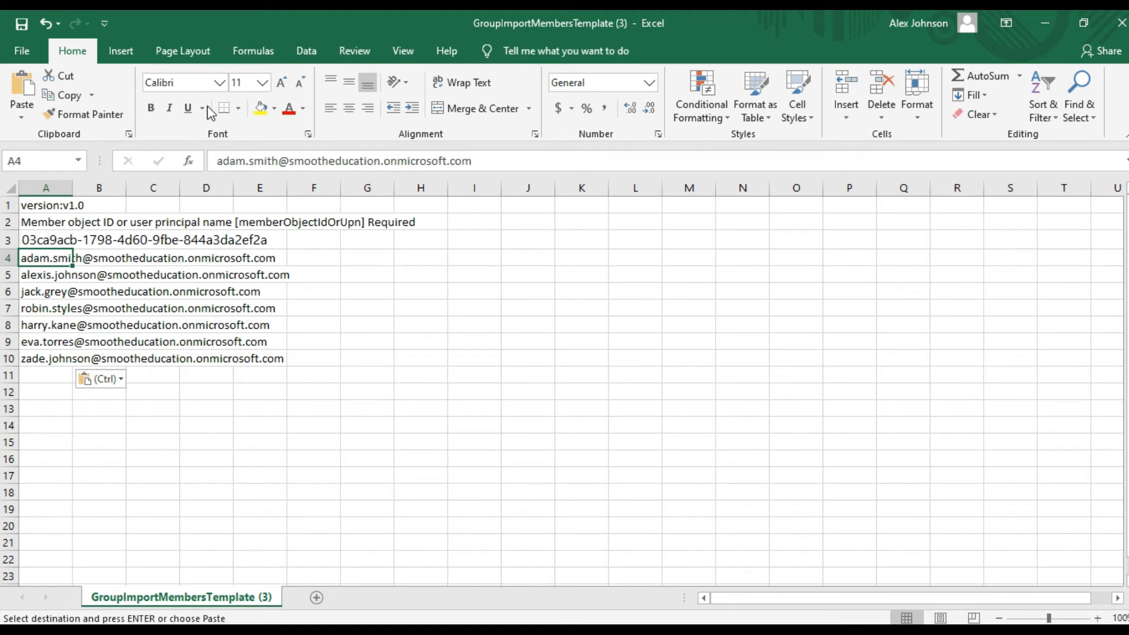
pyautogui.moveTo(21, 50)
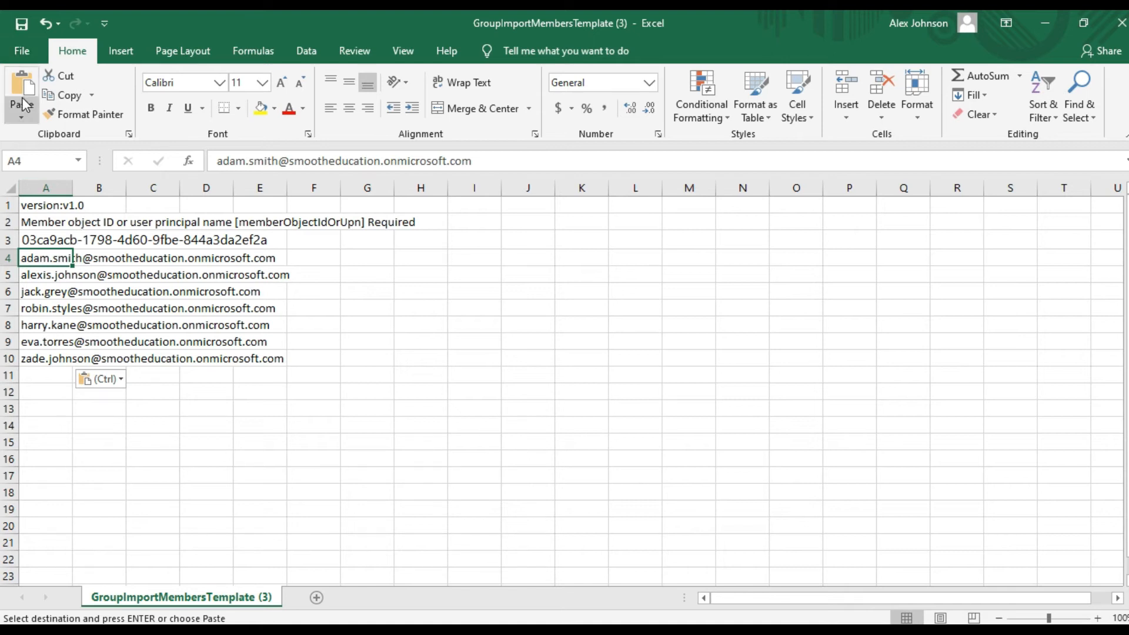
# Save the member template as CSV UTF-8 on the Desktop; close Import_User_Template unsaved.
pyautogui.click(21, 51)
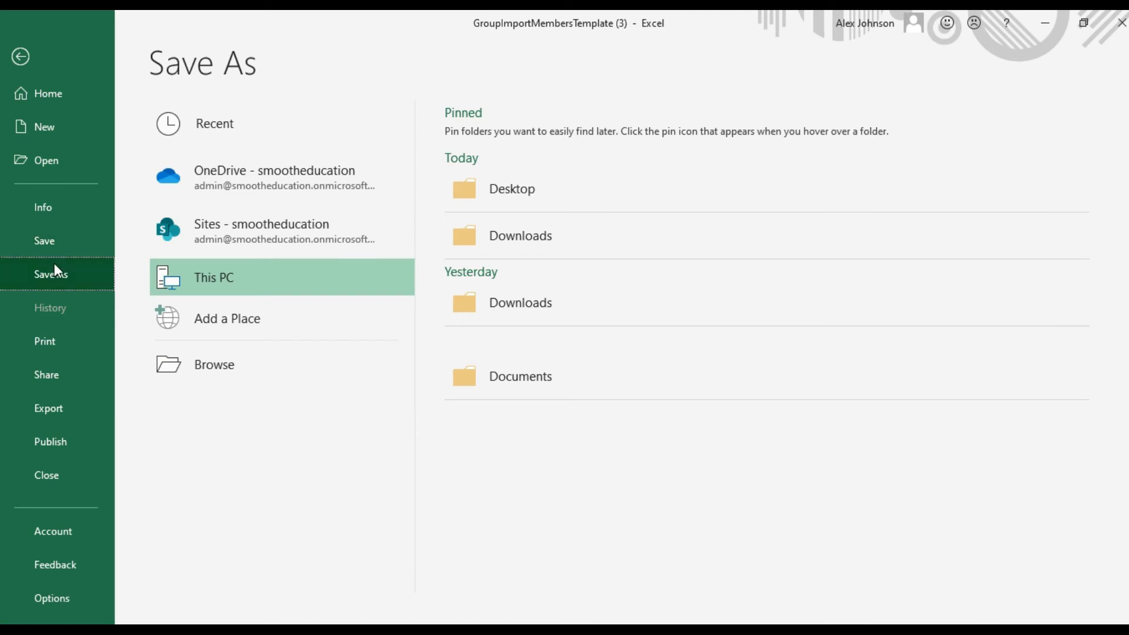
pyautogui.moveTo(592, 188)
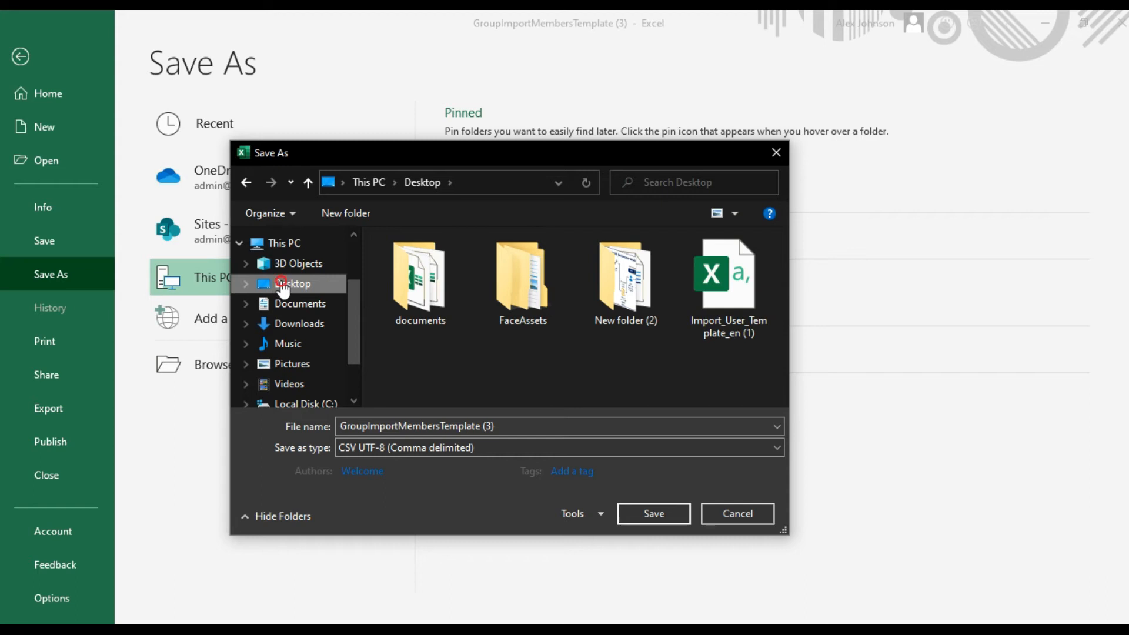
pyautogui.moveTo(651, 513)
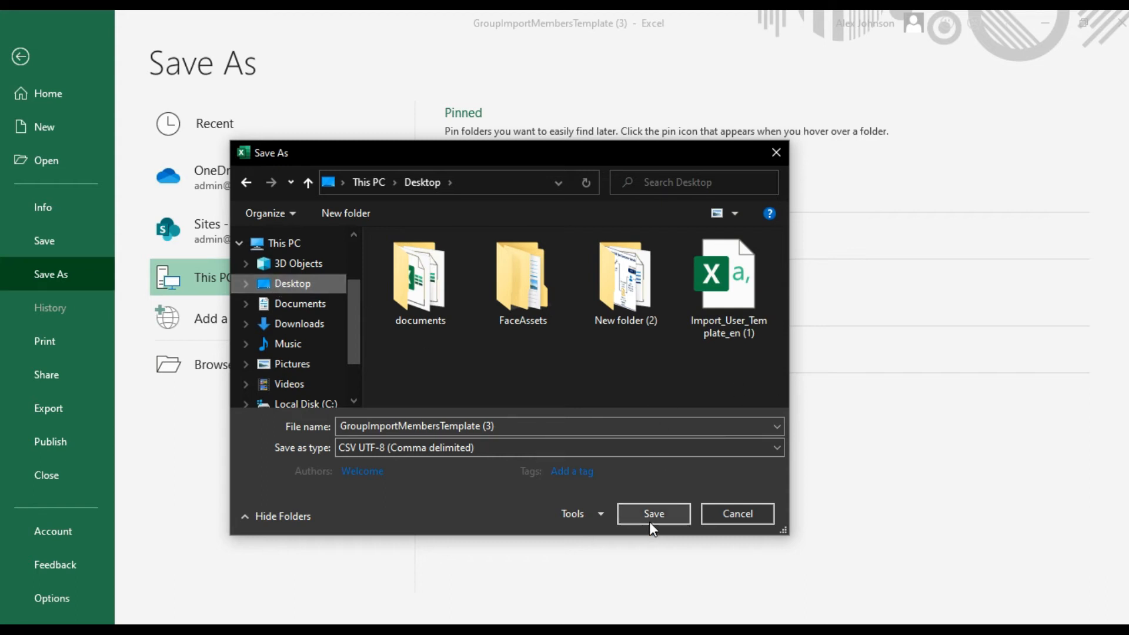
pyautogui.click(651, 514)
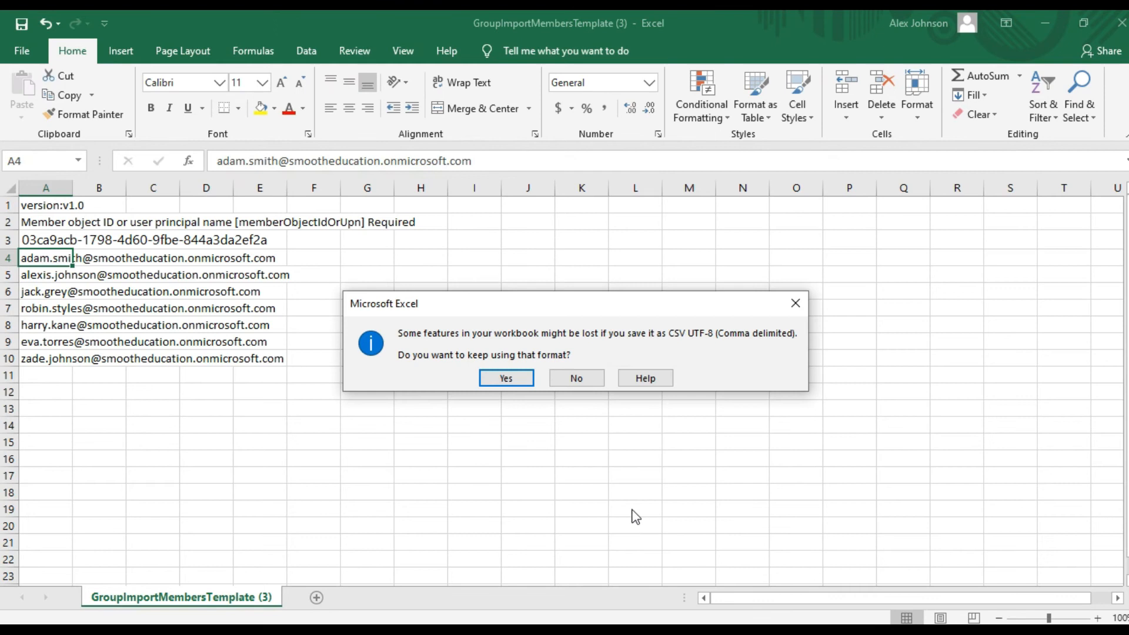
pyautogui.click(505, 378)
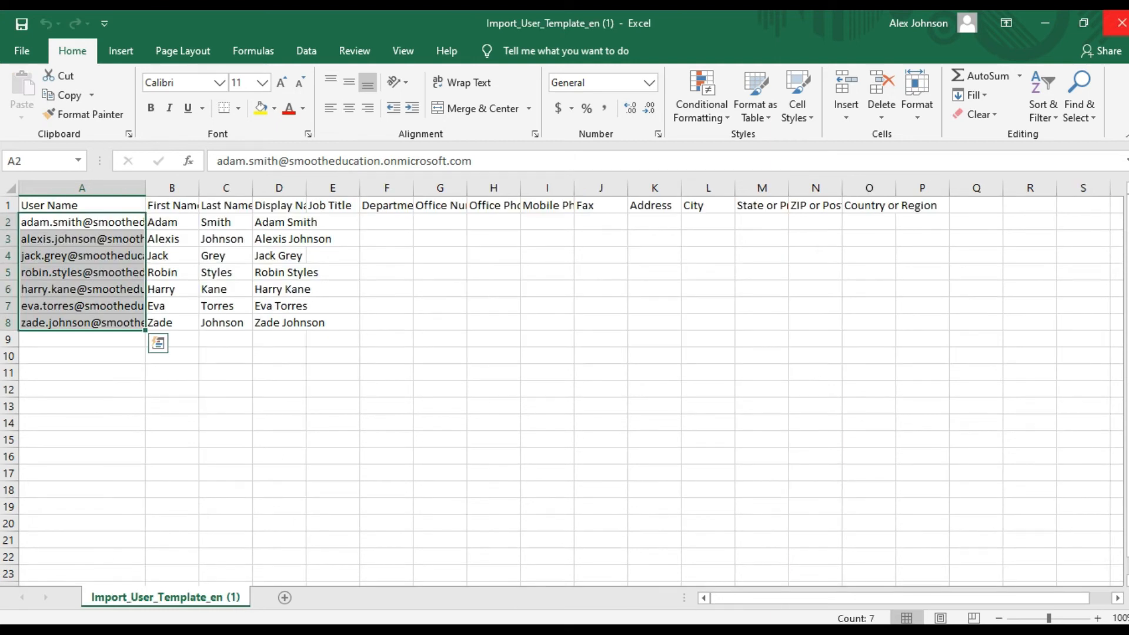
pyautogui.click(1117, 23)
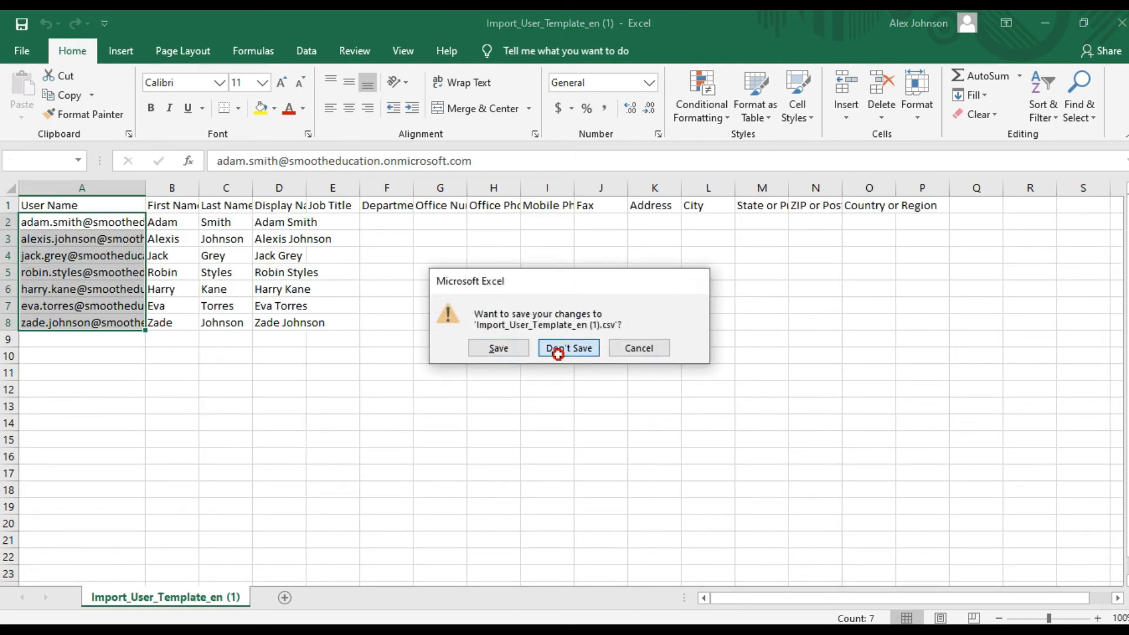
pyautogui.click(568, 348)
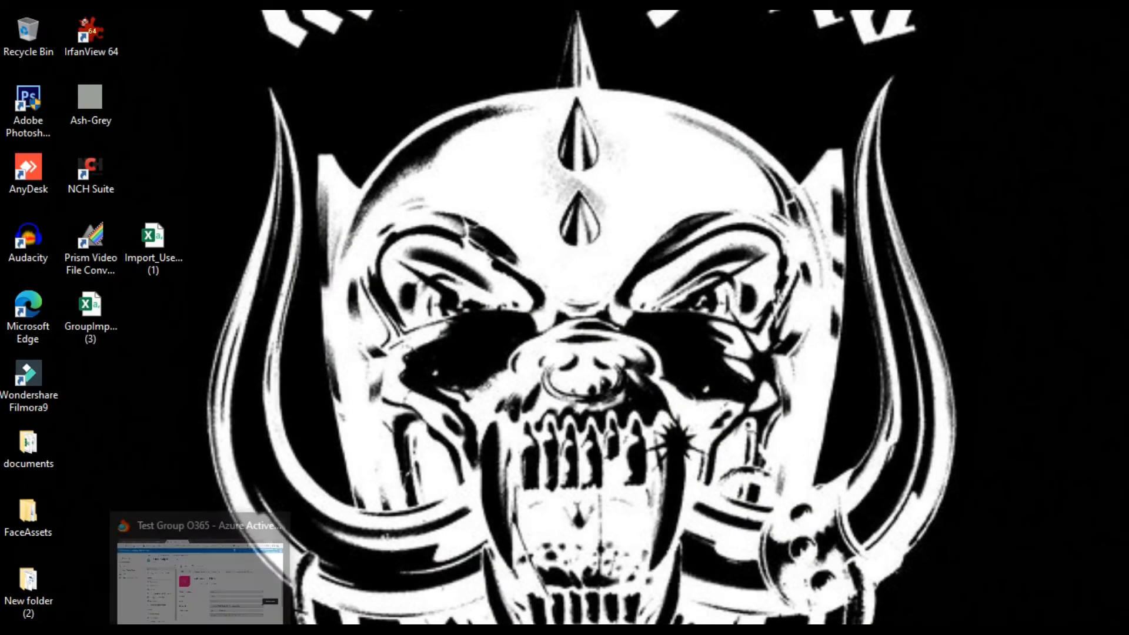
# Return to the browser and show Test Group O365's empty Members list.
pyautogui.click(202, 569)
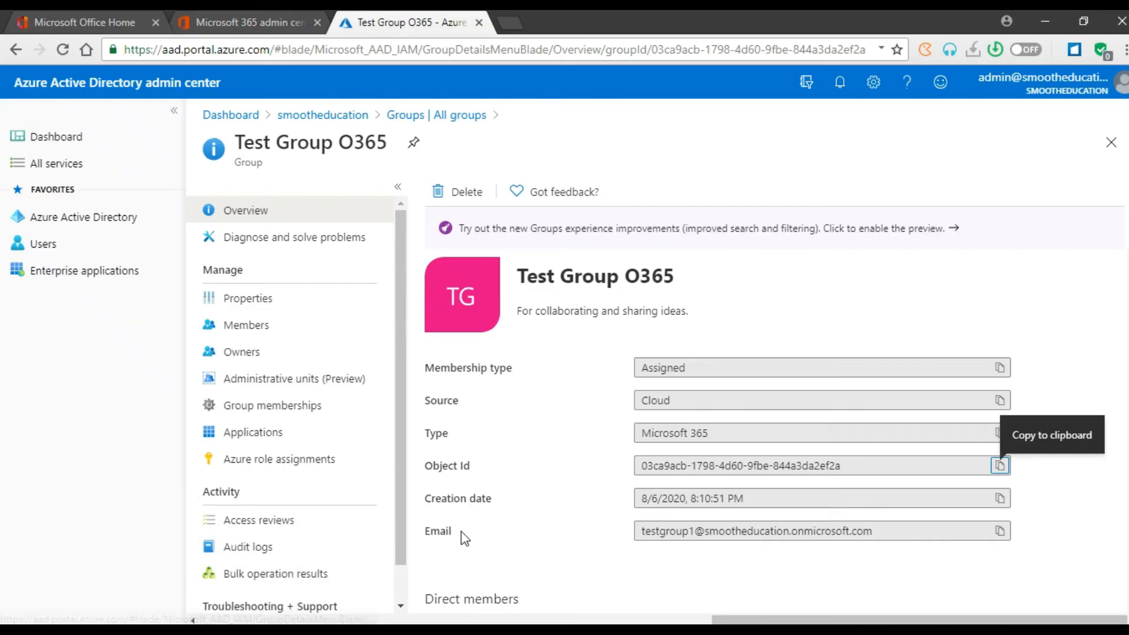
pyautogui.moveTo(674, 433)
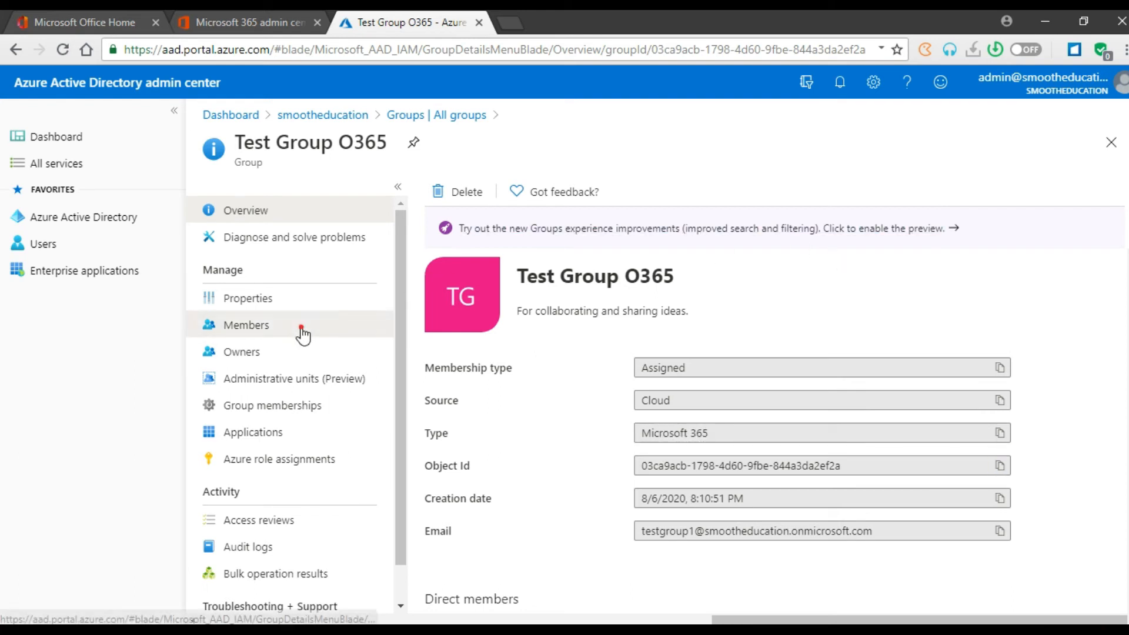
pyautogui.click(246, 325)
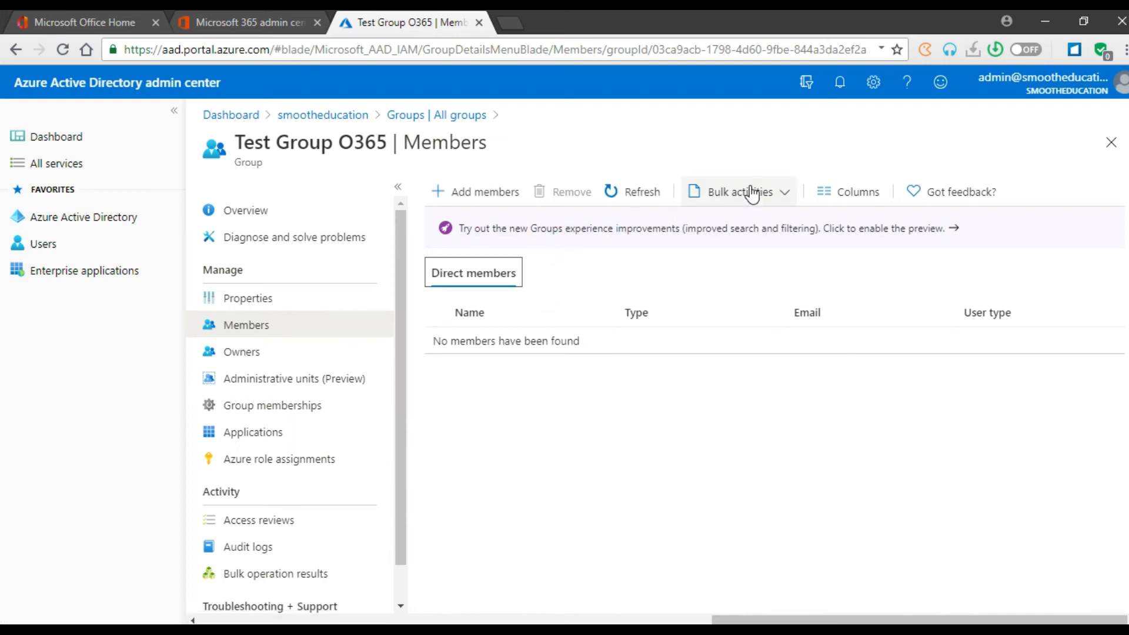
# Start Import members and upload GroupImportMembersTemplate (3) CSV from the Desktop.
pyautogui.click(736, 192)
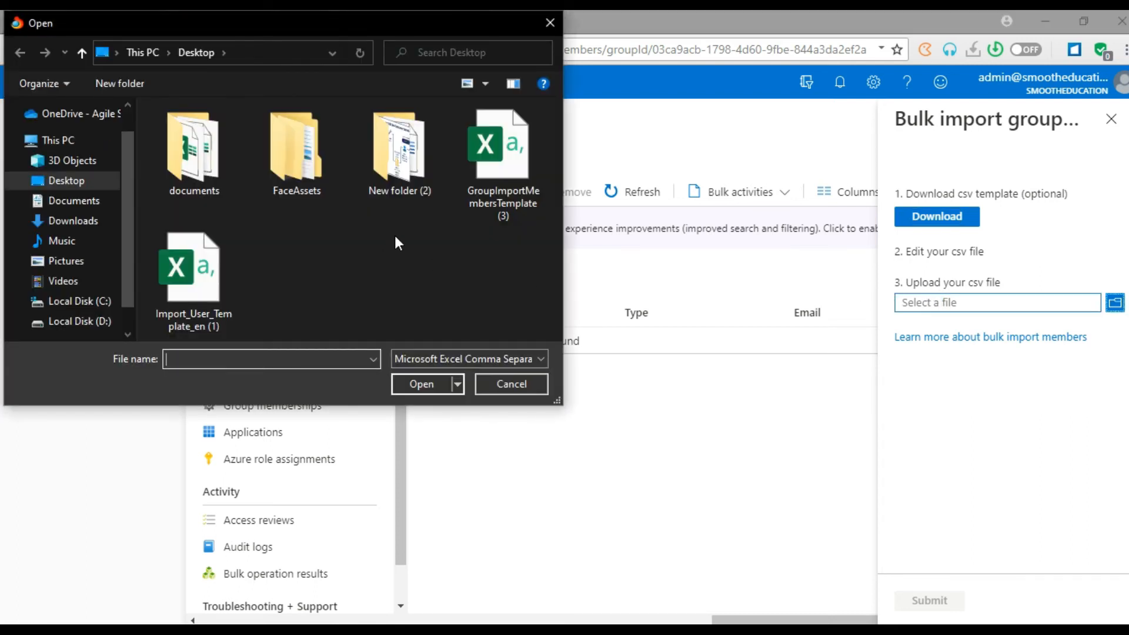
pyautogui.click(503, 151)
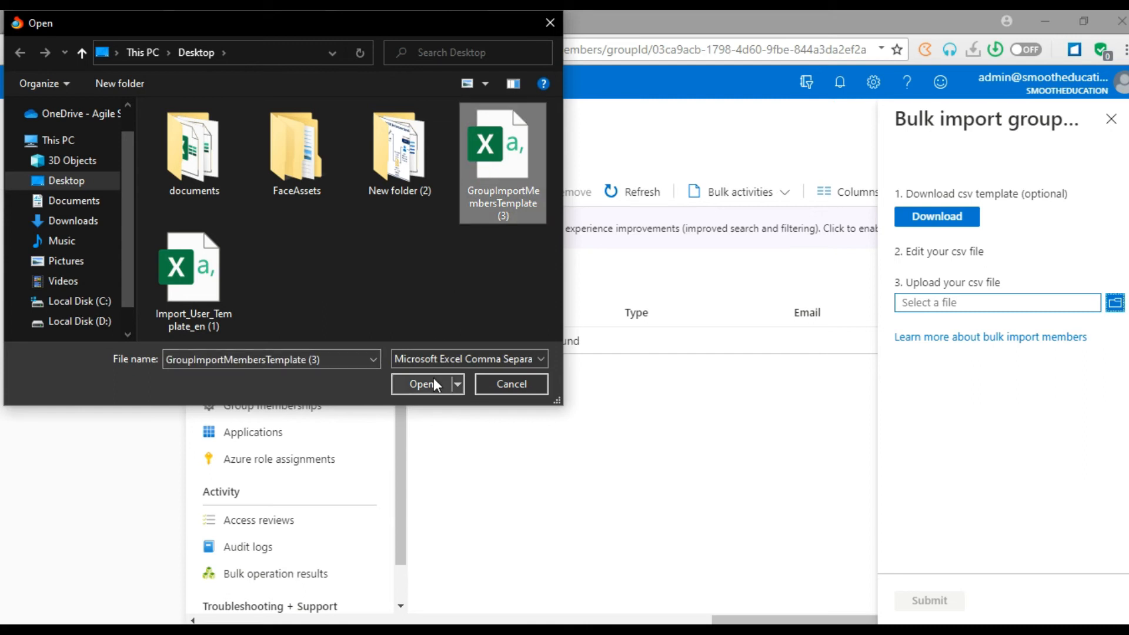
pyautogui.click(423, 384)
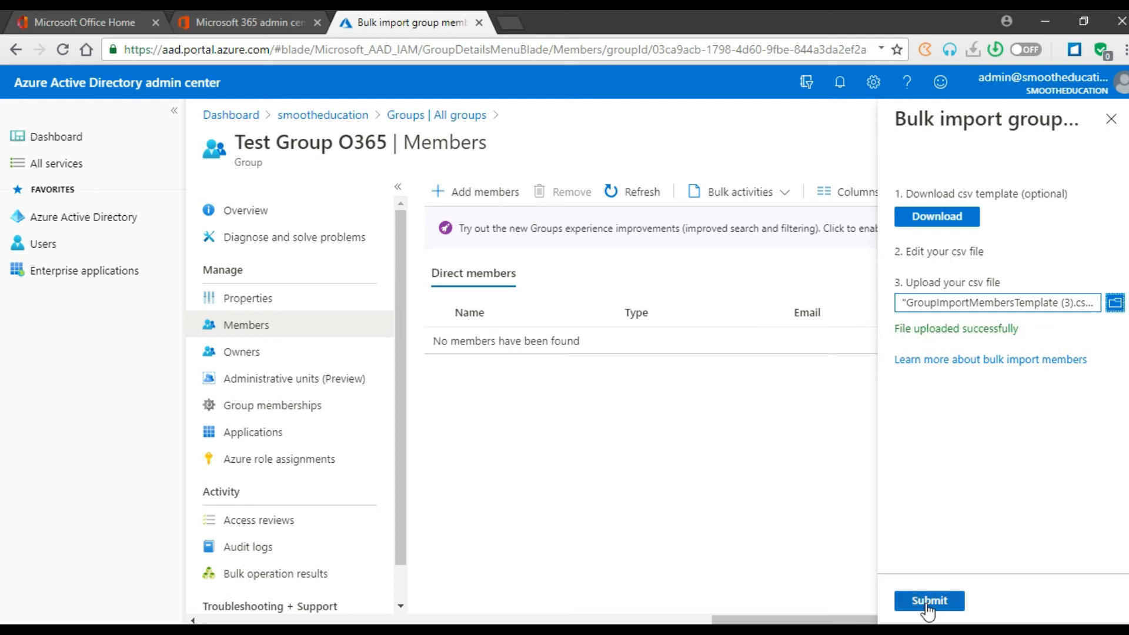
# Submit the bulk member import, wait until it ends with 1 of 8 failing, then close the pane.
pyautogui.click(929, 600)
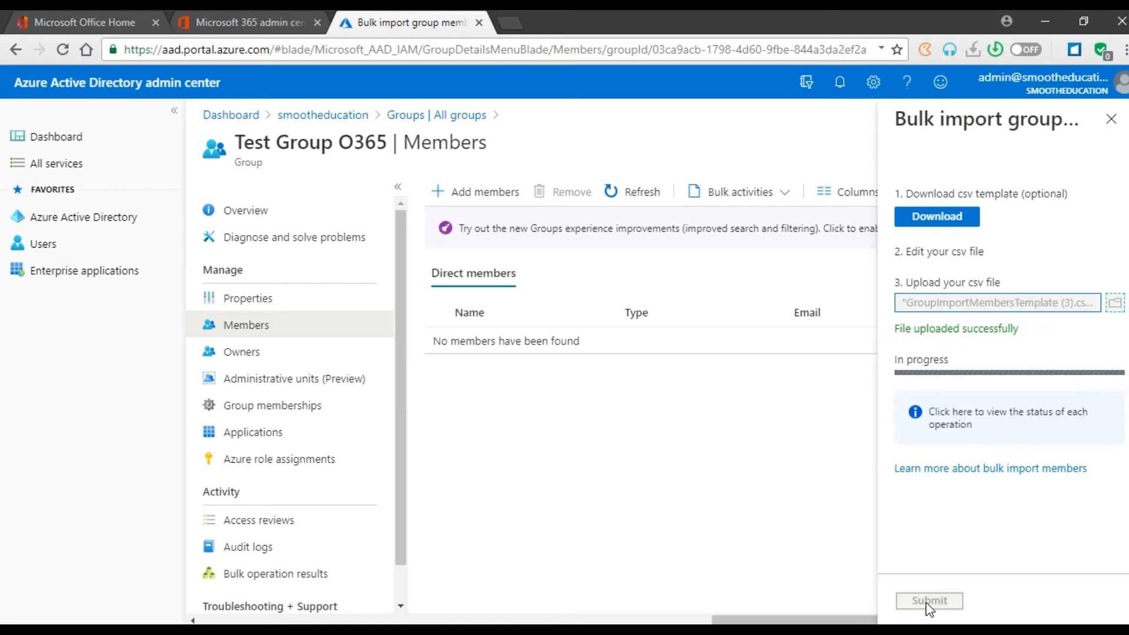
pyautogui.moveTo(987, 572)
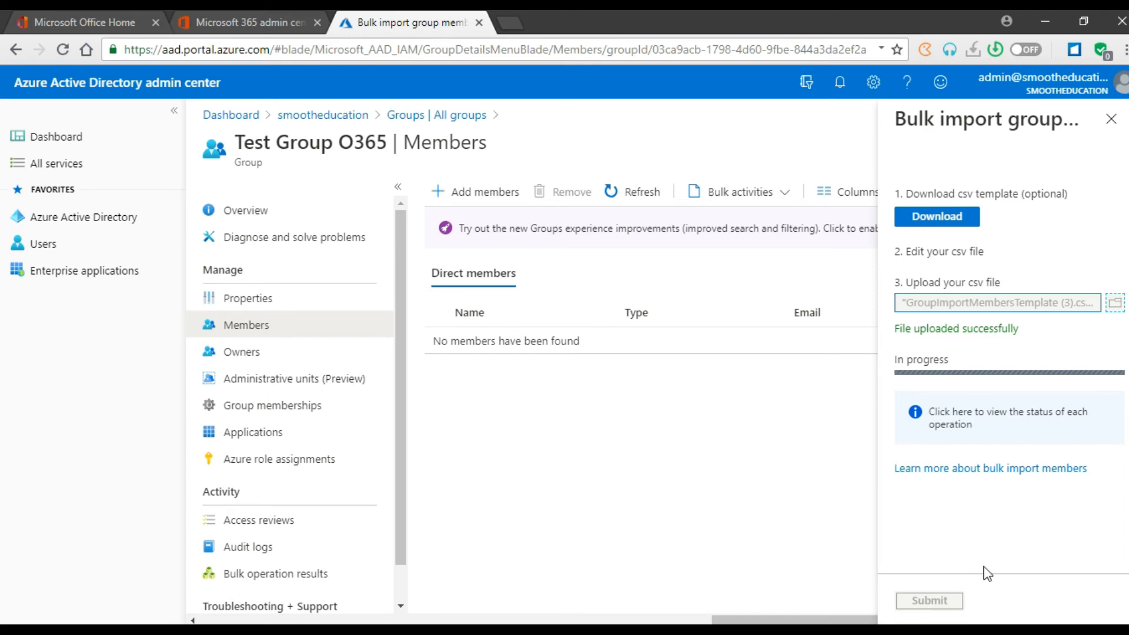
pyautogui.moveTo(949, 557)
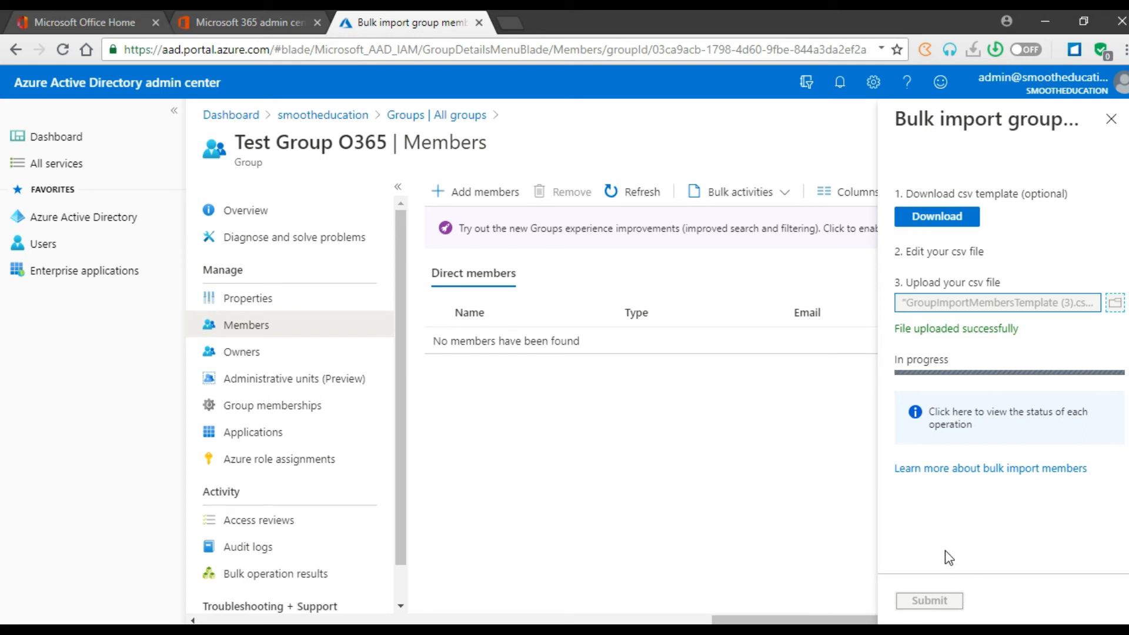
pyautogui.moveTo(946, 536)
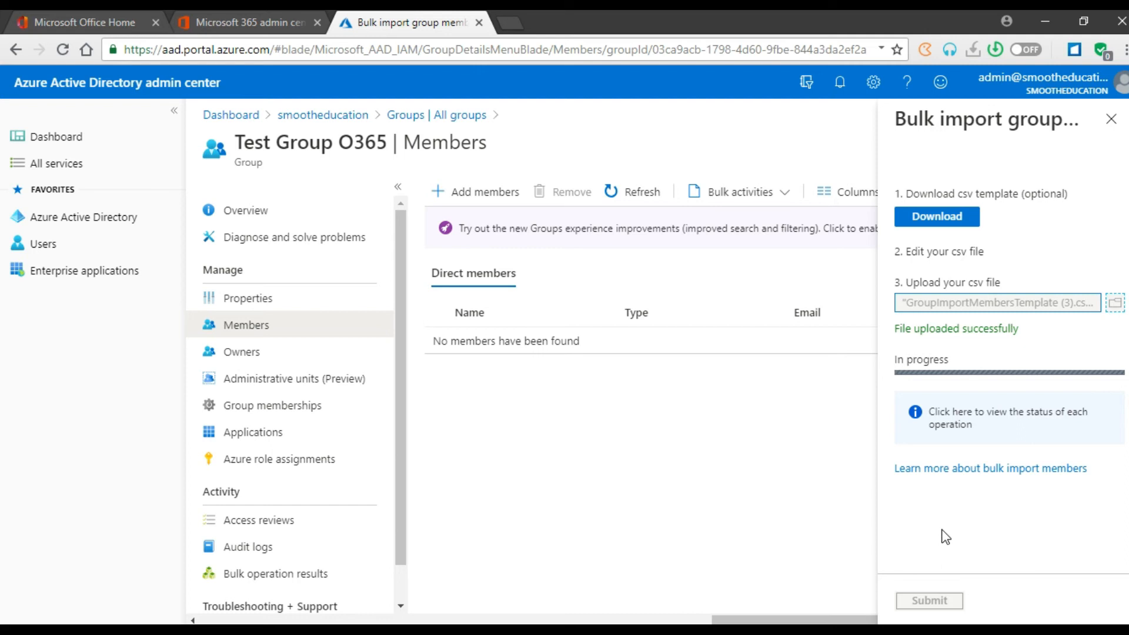
pyautogui.moveTo(992, 372)
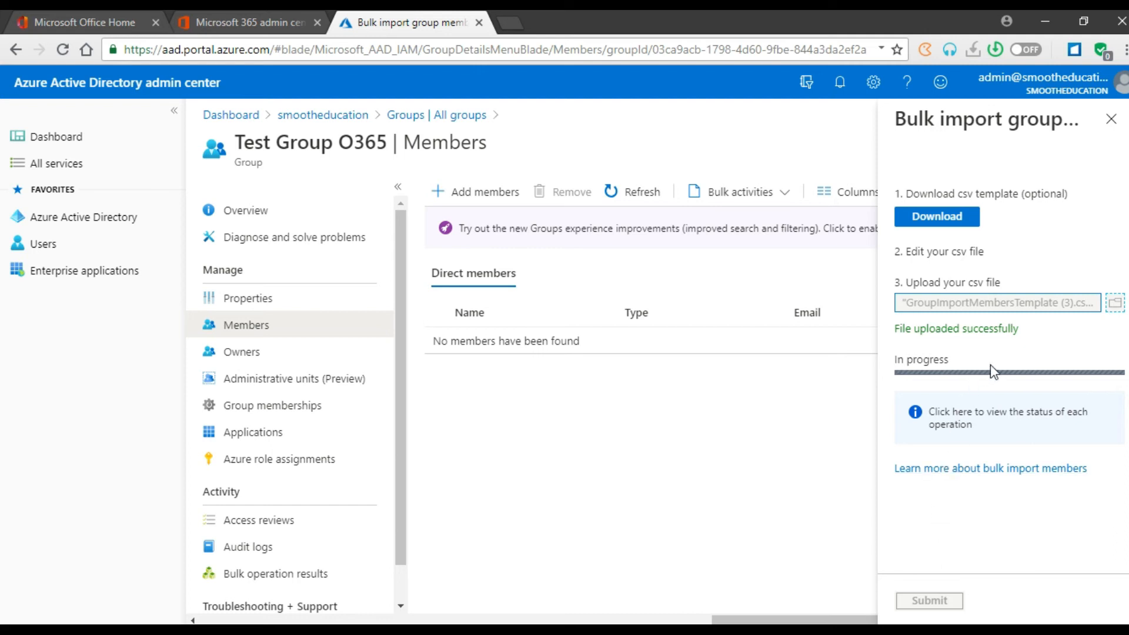
pyautogui.moveTo(1045, 288)
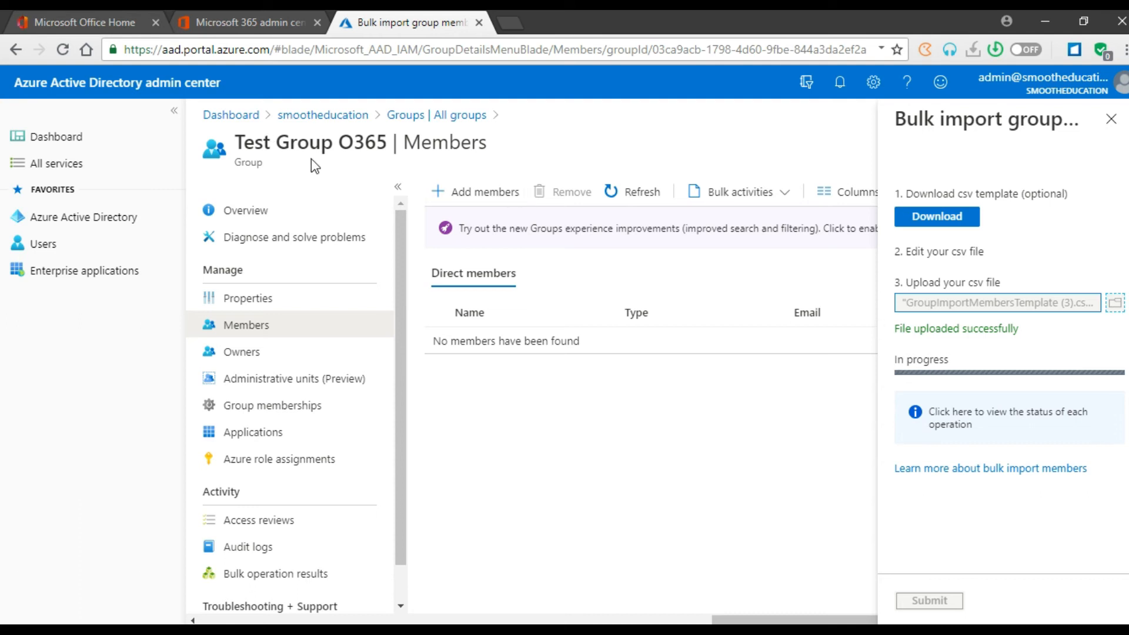
pyautogui.moveTo(366, 171)
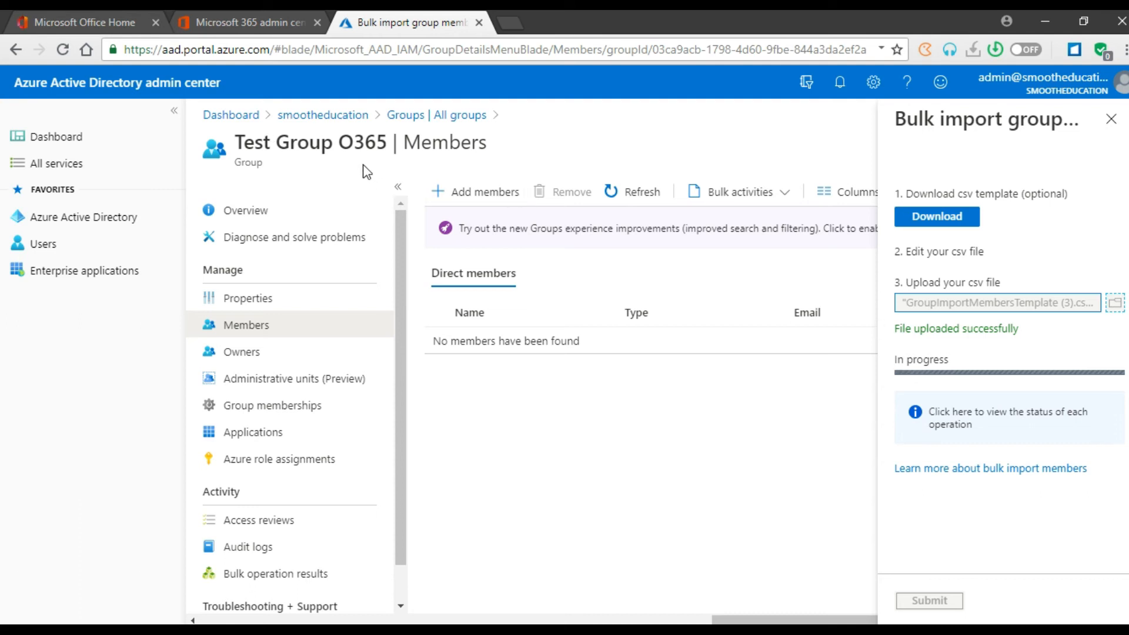
pyautogui.moveTo(886, 365)
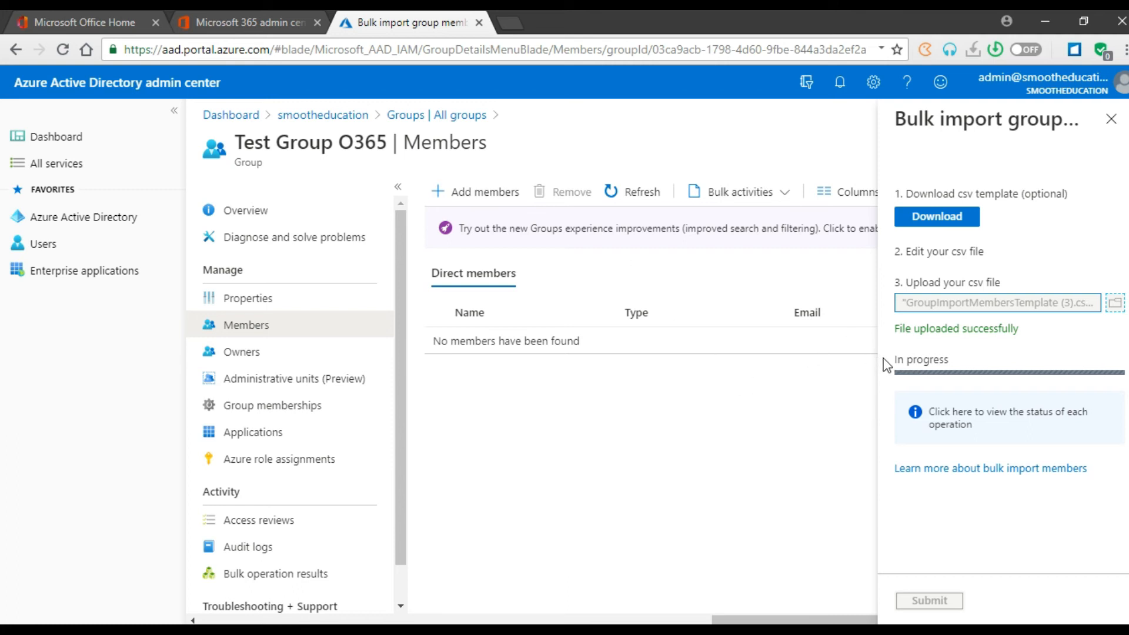
pyautogui.doubleClick(921, 359)
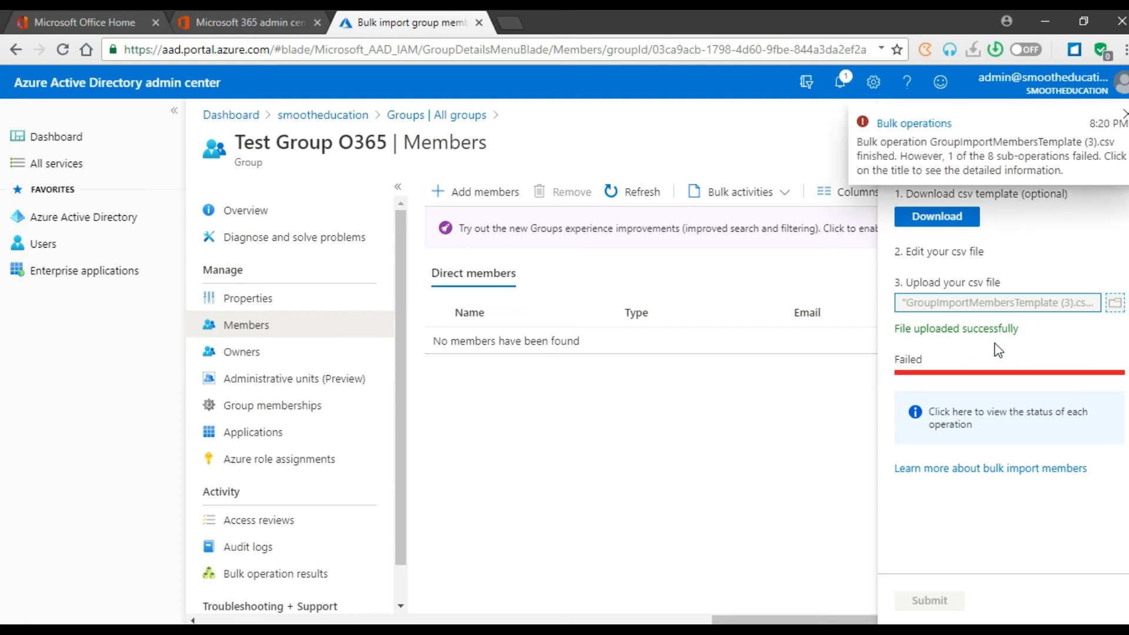
pyautogui.moveTo(1013, 159)
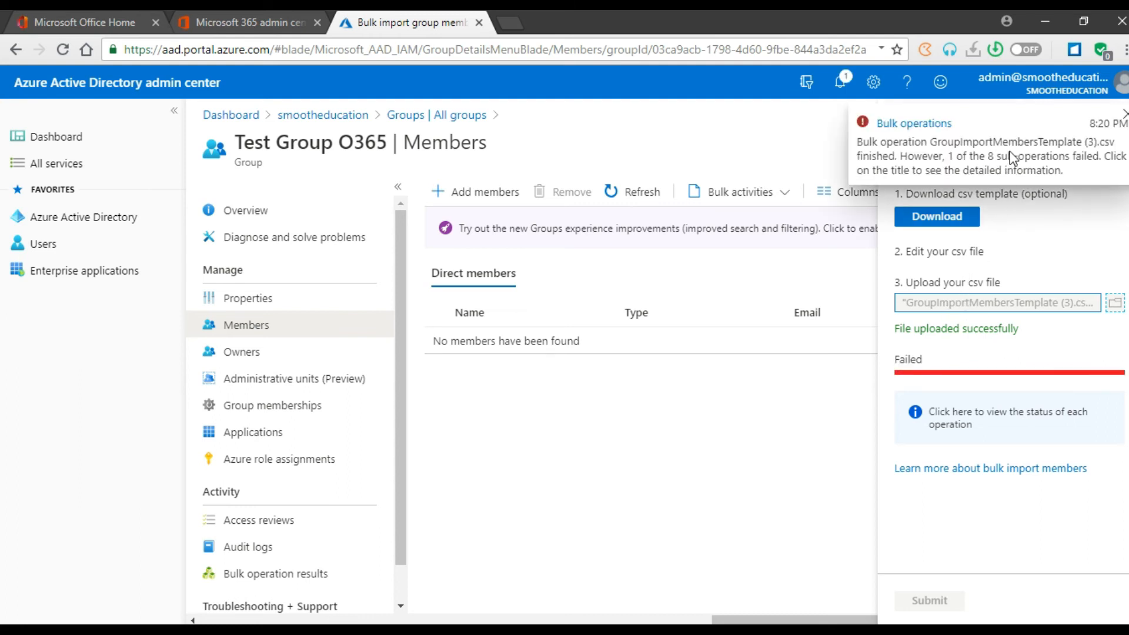
pyautogui.moveTo(1107, 164)
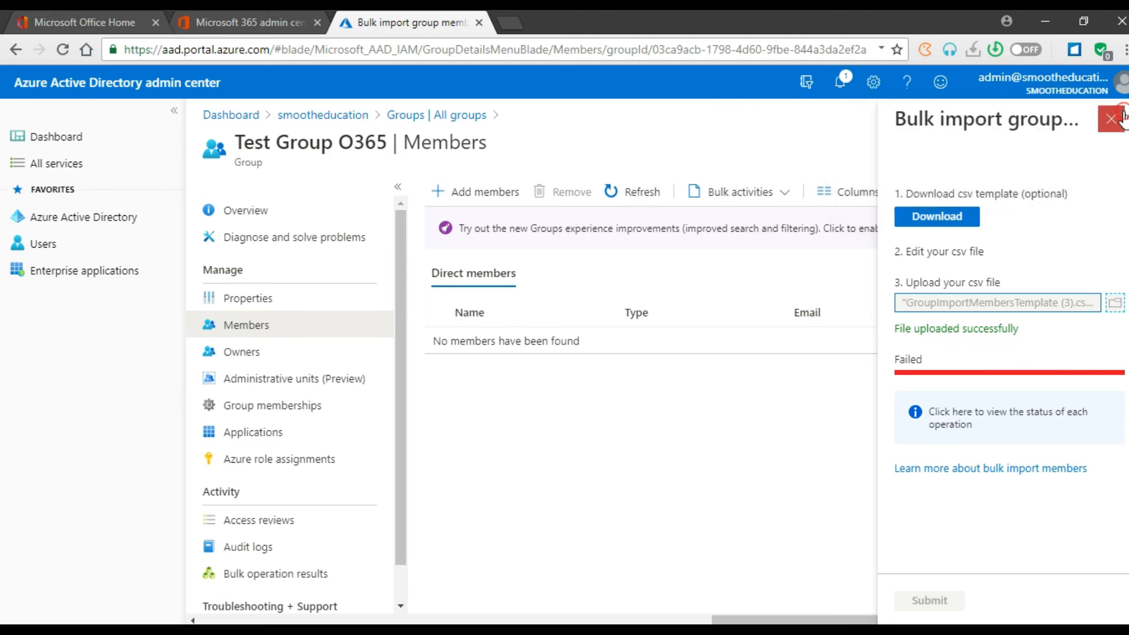
pyautogui.moveTo(928, 363)
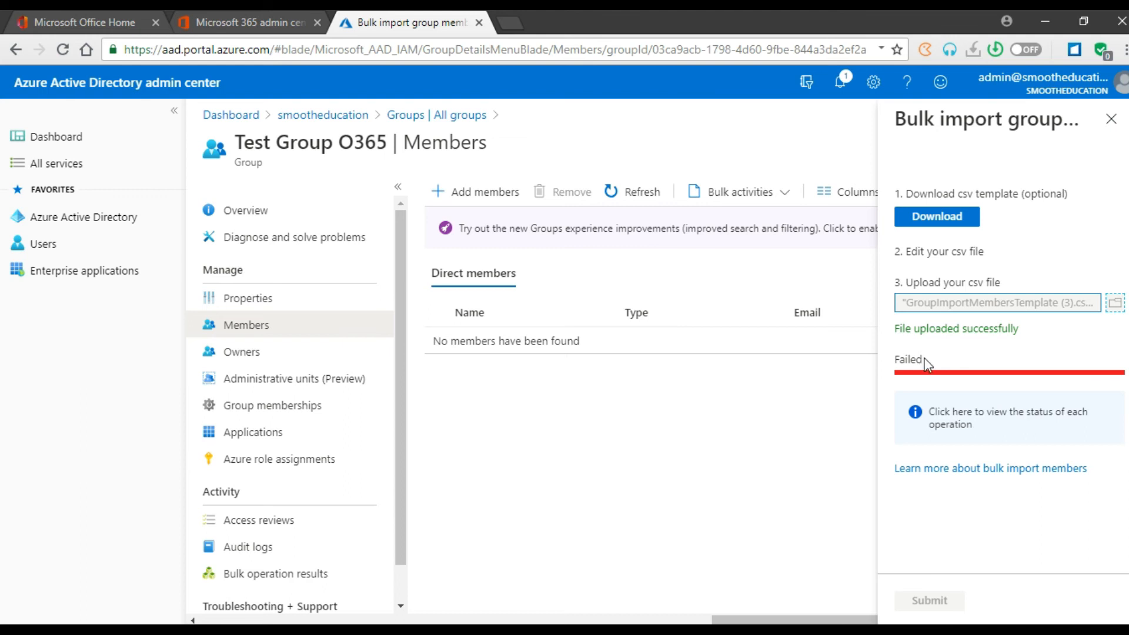
pyautogui.moveTo(1116, 138)
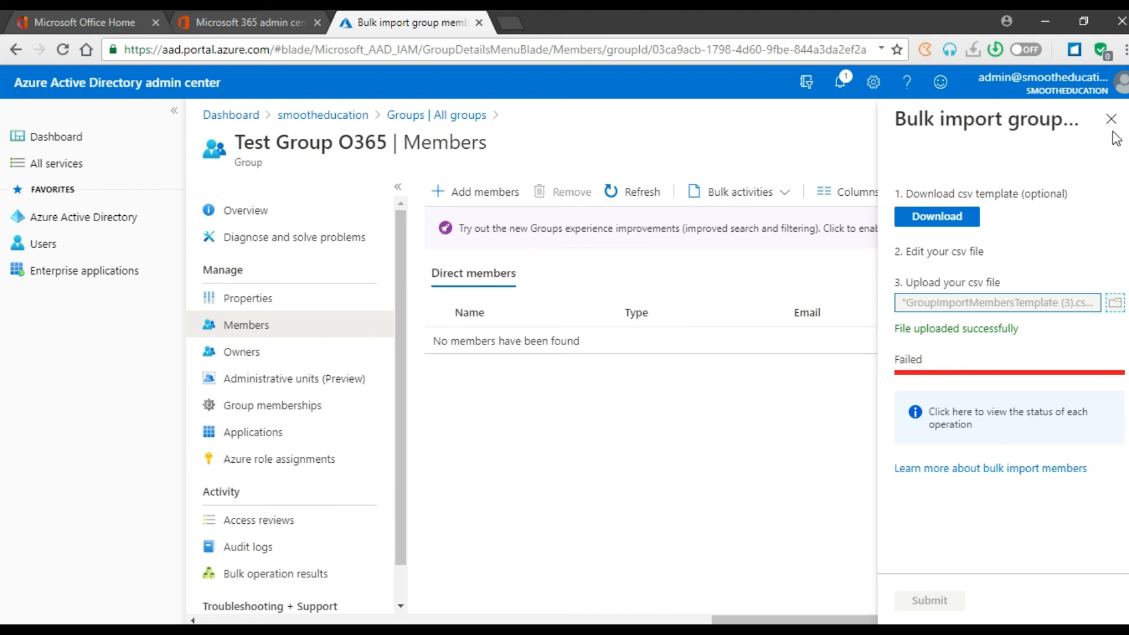
pyautogui.click(1111, 118)
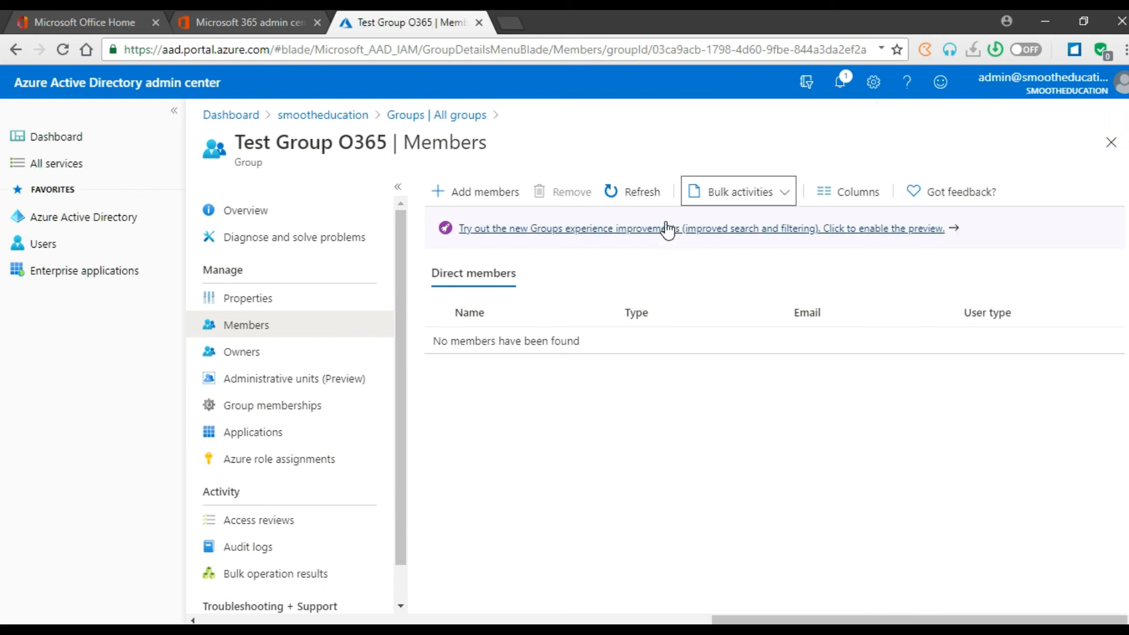
pyautogui.moveTo(640, 192)
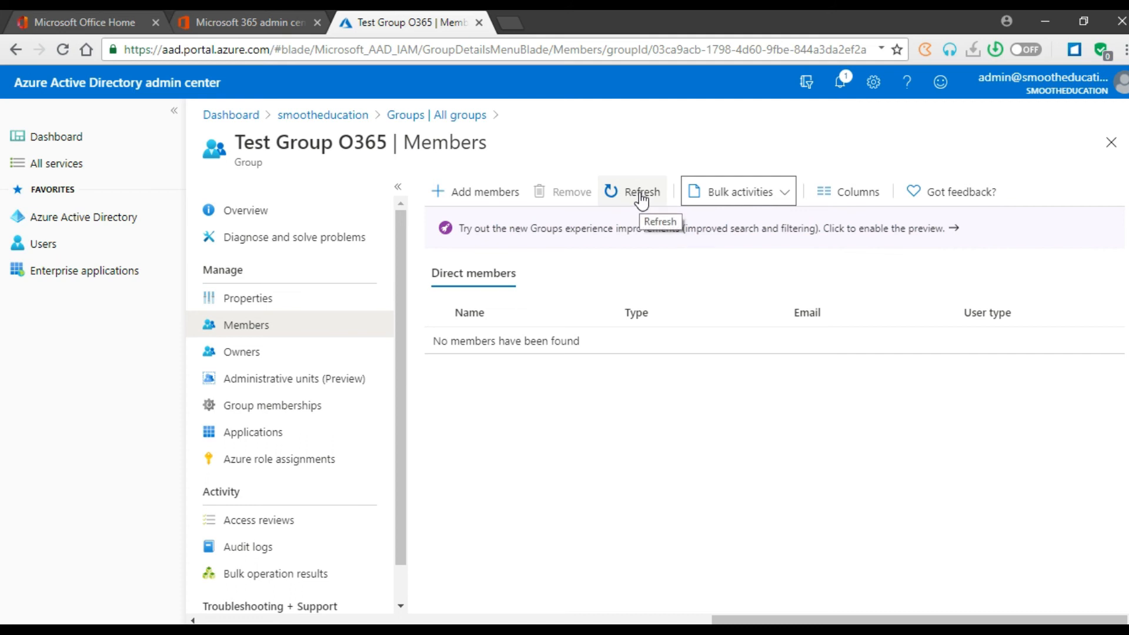
# Refresh Test Group O365 members until seven users appear, then return to the Microsoft 365 admin center.
pyautogui.click(641, 192)
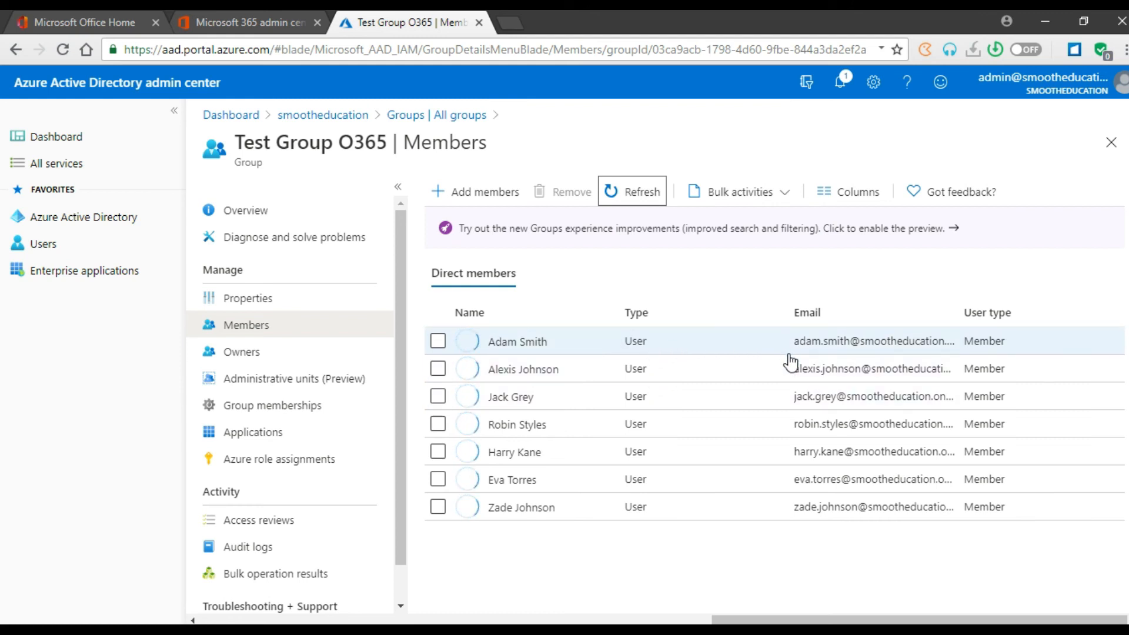
pyautogui.moveTo(769, 446)
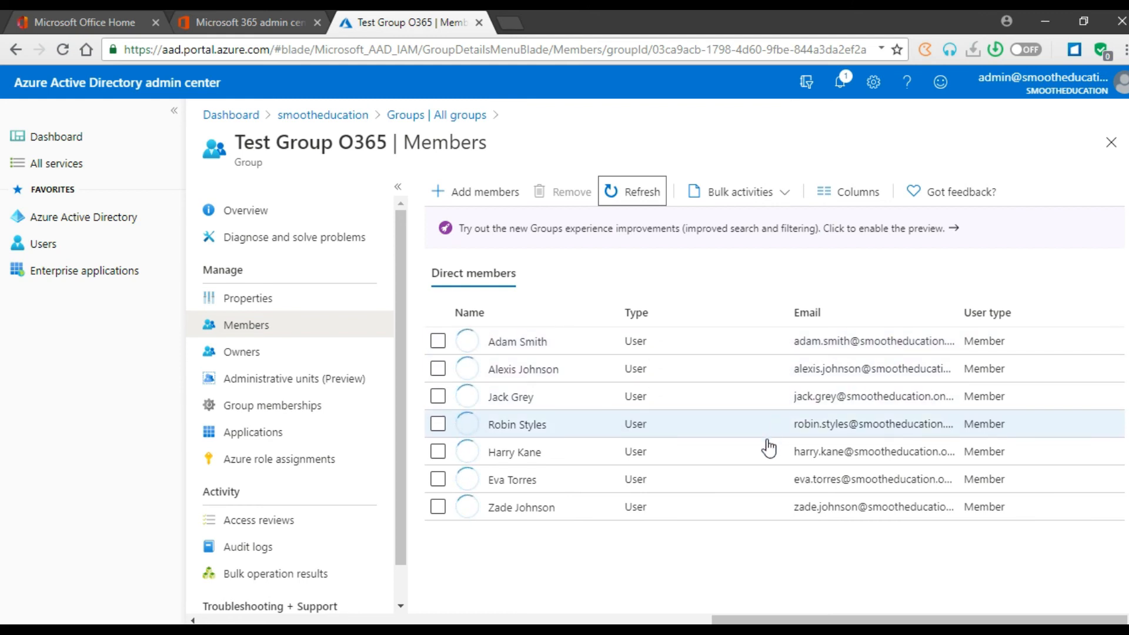
pyautogui.moveTo(745, 518)
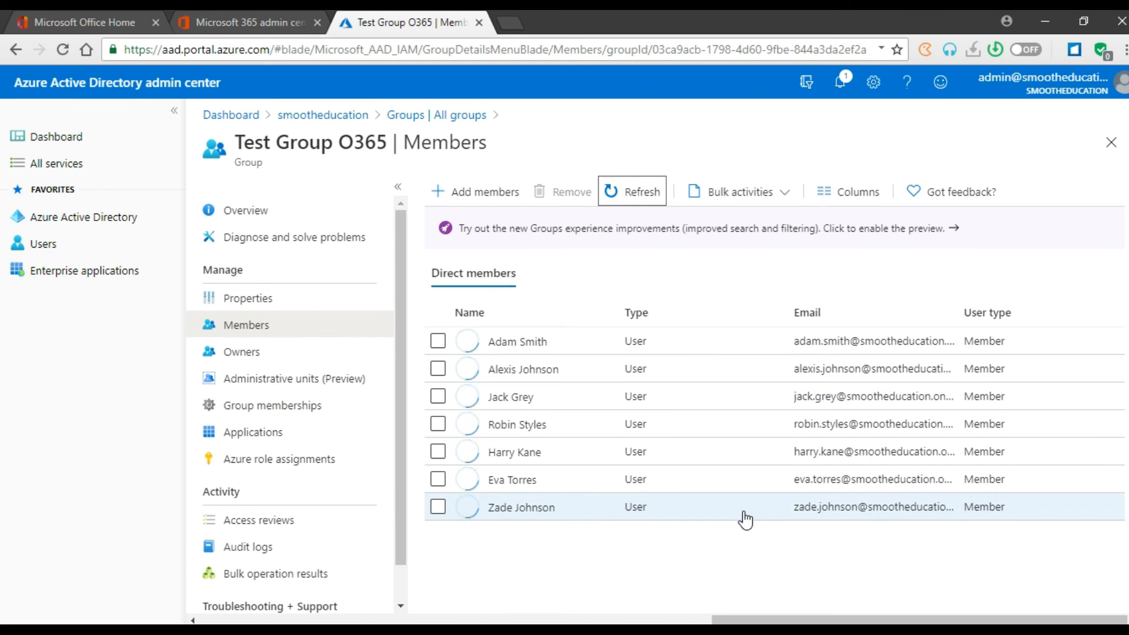
pyautogui.moveTo(702, 505)
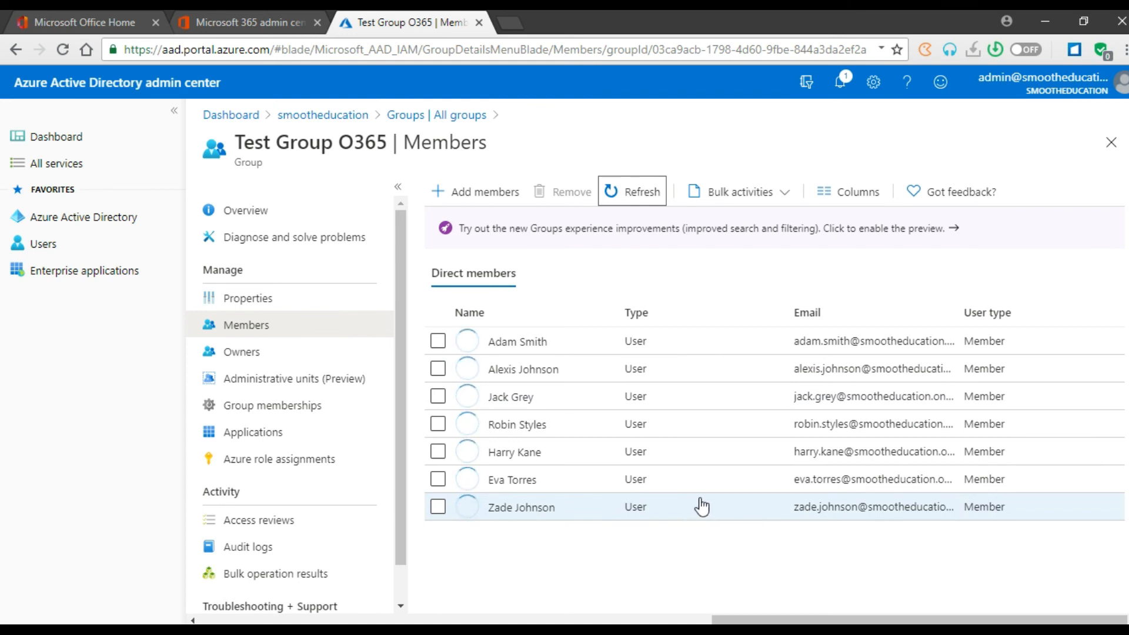
pyautogui.moveTo(695, 497)
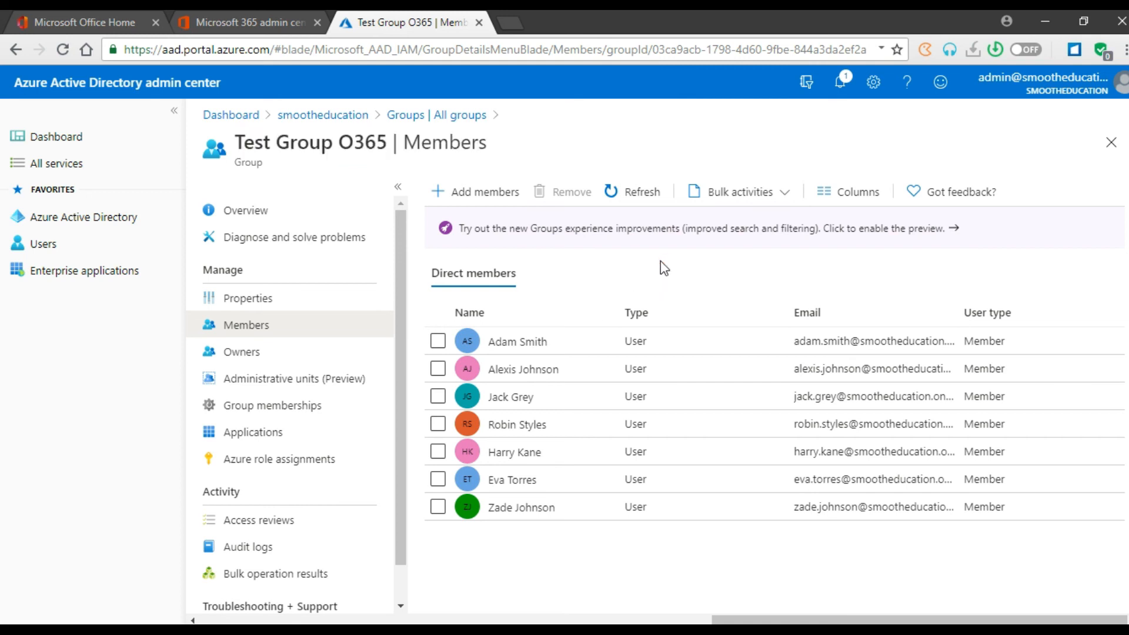
pyautogui.click(631, 192)
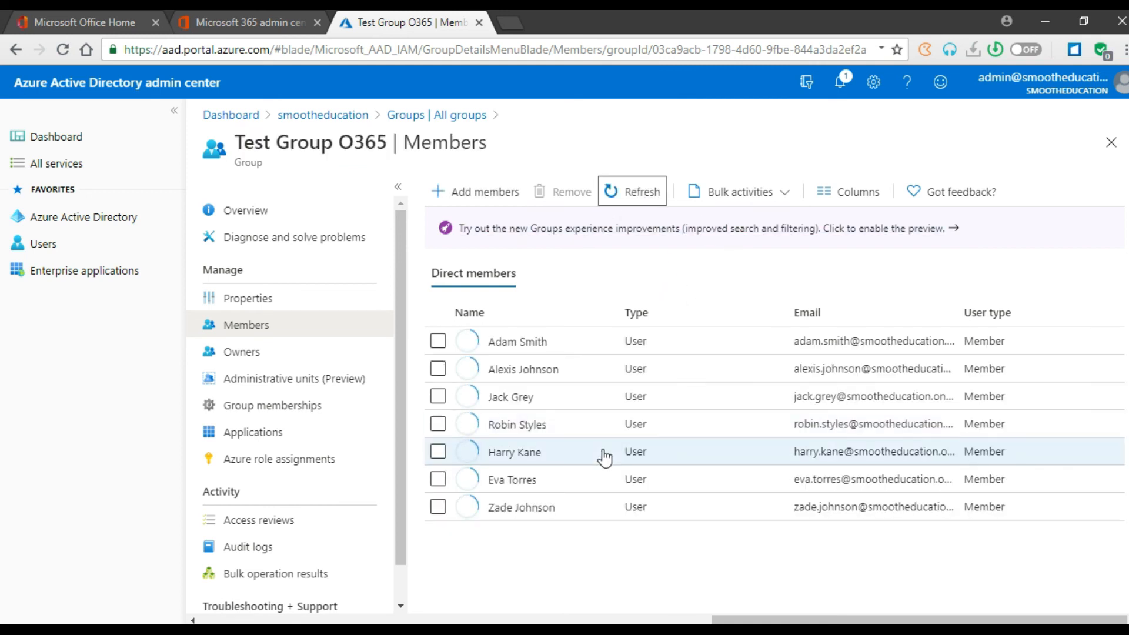
pyautogui.click(248, 22)
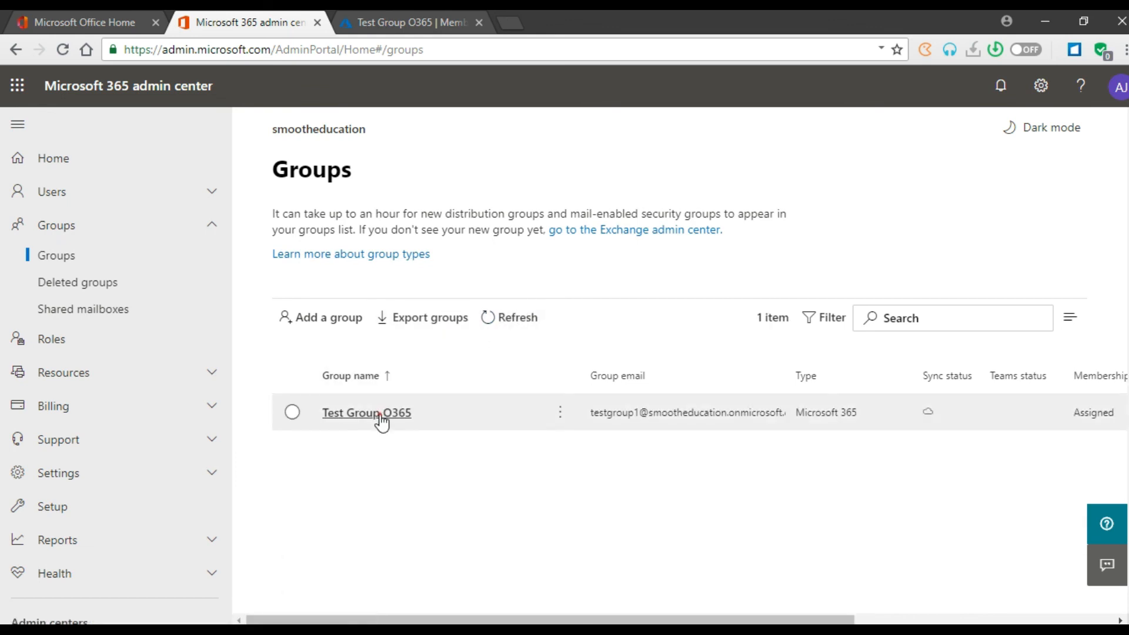
pyautogui.click(366, 413)
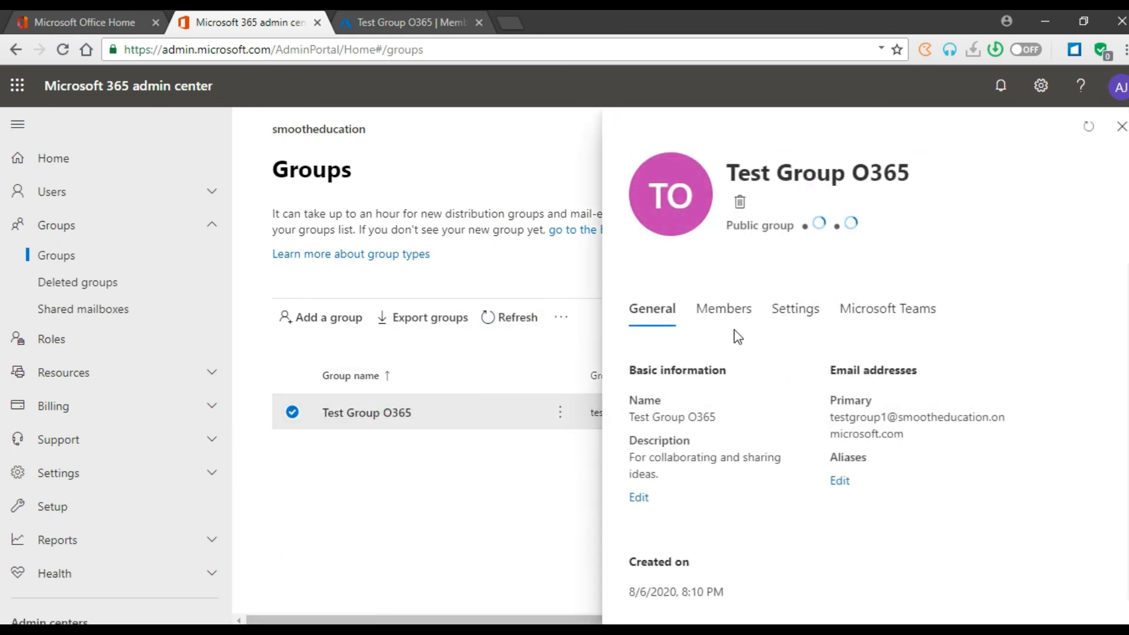
pyautogui.click(722, 309)
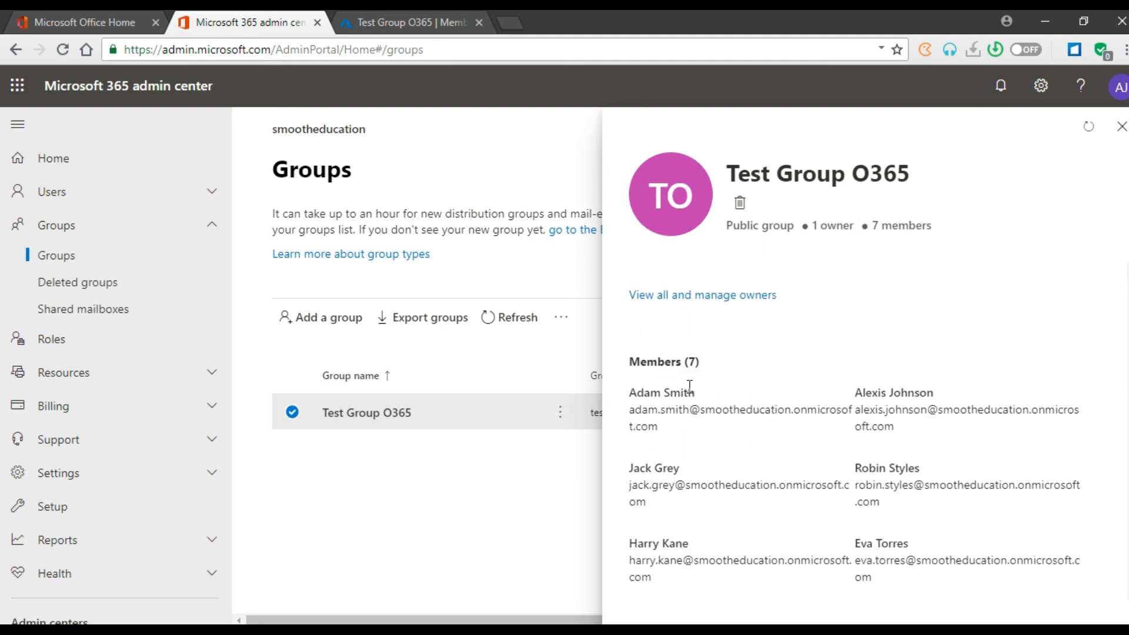
pyautogui.doubleClick(663, 362)
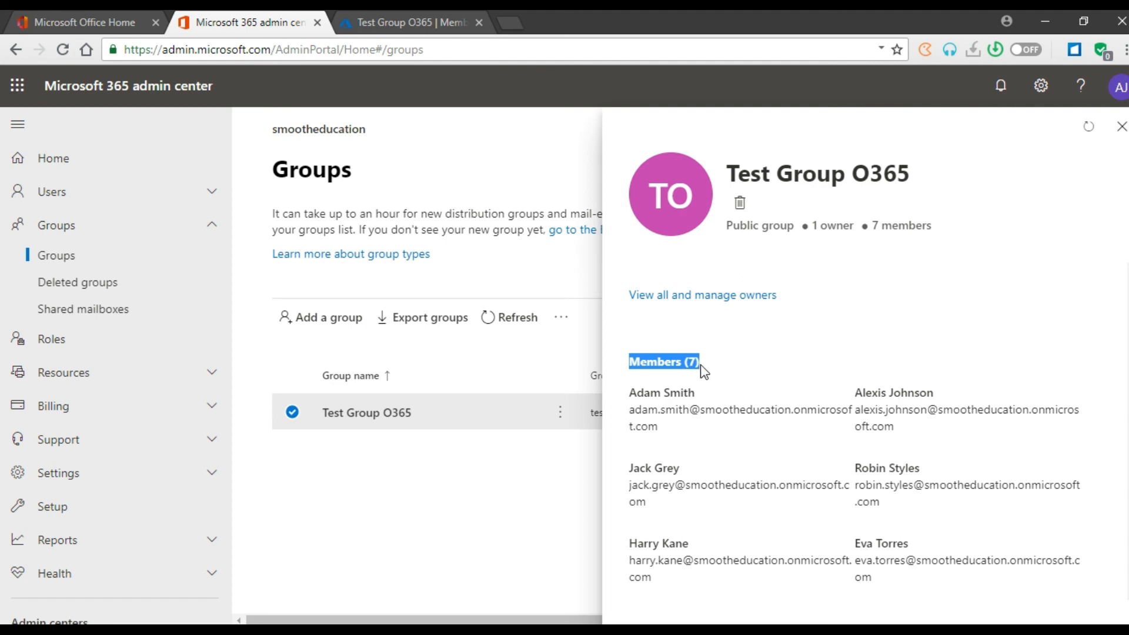
pyautogui.scroll(-3)
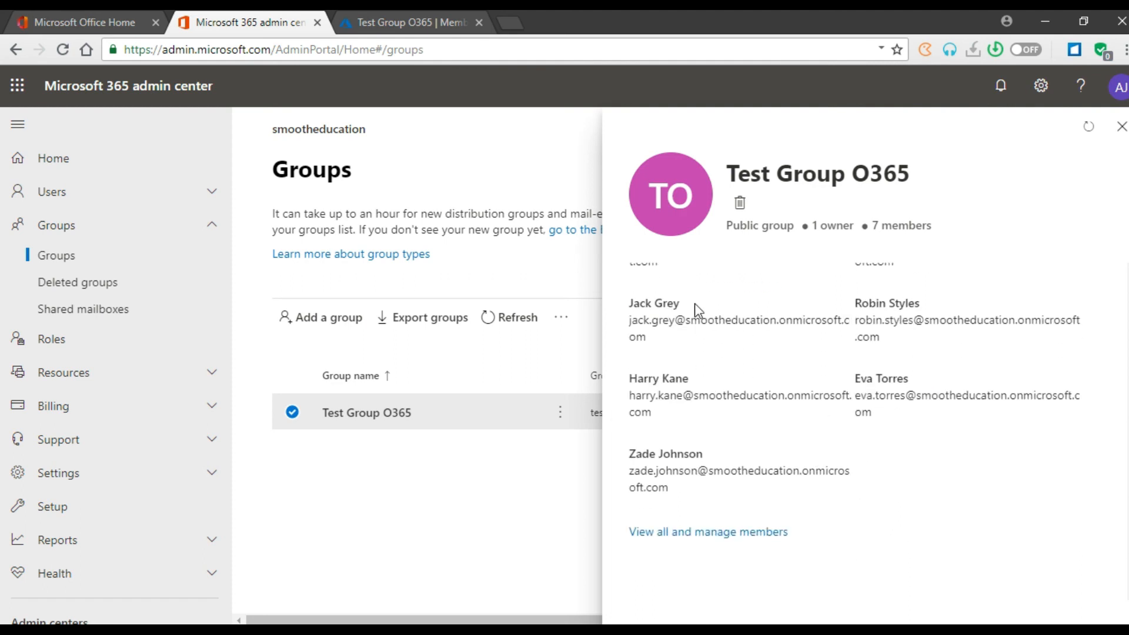
pyautogui.moveTo(697, 401)
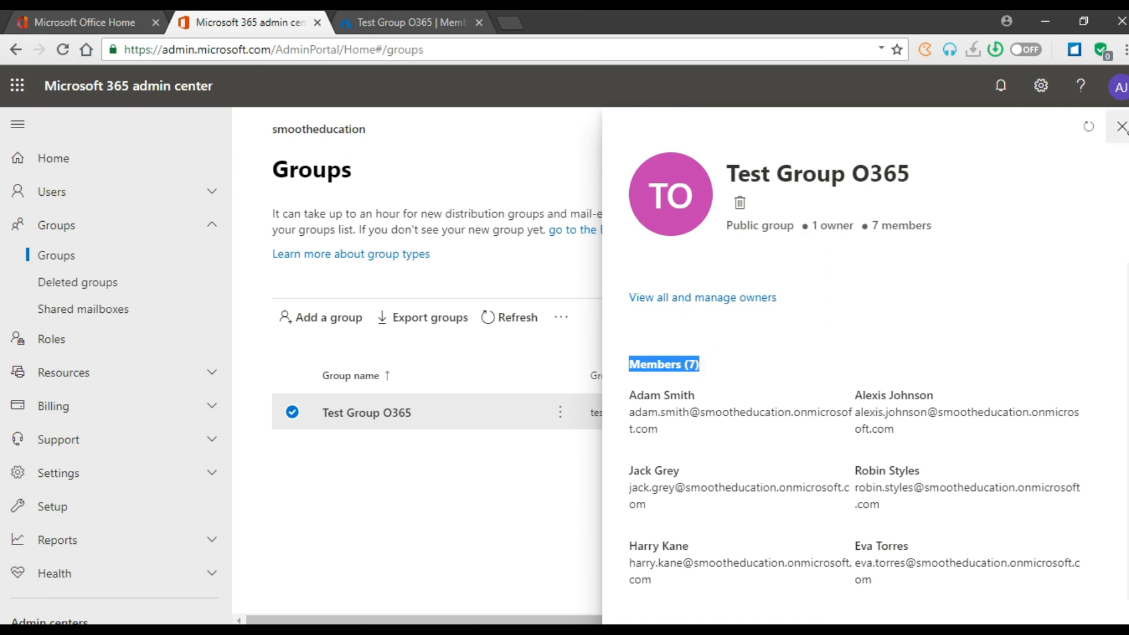
pyautogui.click(1121, 127)
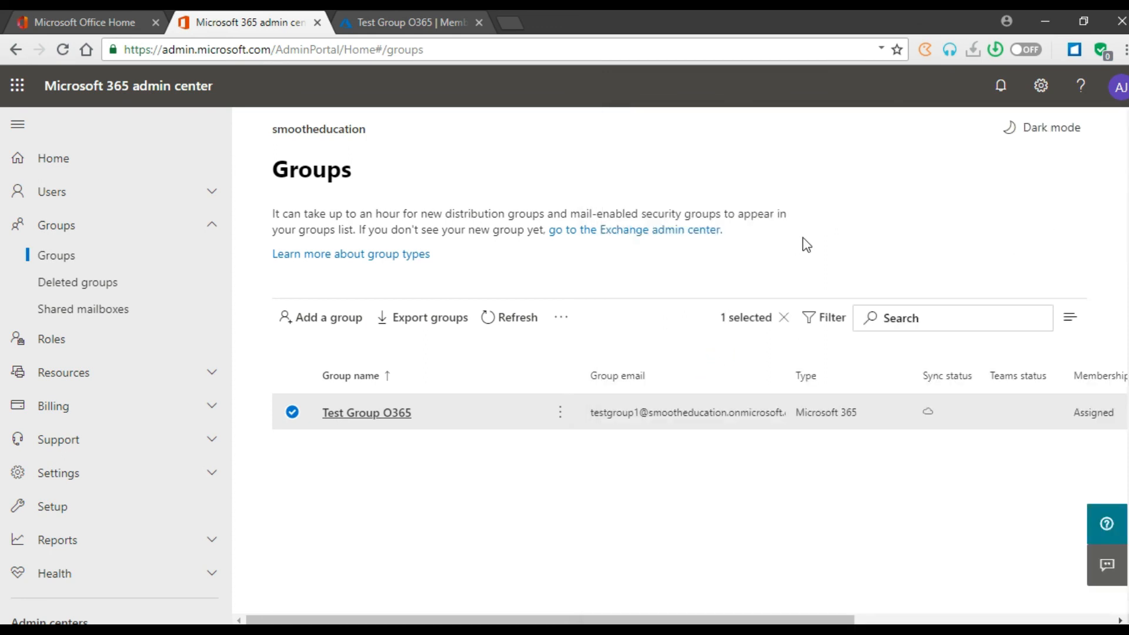
pyautogui.moveTo(651, 323)
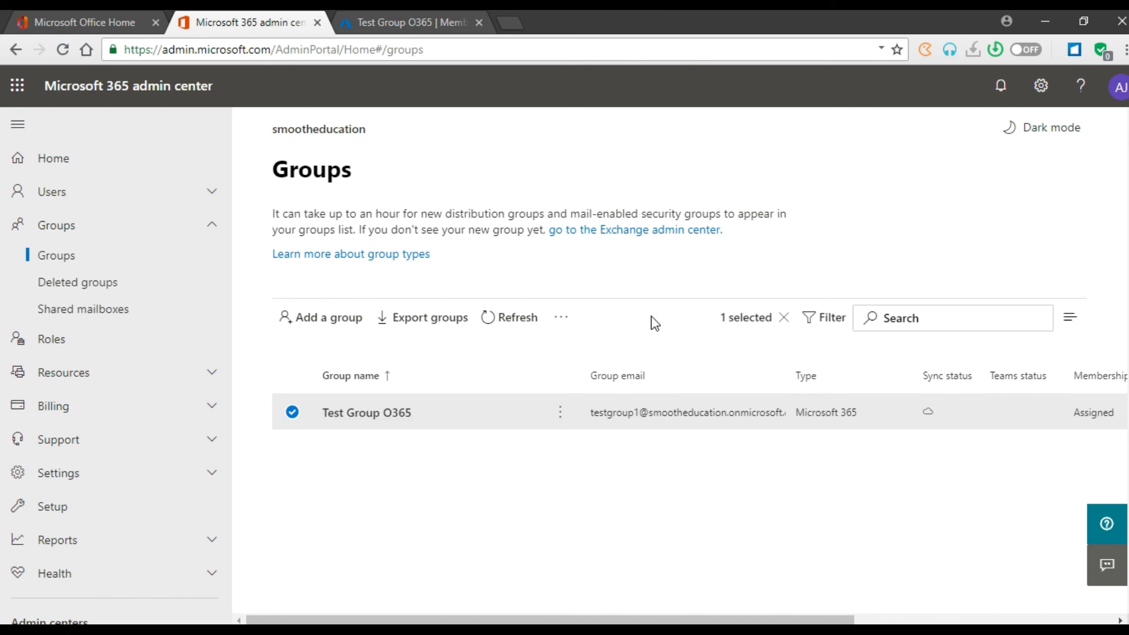
pyautogui.moveTo(679, 296)
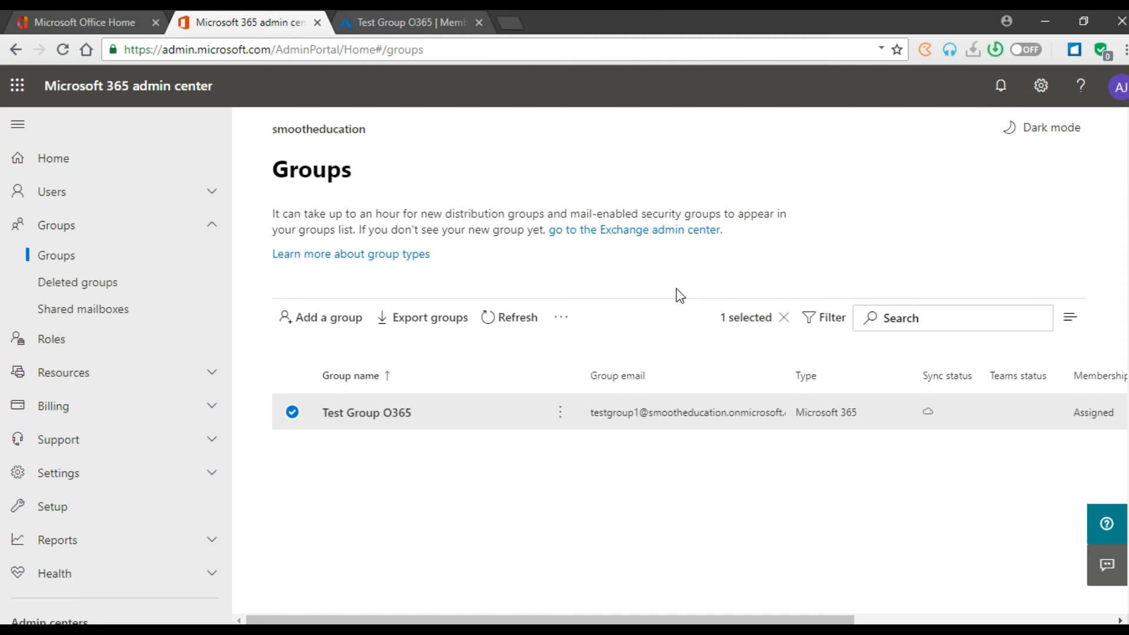
pyautogui.moveTo(649, 292)
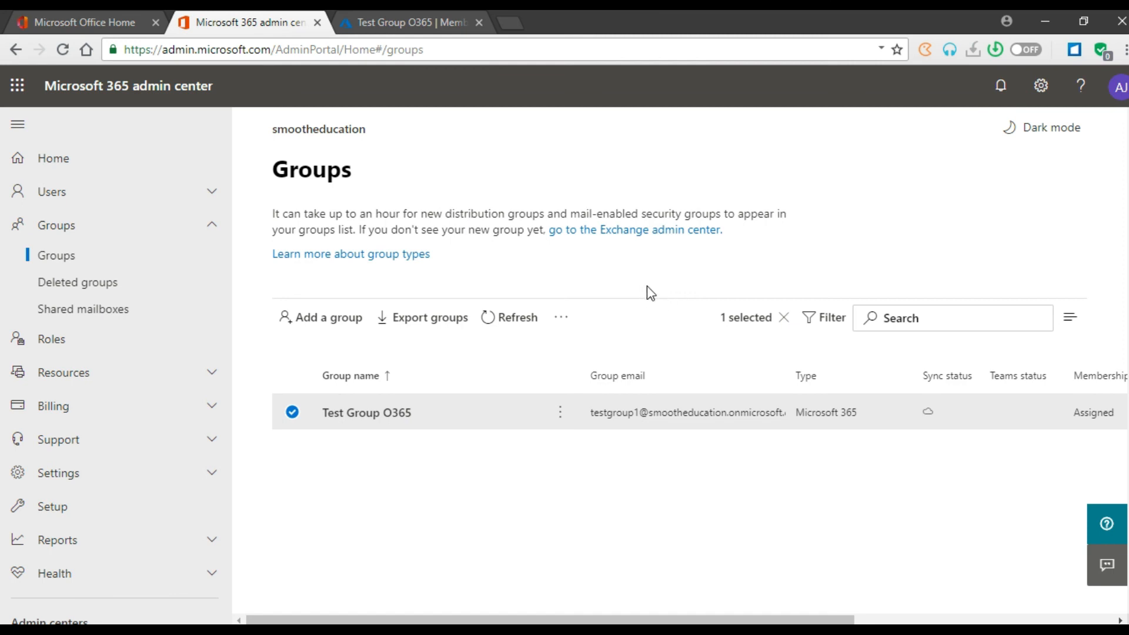
pyautogui.moveTo(601, 282)
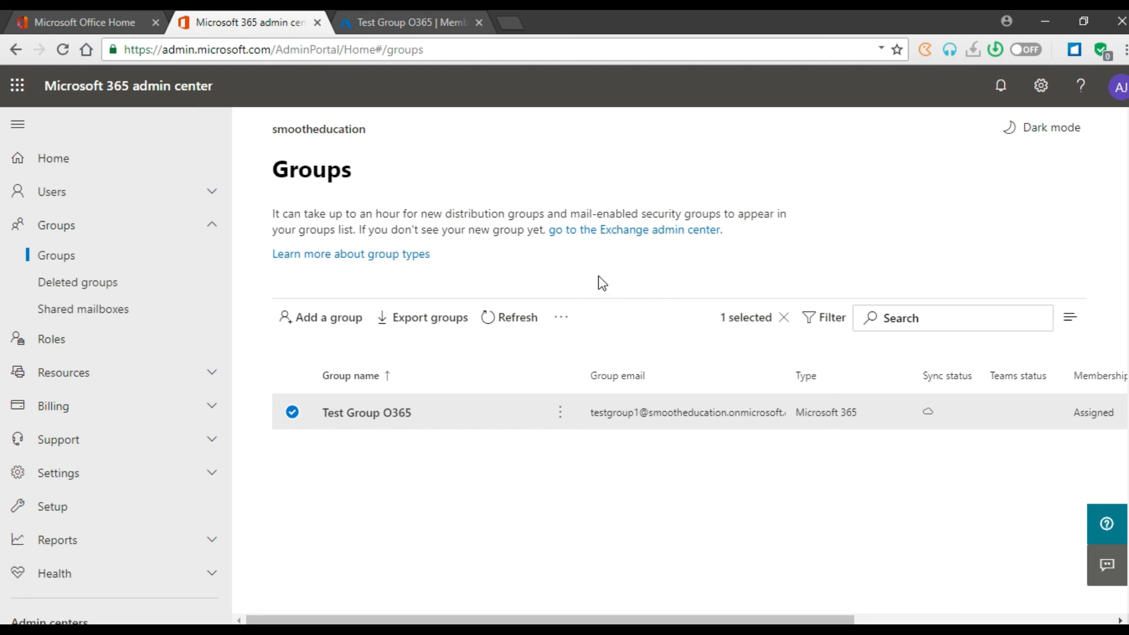
pyautogui.moveTo(619, 299)
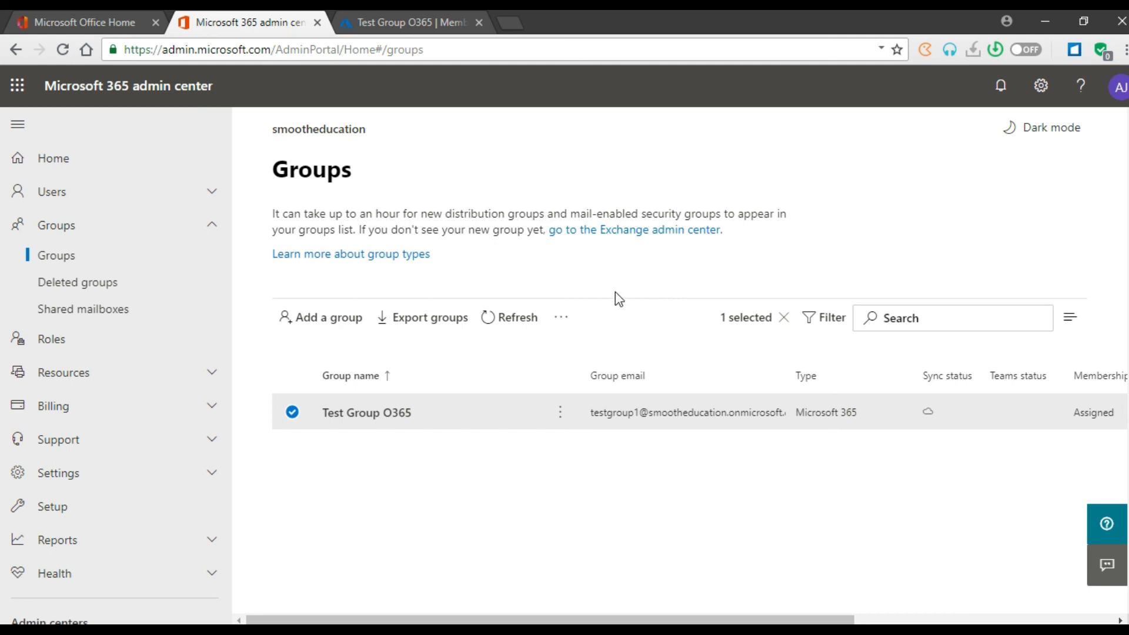